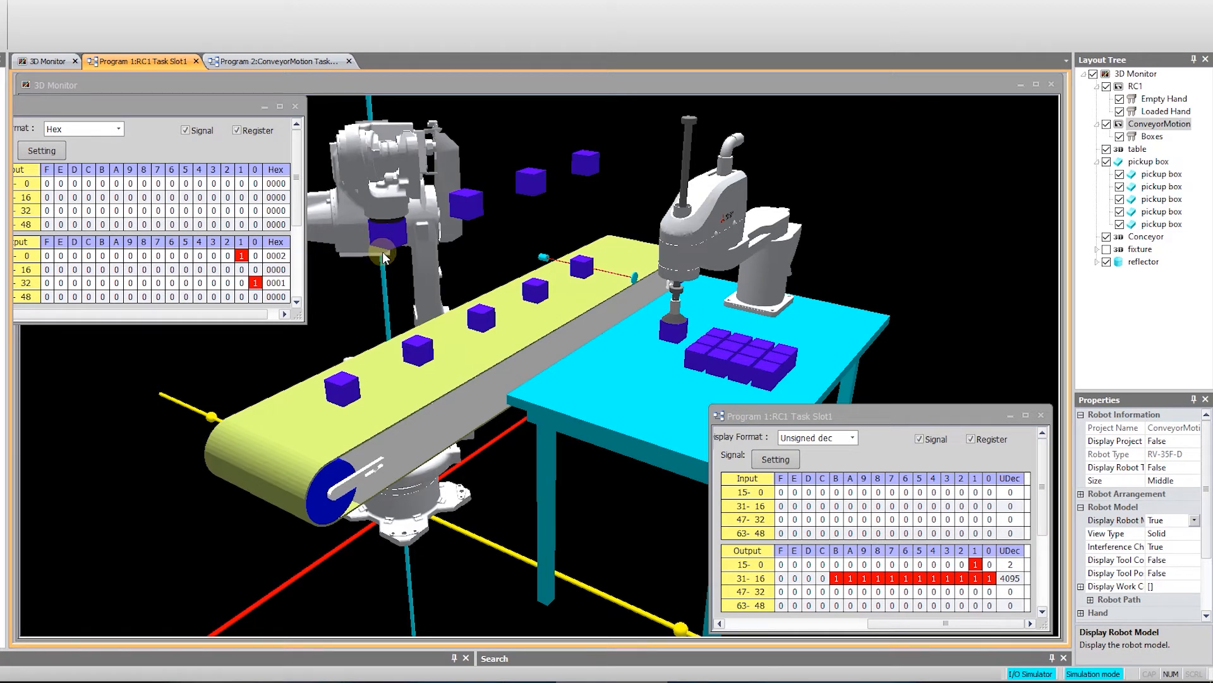
mouse_move(371, 339)
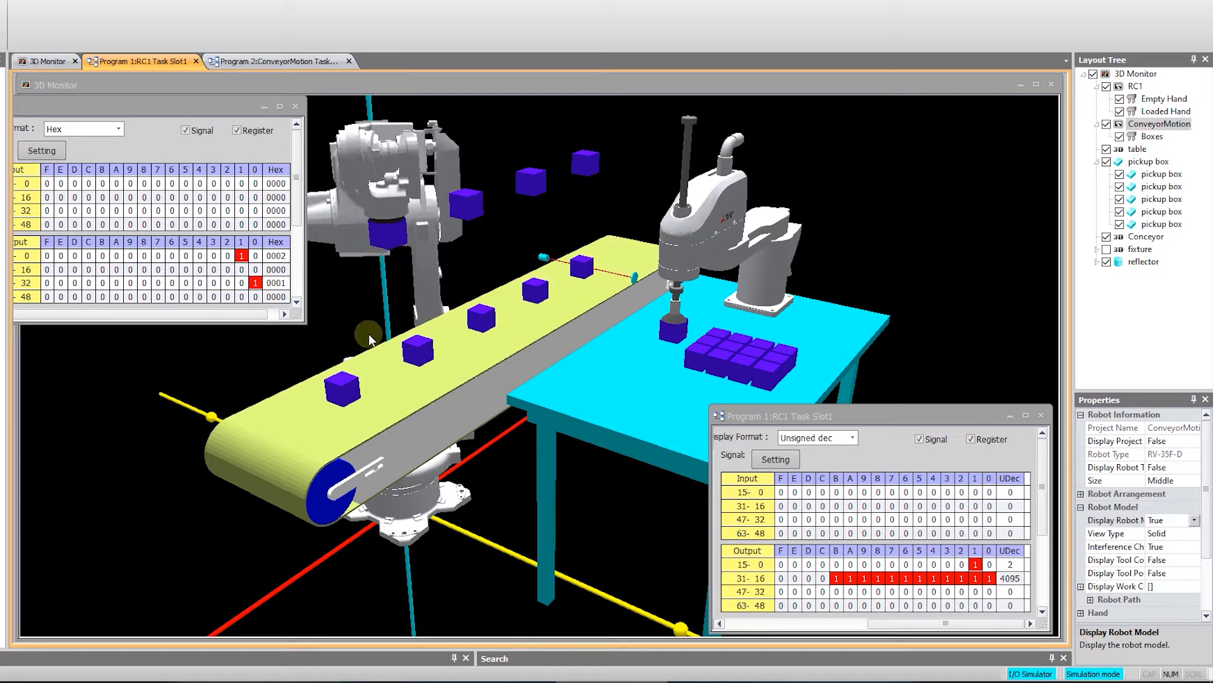
mouse_move(543, 259)
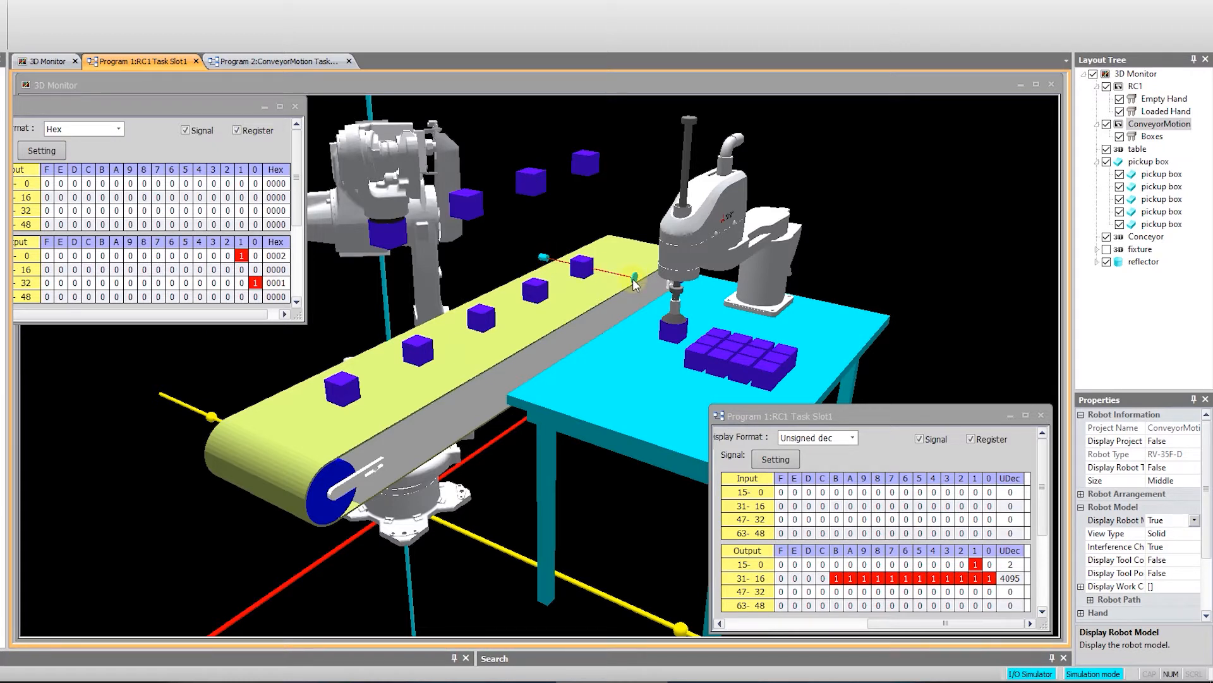
mouse_move(634, 267)
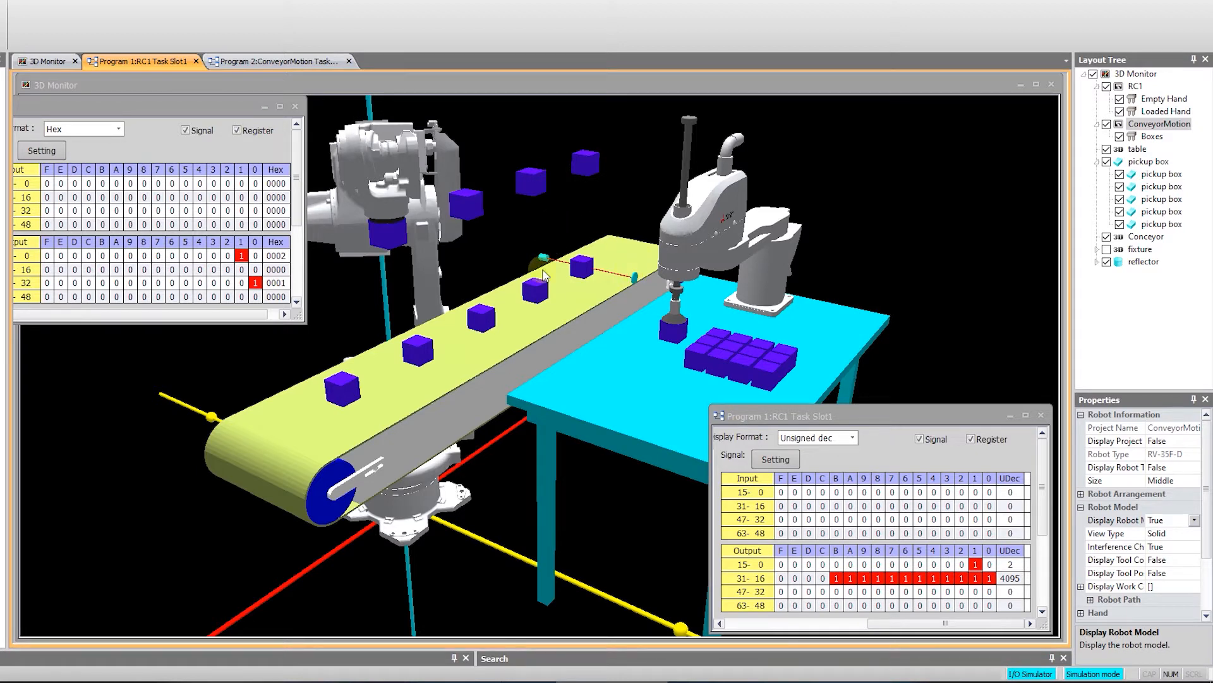
mouse_move(390, 237)
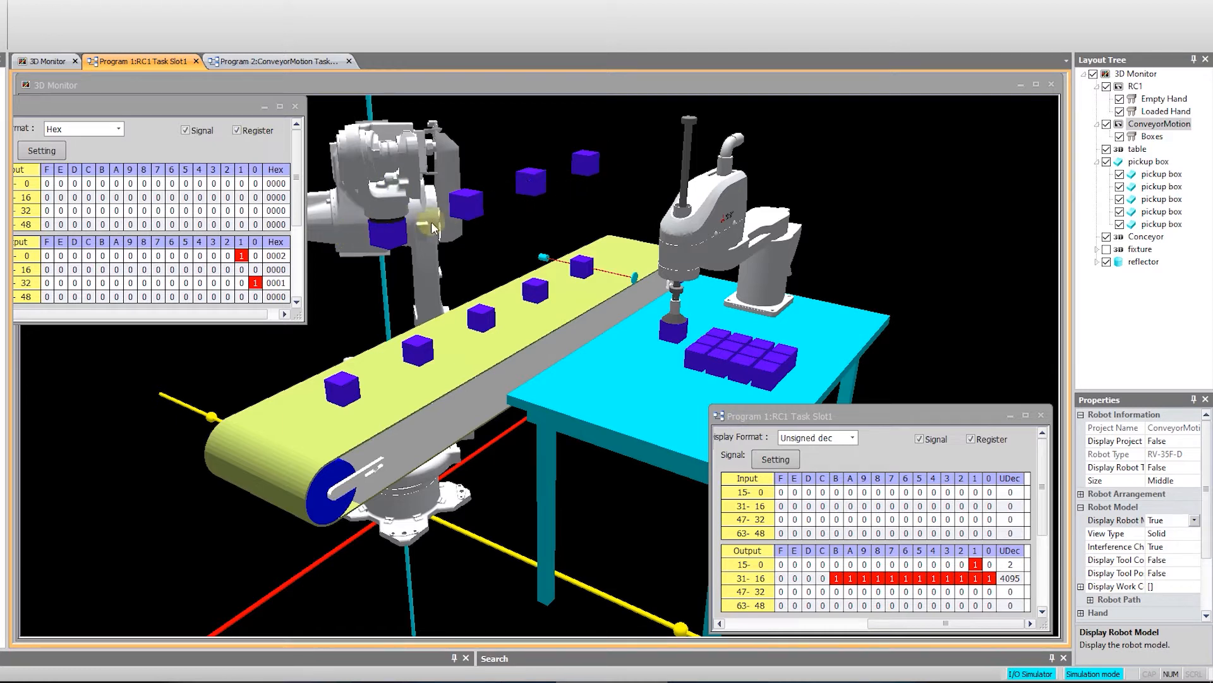
mouse_move(390, 342)
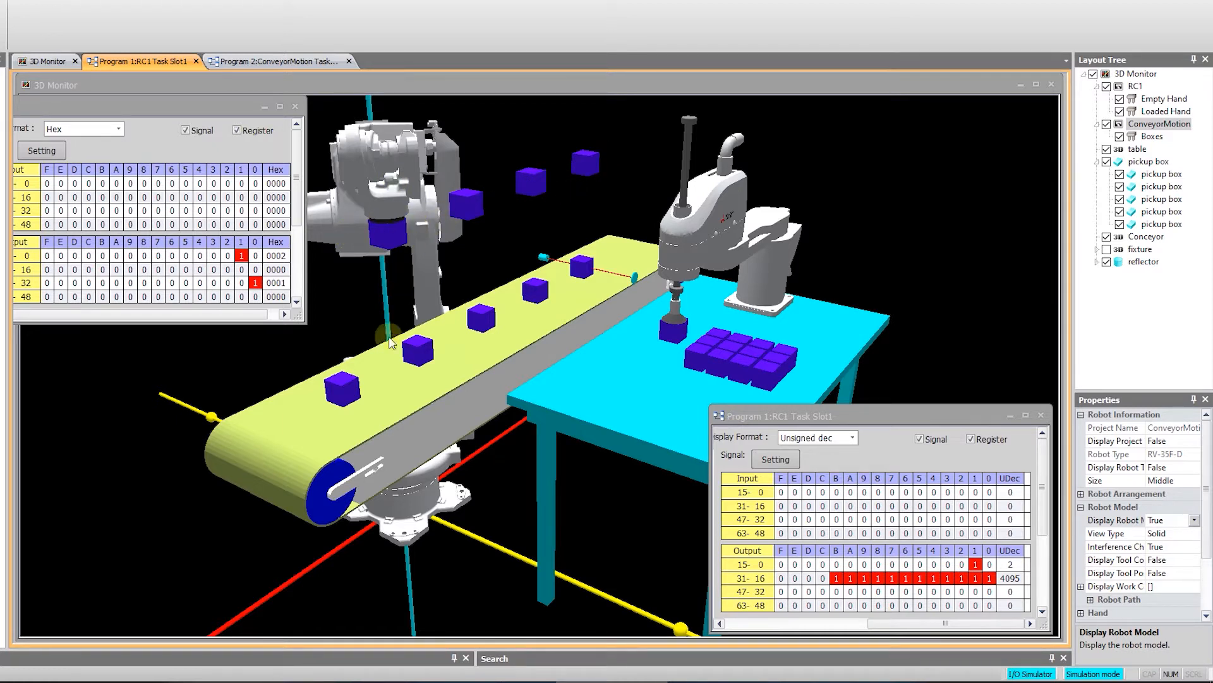
mouse_move(340, 316)
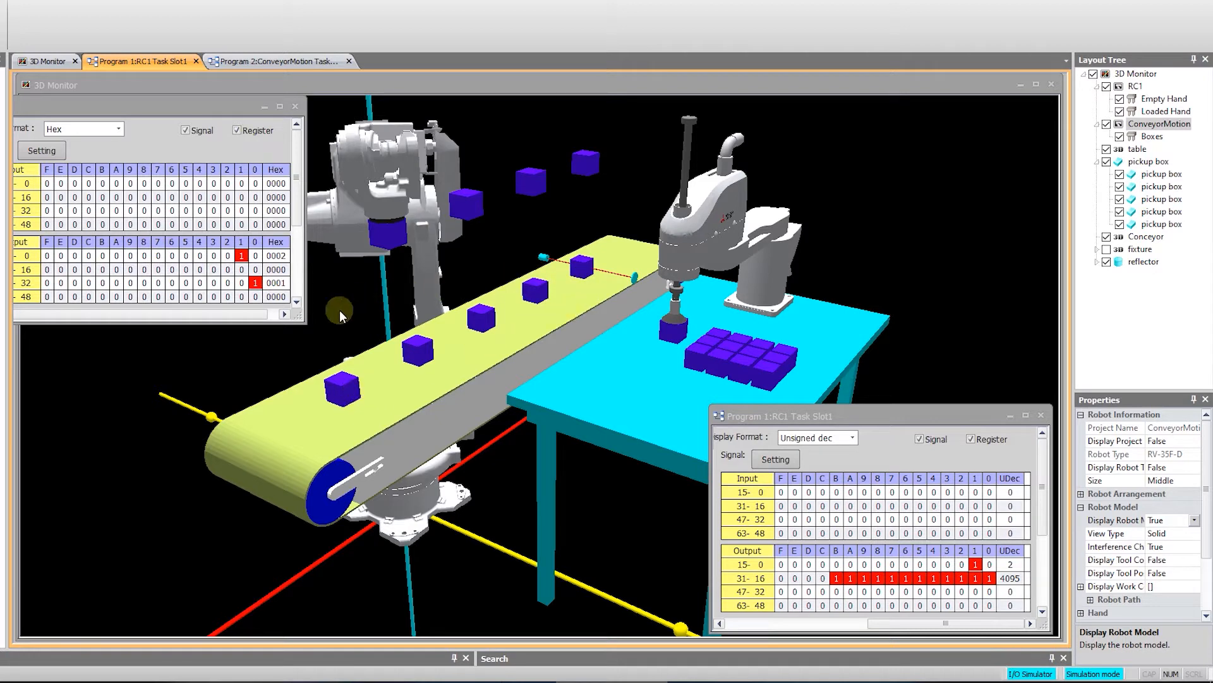
mouse_move(580, 278)
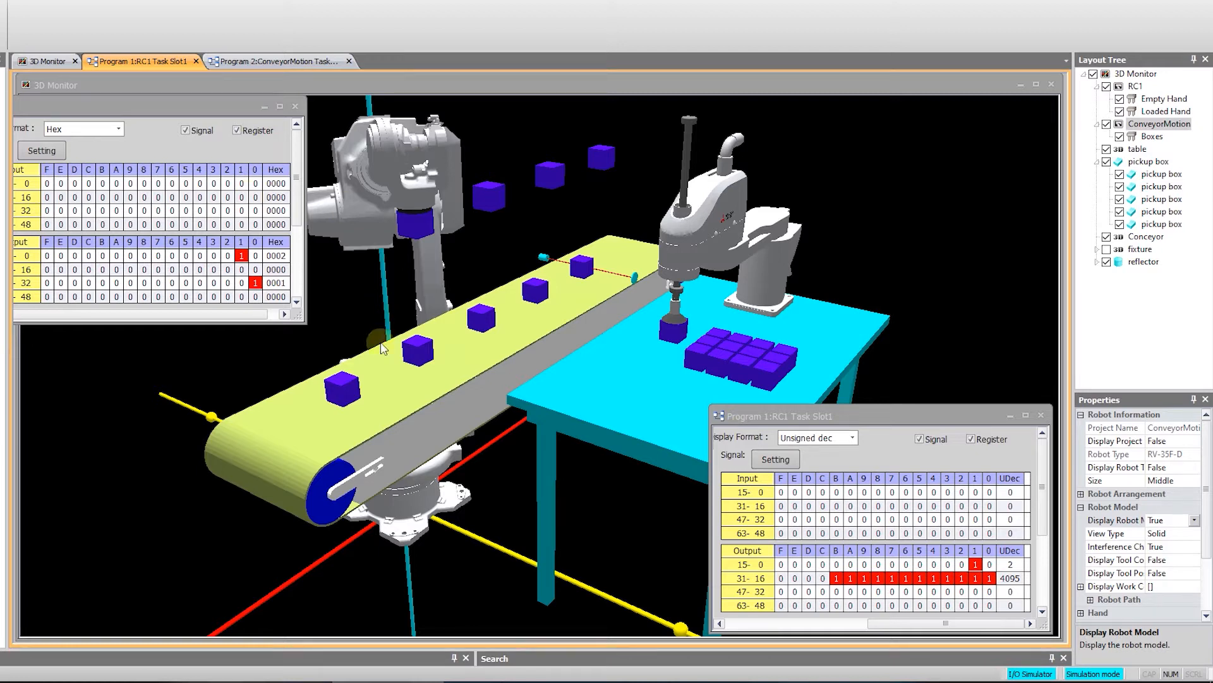
mouse_move(710, 145)
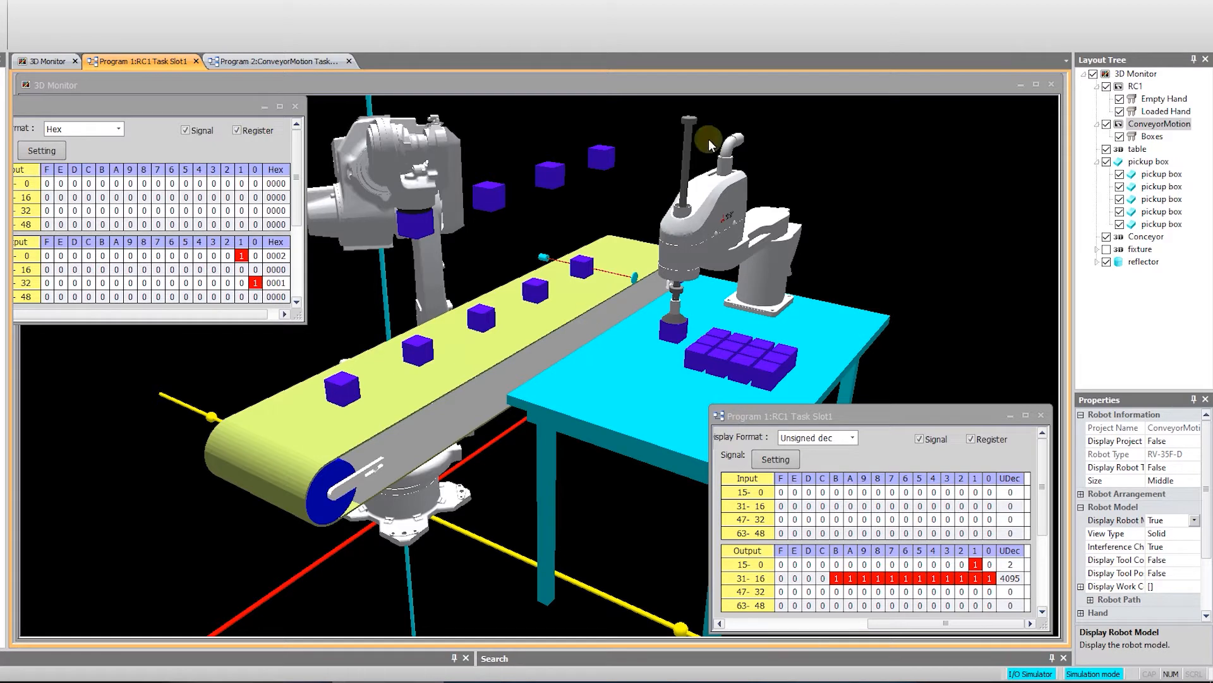
mouse_move(426, 268)
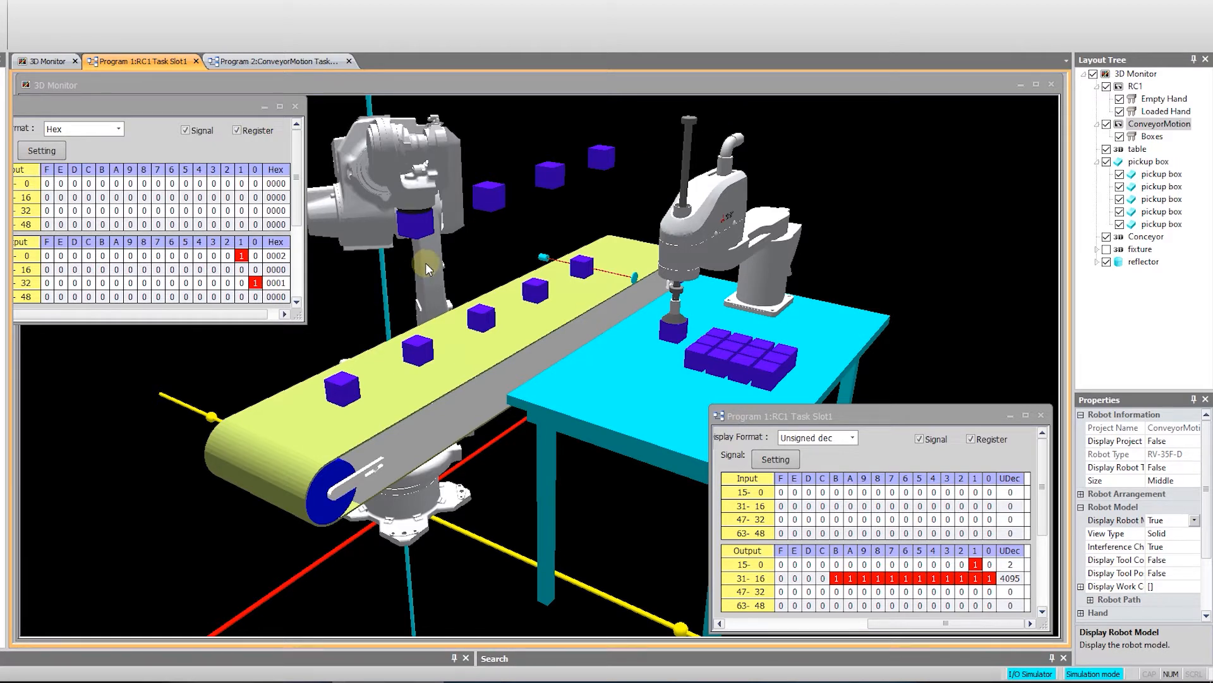
mouse_move(436, 254)
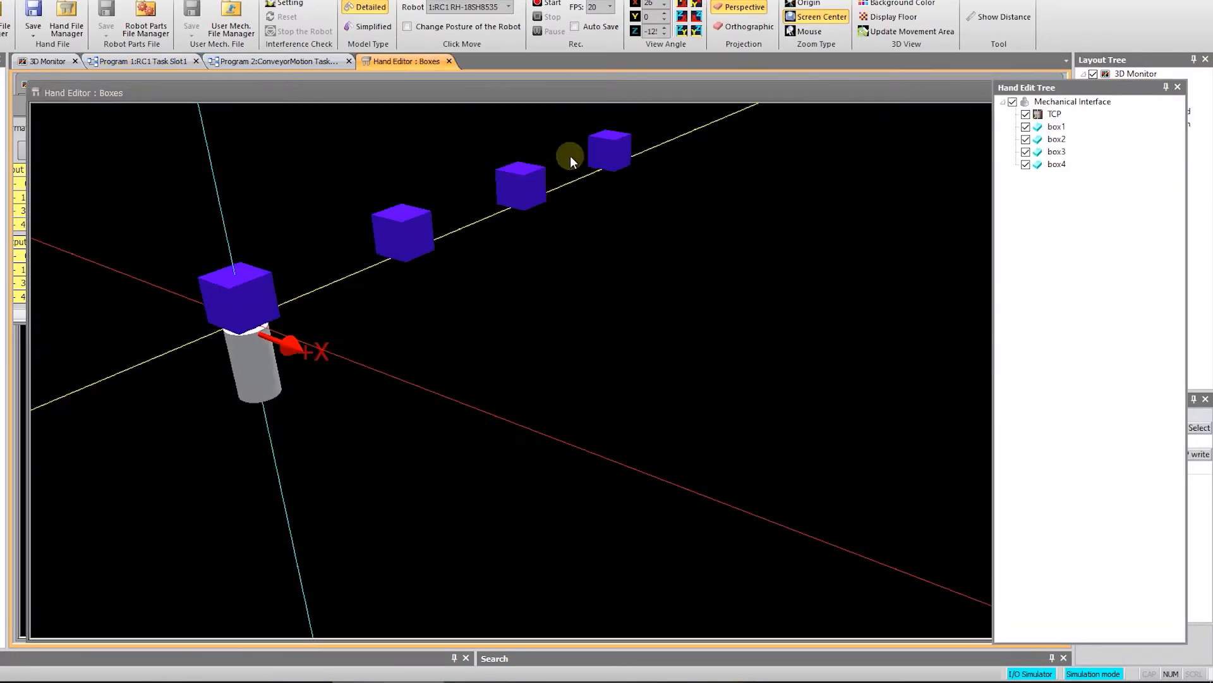
mouse_move(486, 233)
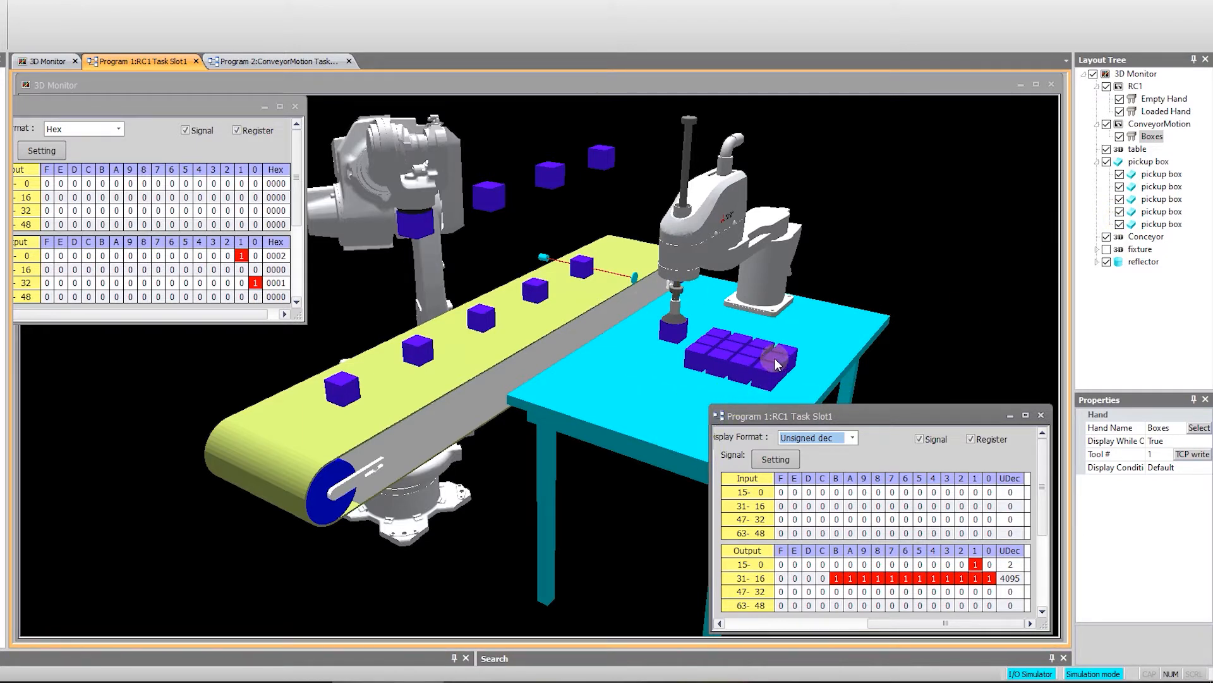
mouse_move(771, 366)
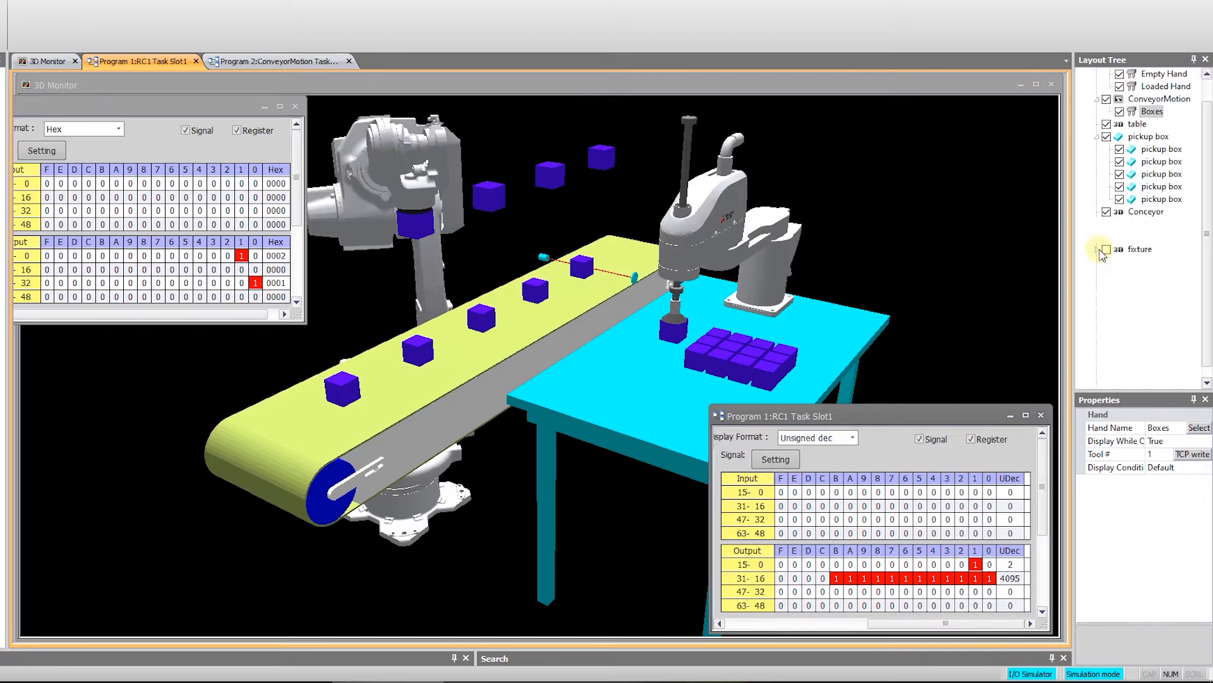
Step: Expand the fixture group into boxes 1-1 through 4-3 and show box 1-1's properties
click(1098, 249)
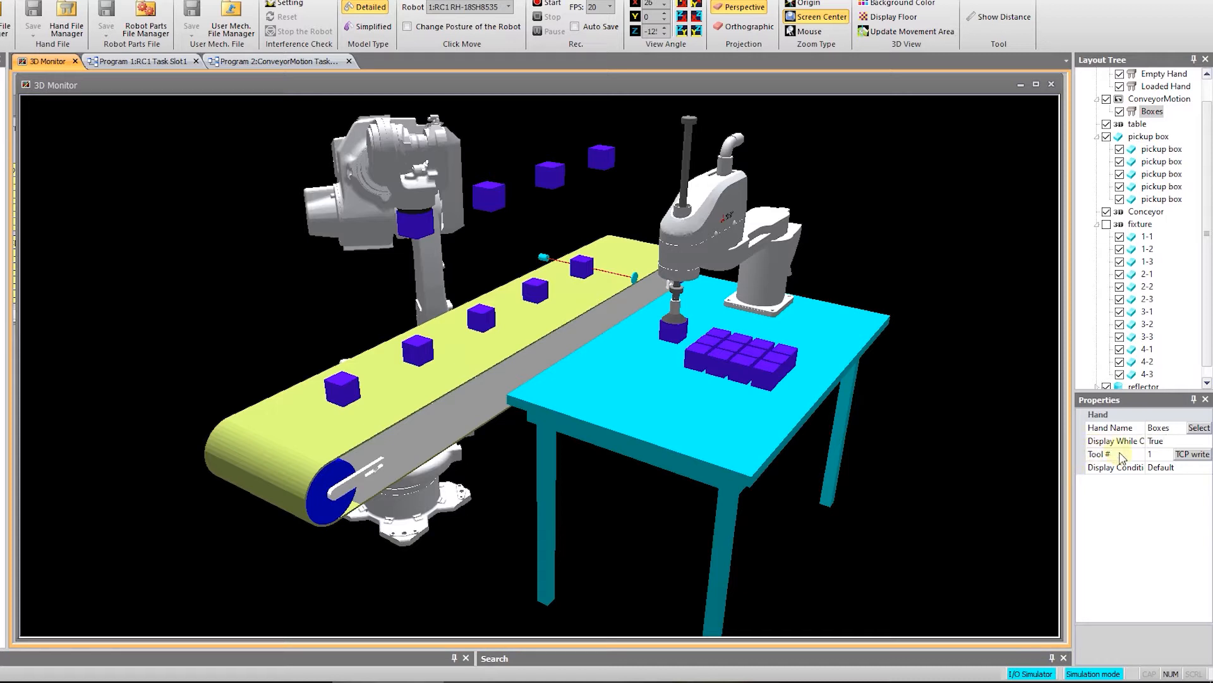
click(1147, 236)
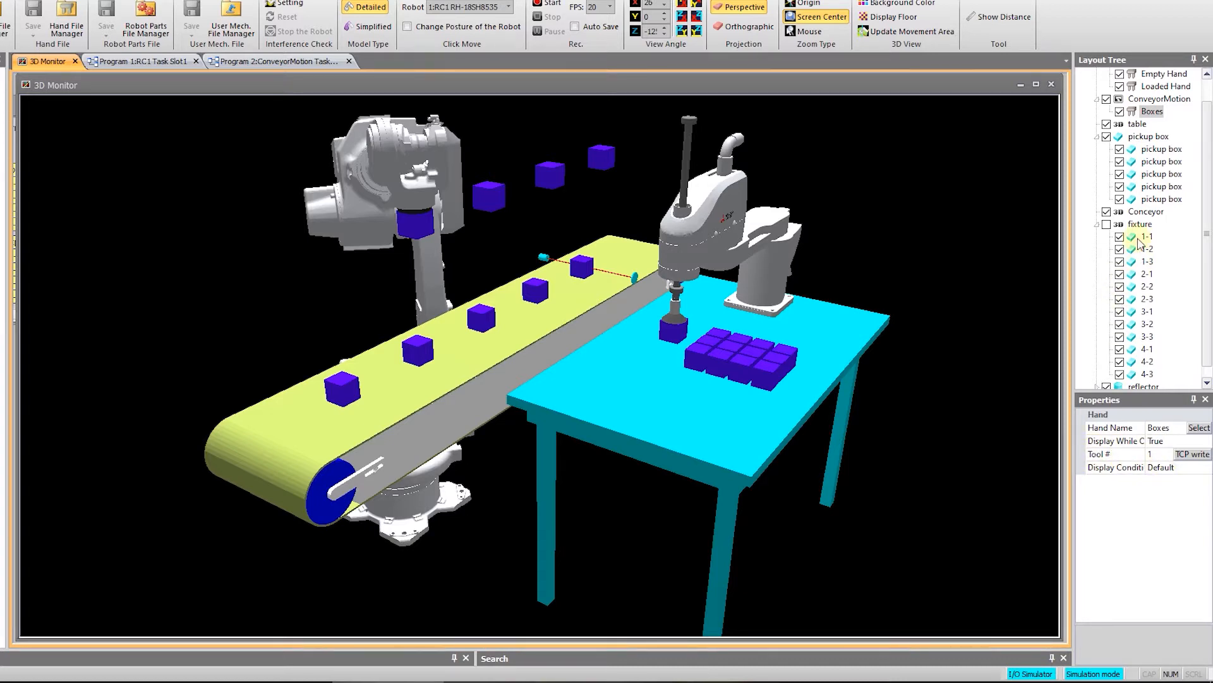
click(1149, 236)
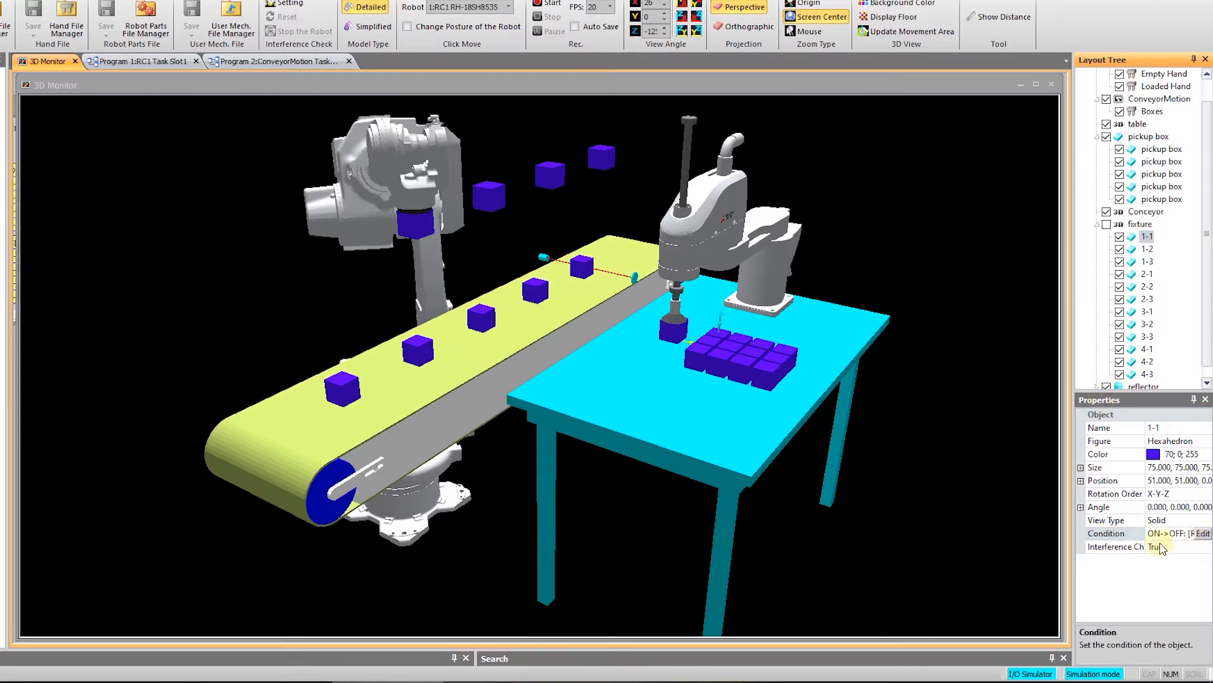
click(1205, 533)
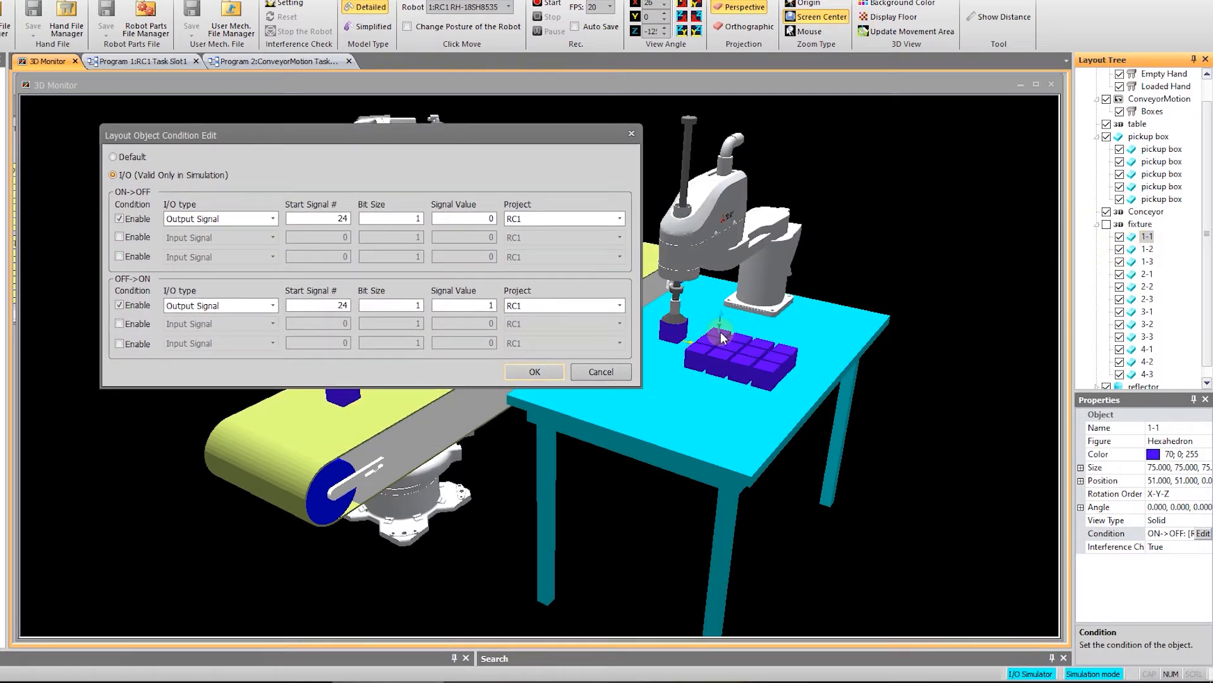
mouse_move(372, 124)
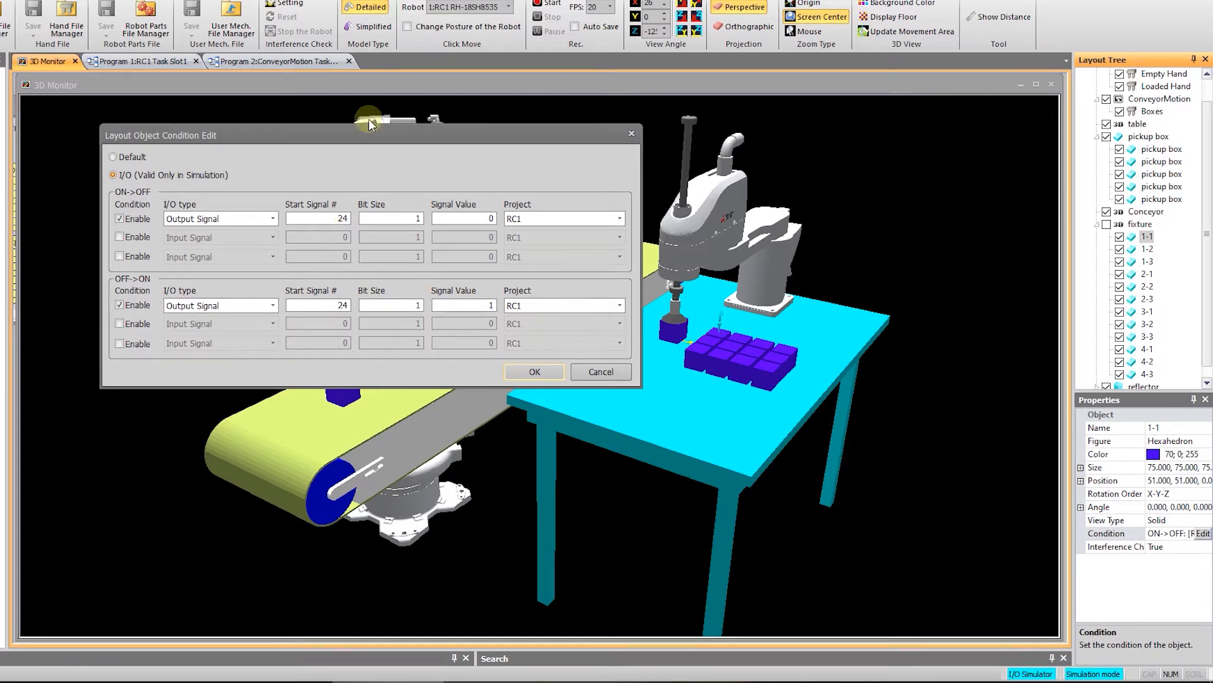
click(317, 218)
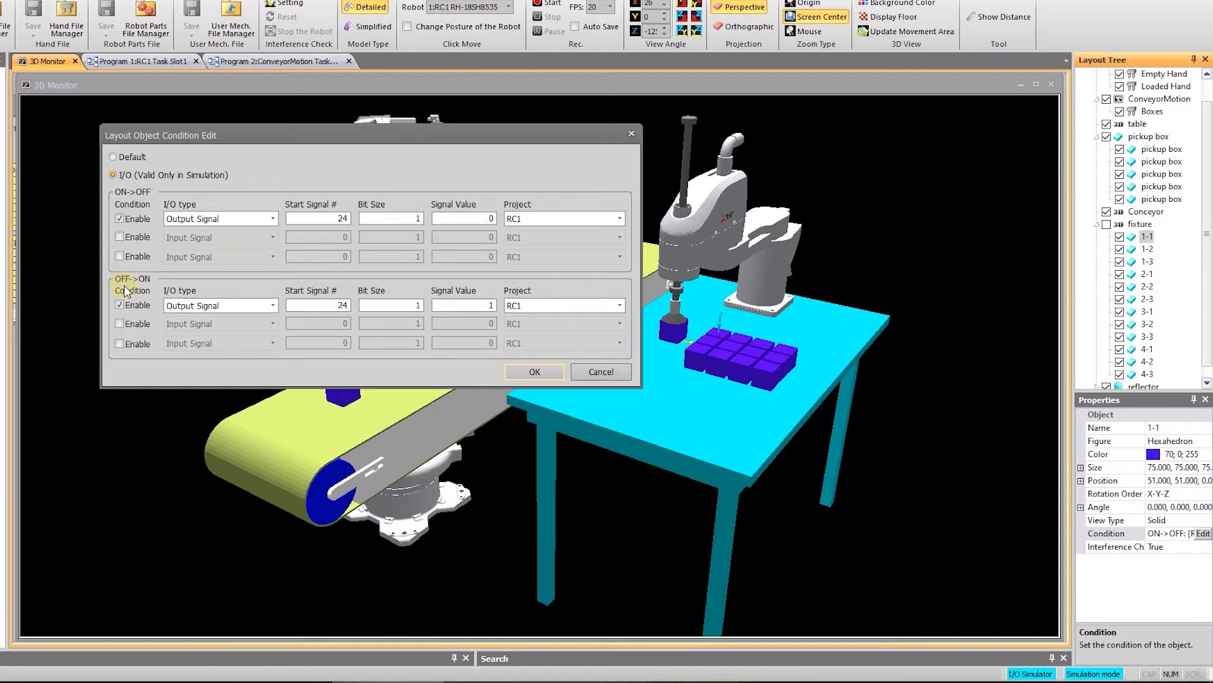
mouse_move(142, 292)
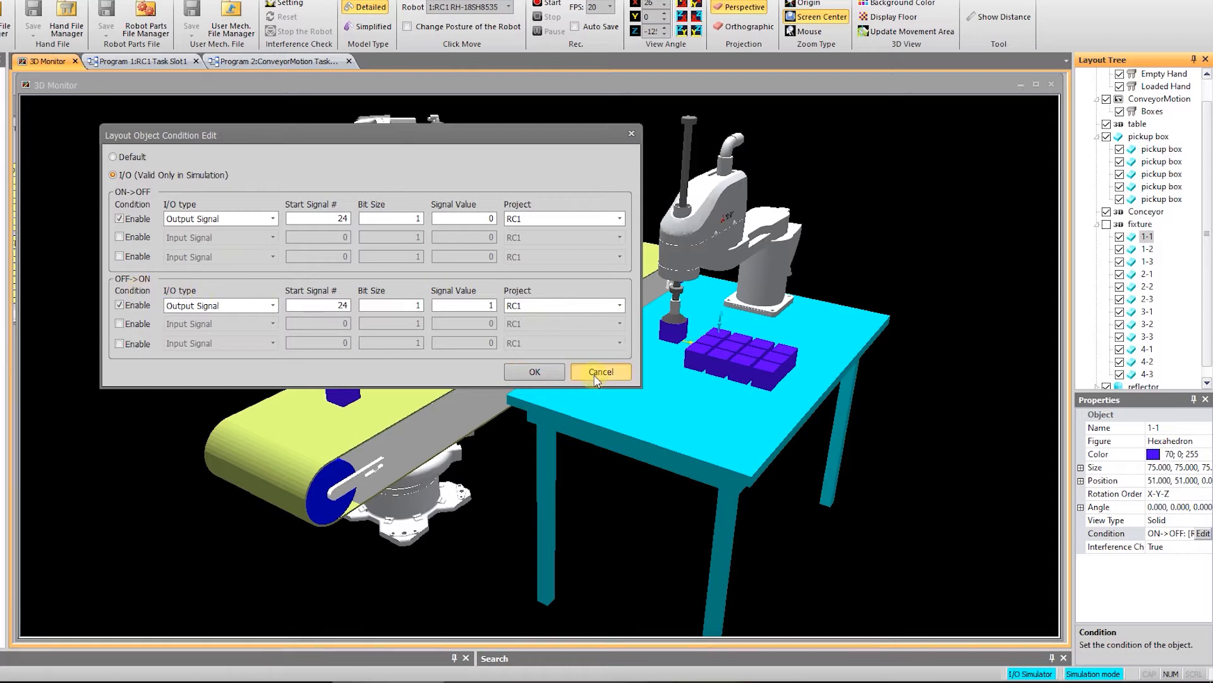
Step: Inspect box 4-3's display condition, tied to output signal 19
click(602, 372)
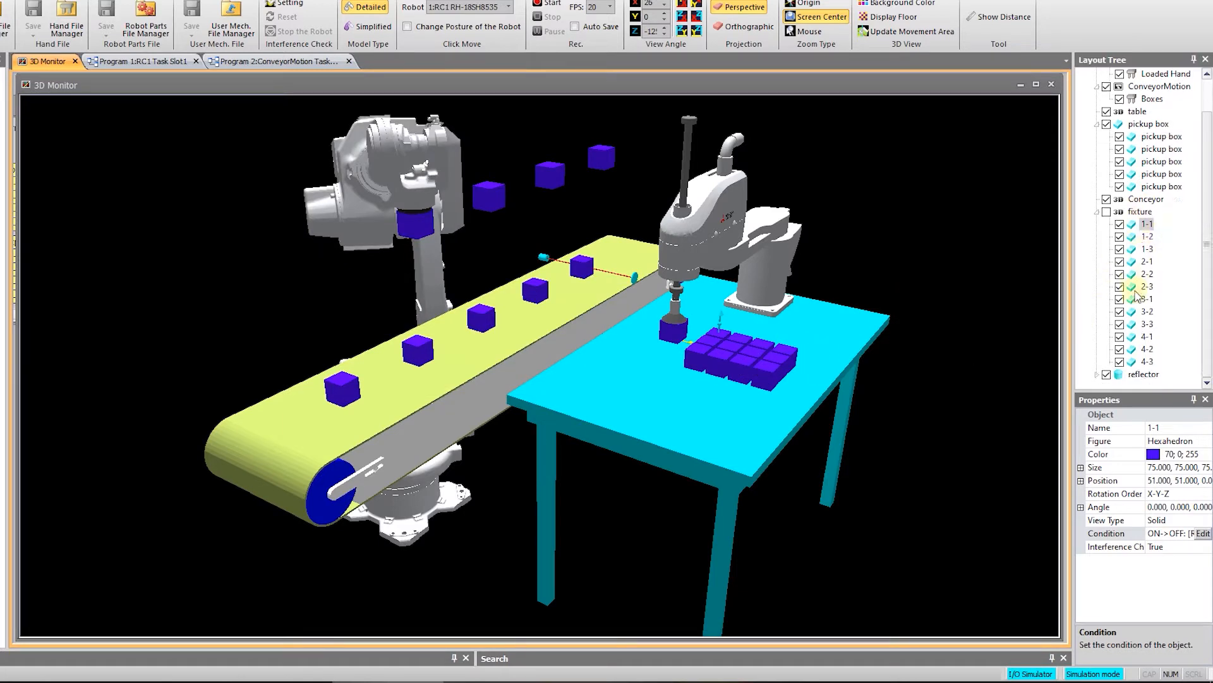
click(1147, 361)
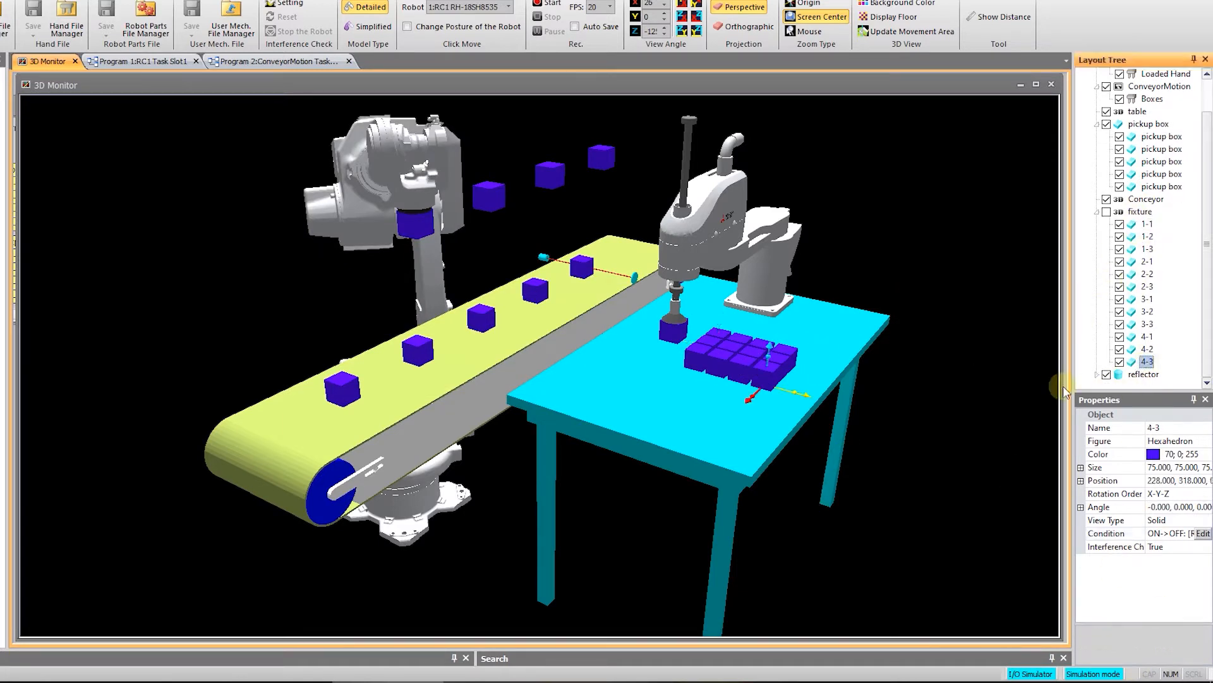
click(1202, 534)
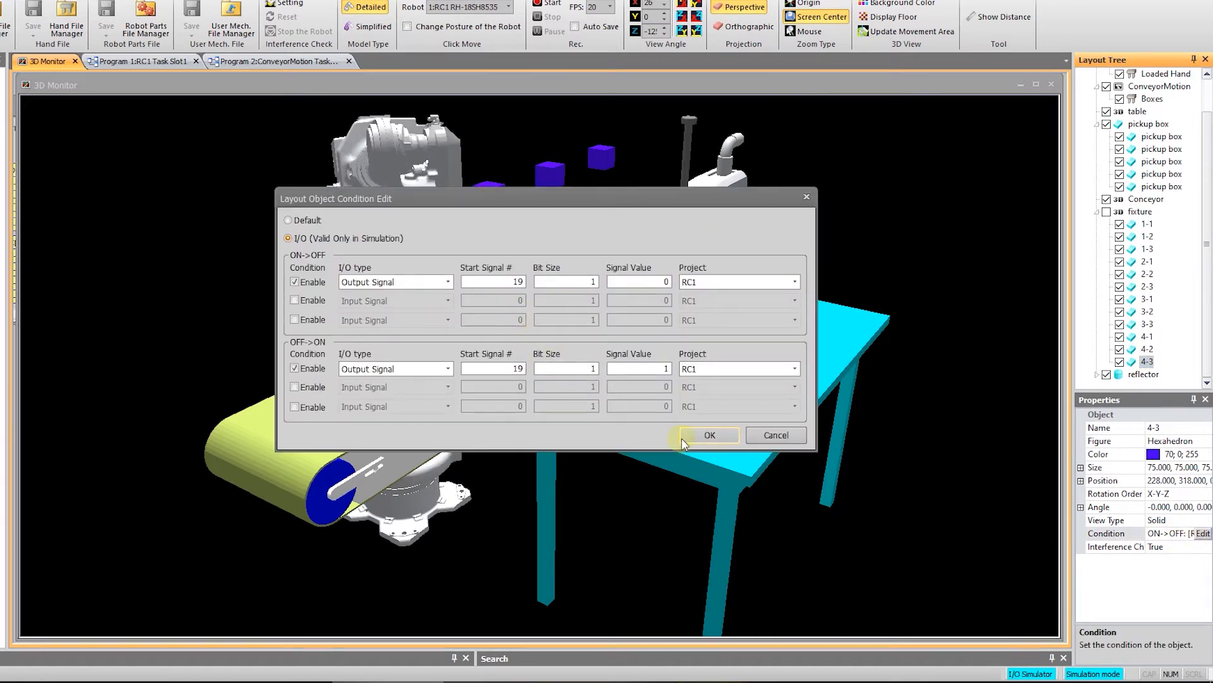
click(709, 433)
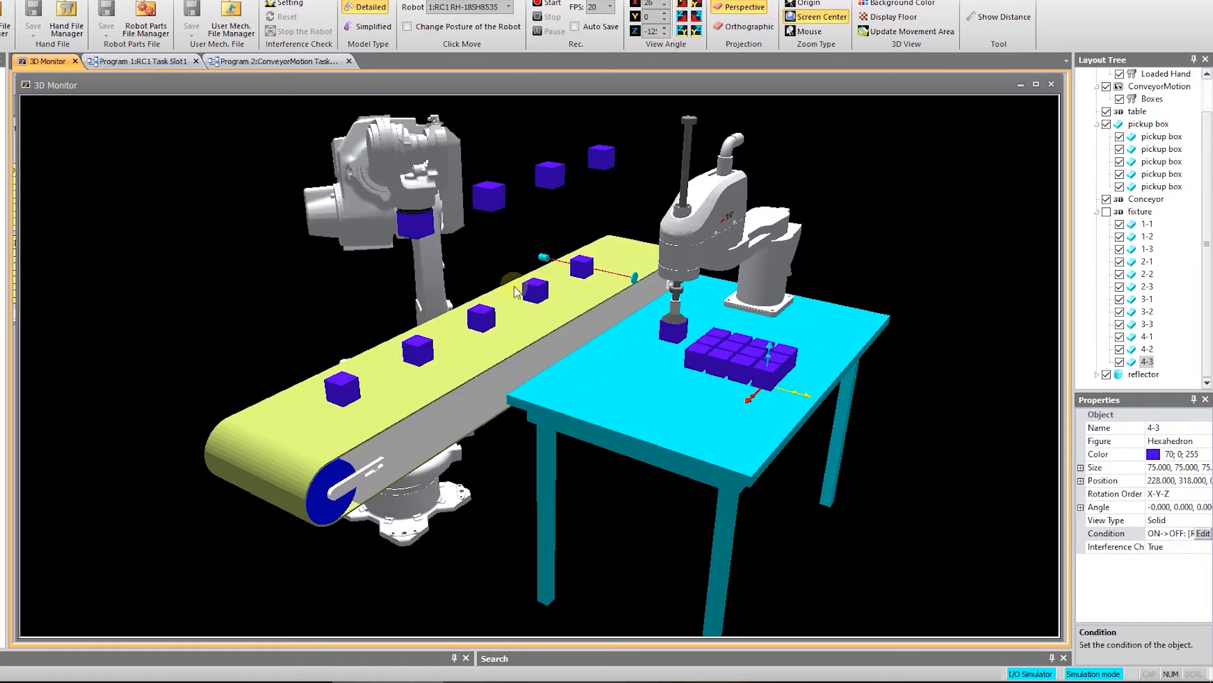
Step: Inspect the conveyor pickup boxes' display conditions, tied to ConveyorMotion signal 32
click(1201, 533)
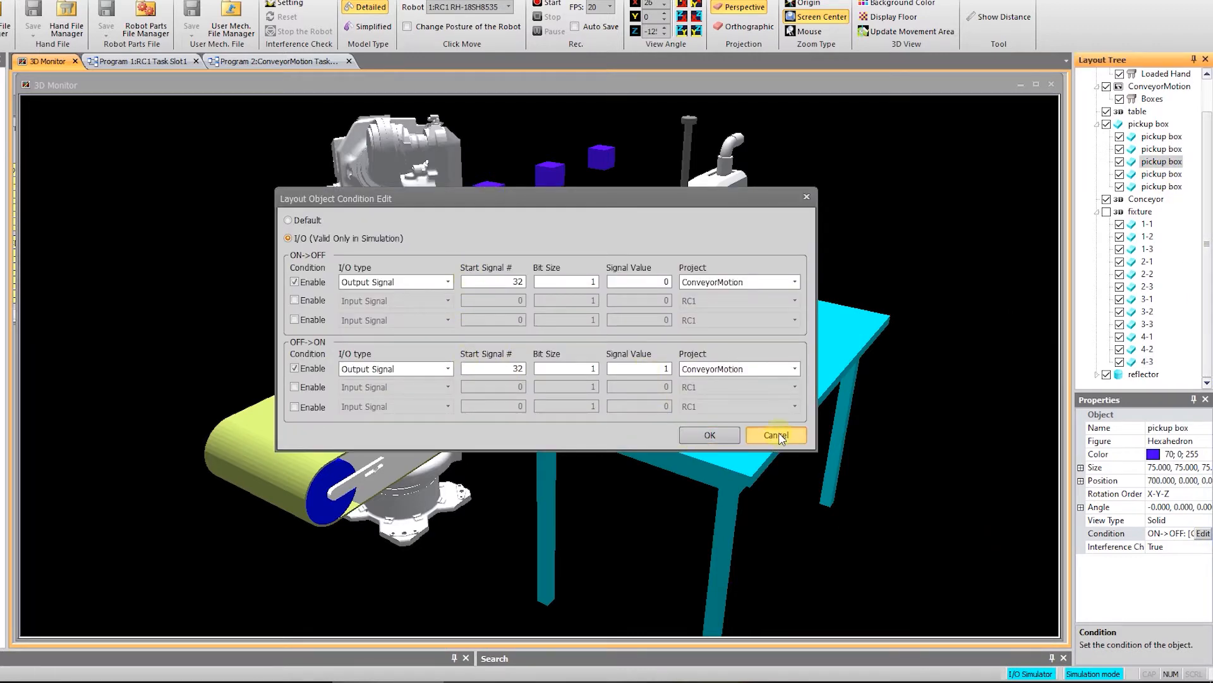
click(775, 434)
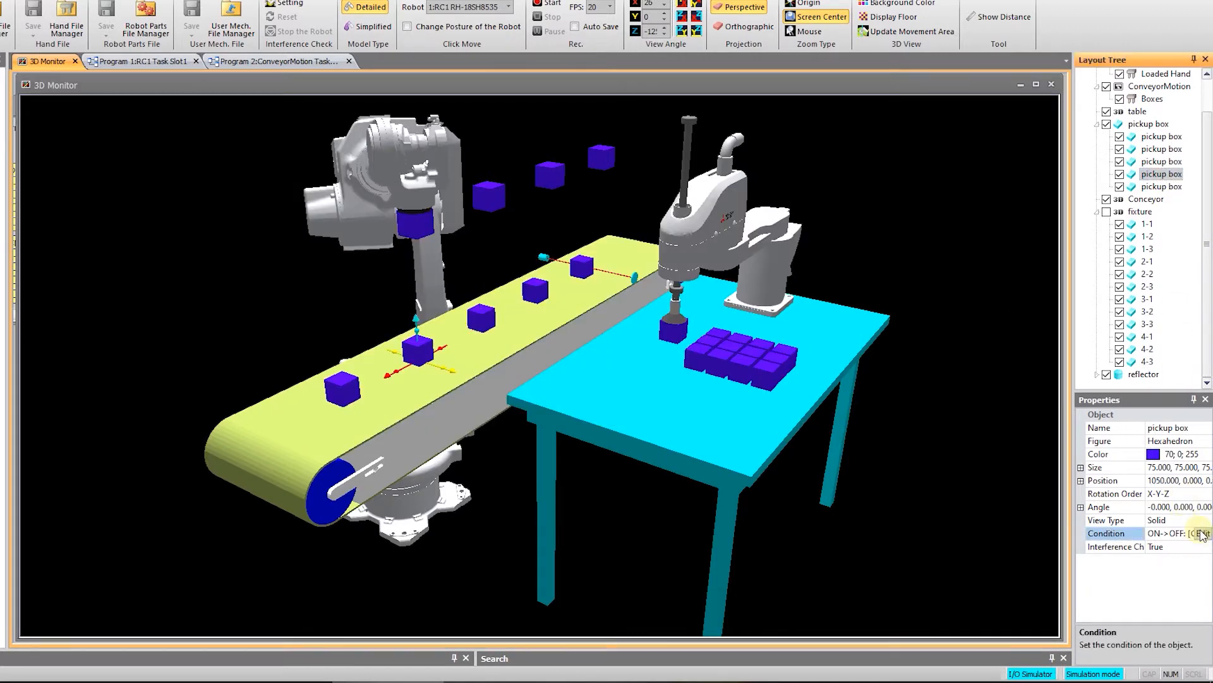
click(1202, 533)
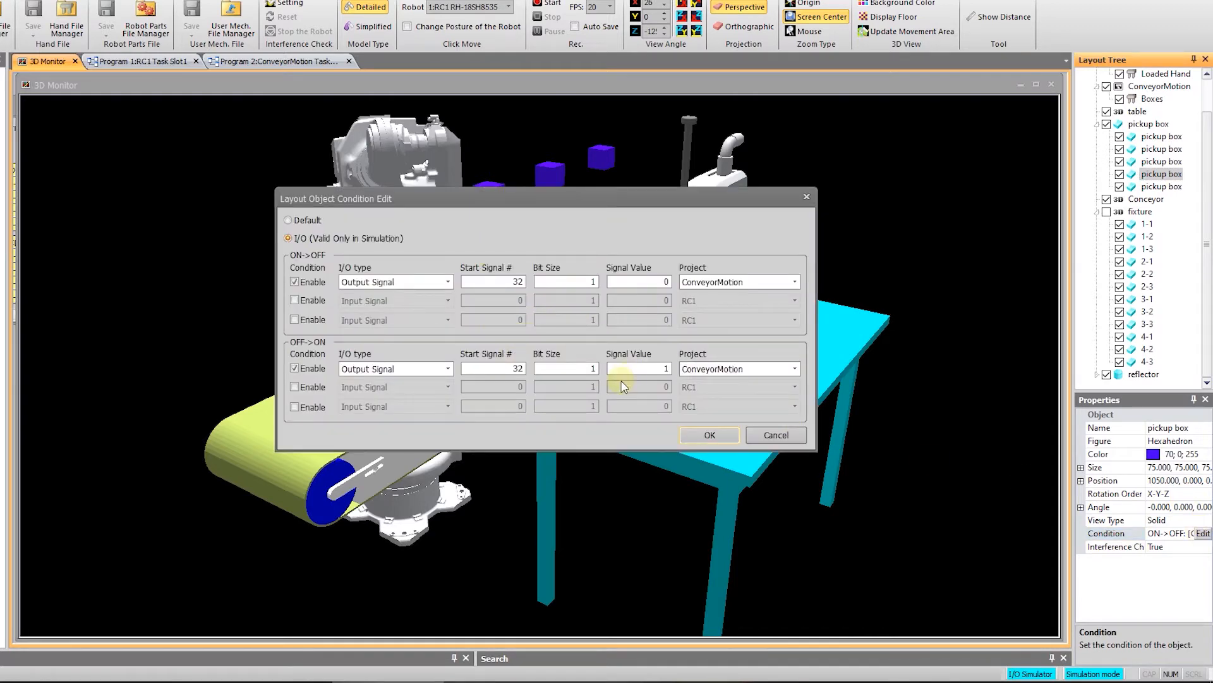
click(708, 434)
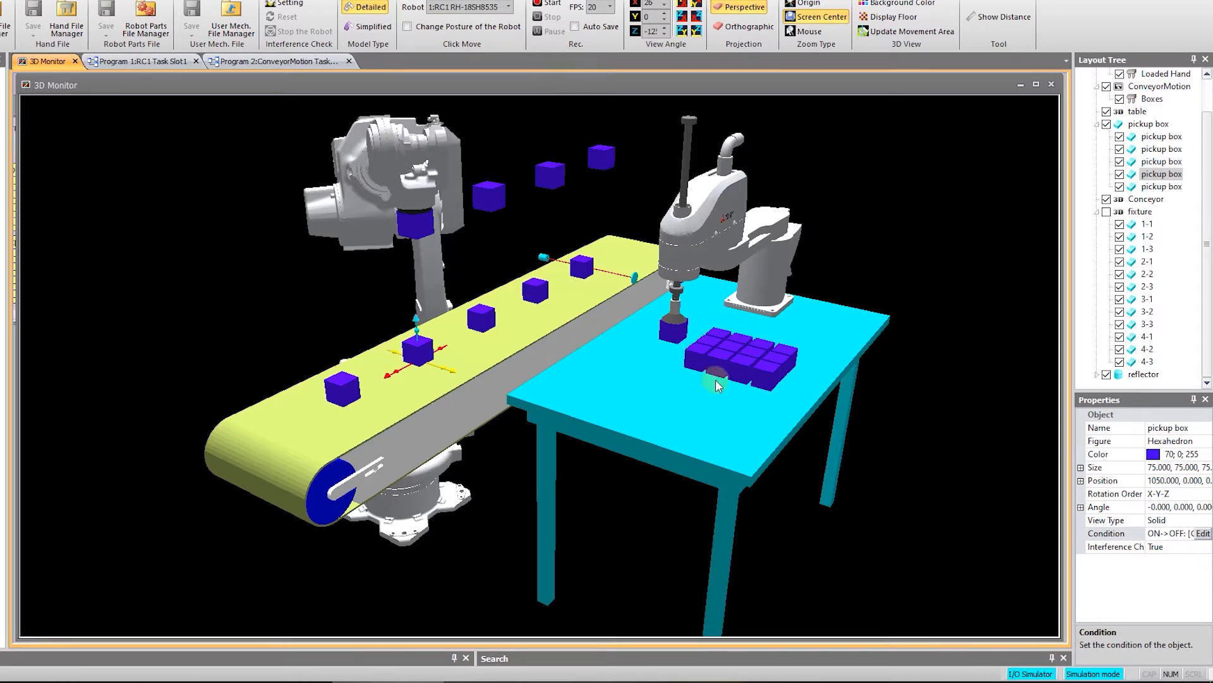
mouse_move(798, 364)
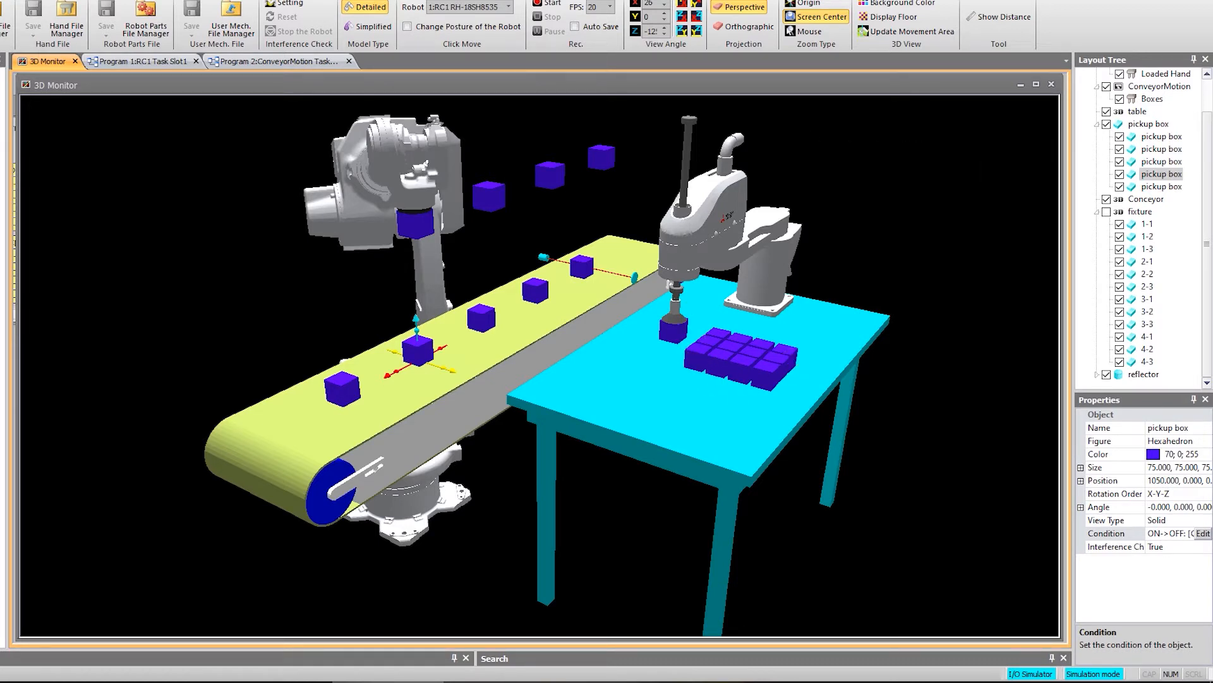
Step: Set ConveyorMotion's Display Robot Model to False so only its boxes remain visible
click(1099, 74)
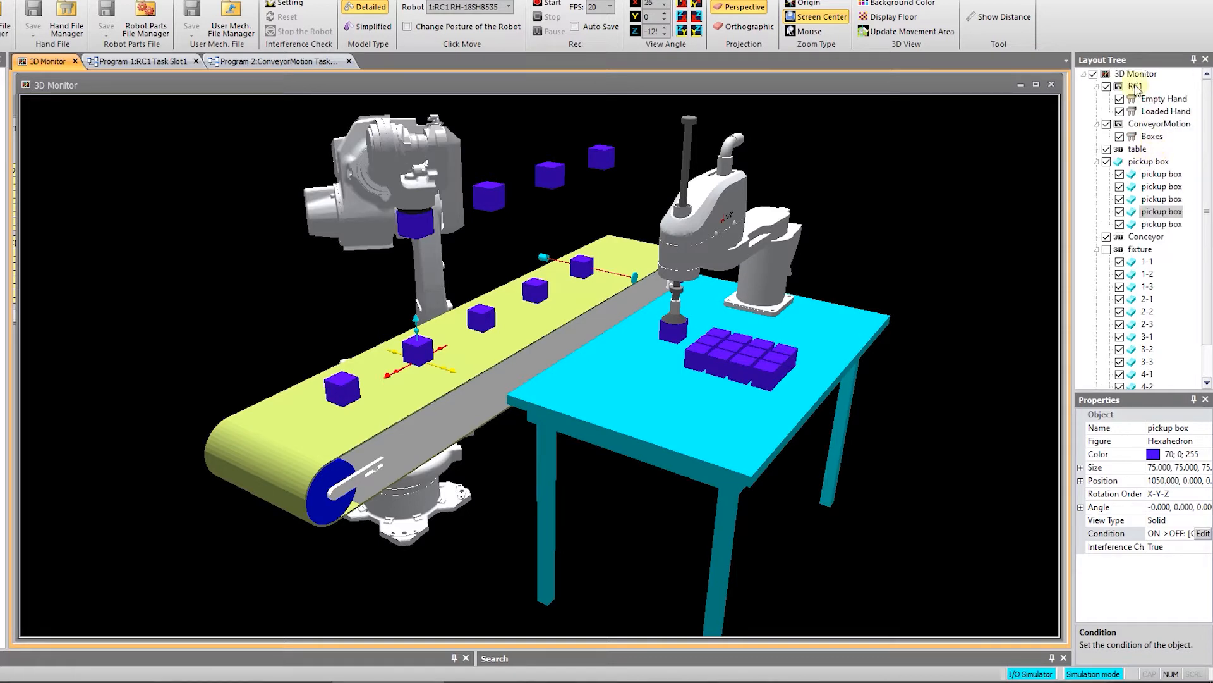
mouse_move(1145, 124)
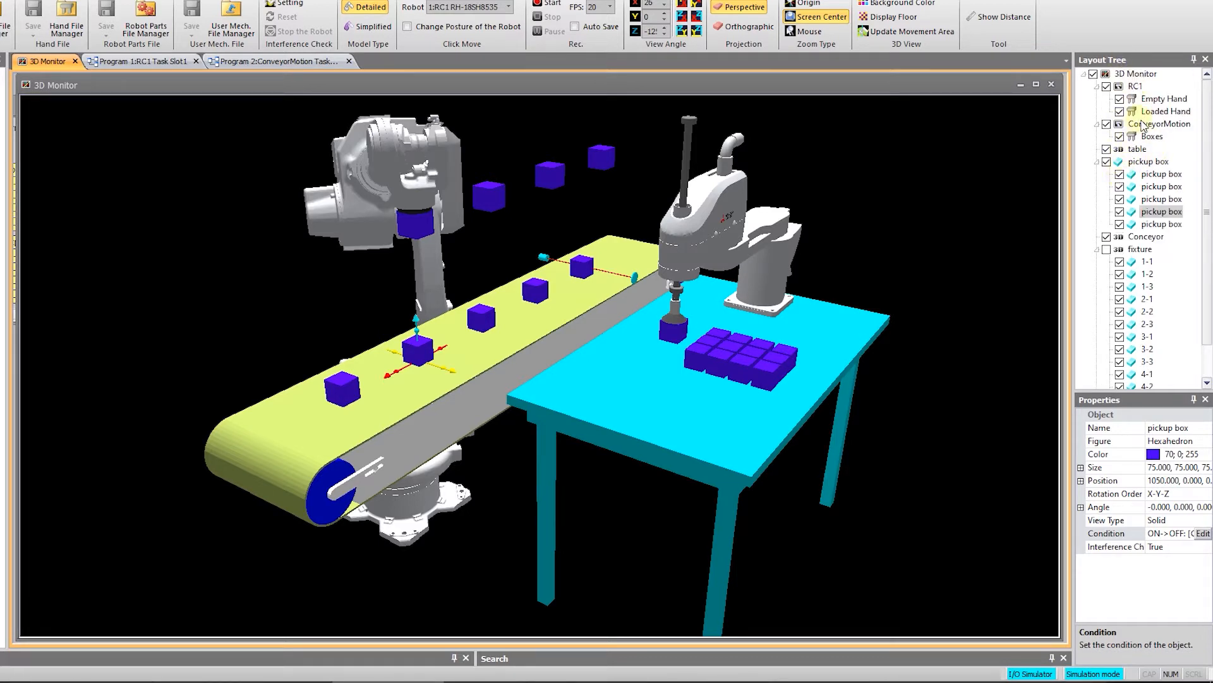
click(1160, 124)
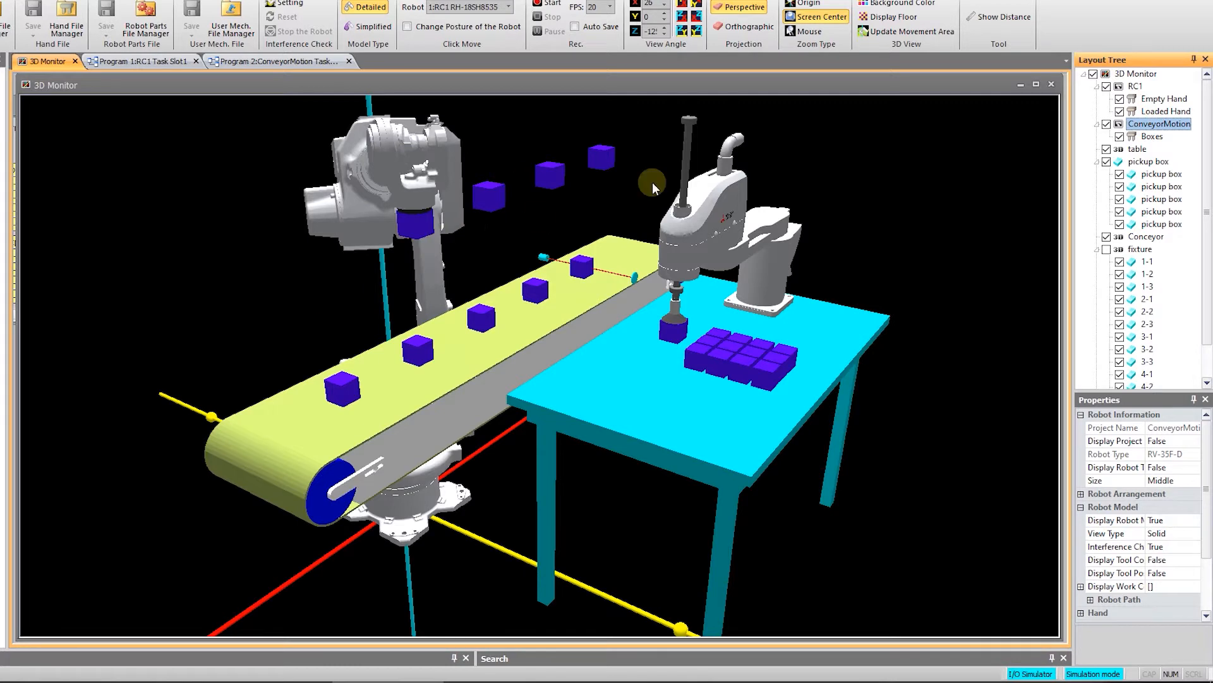
mouse_move(1090, 376)
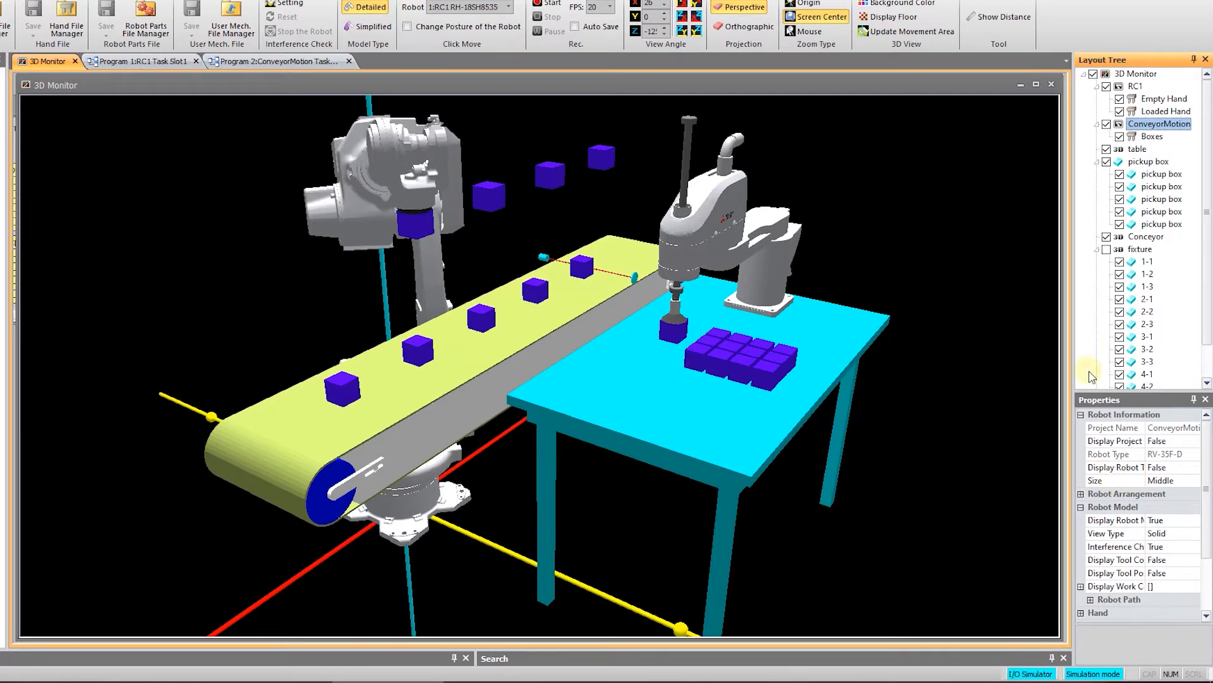
click(1116, 519)
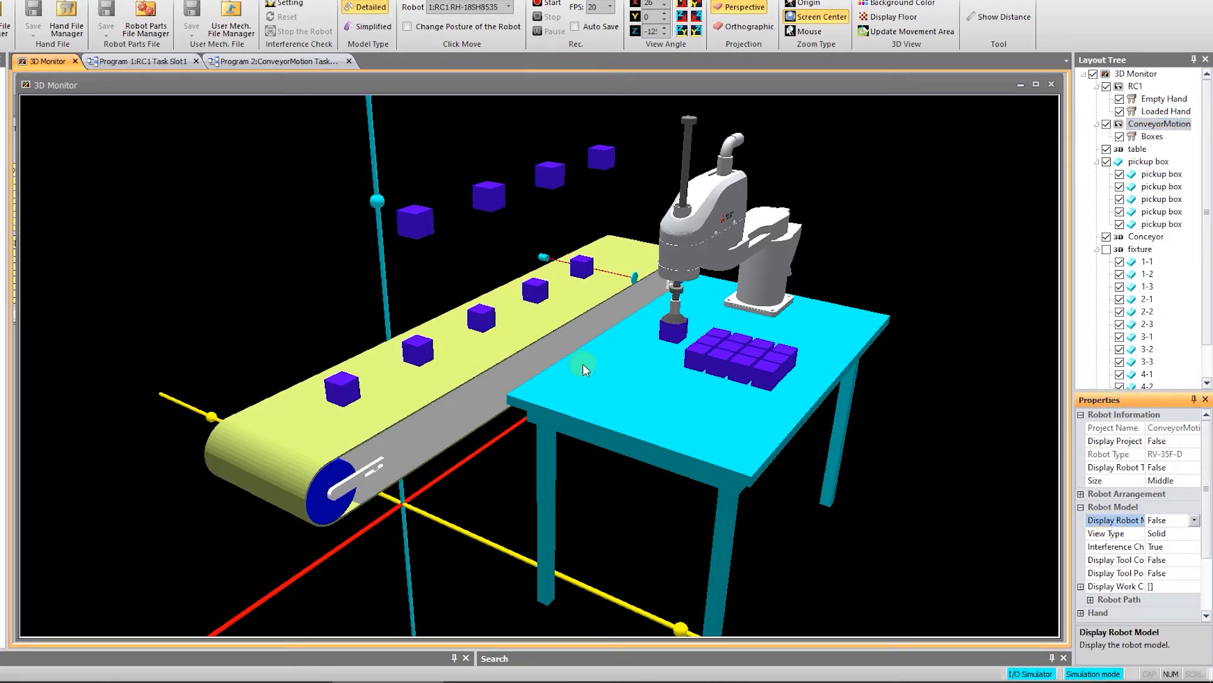
mouse_move(464, 193)
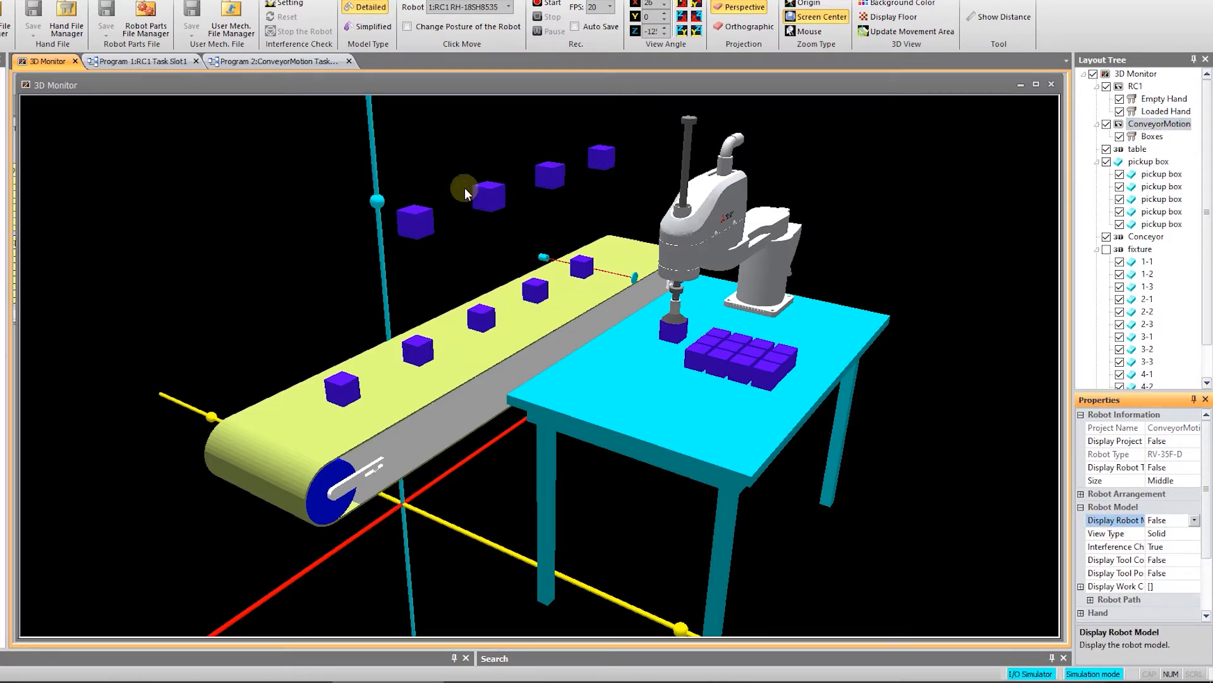
mouse_move(484, 225)
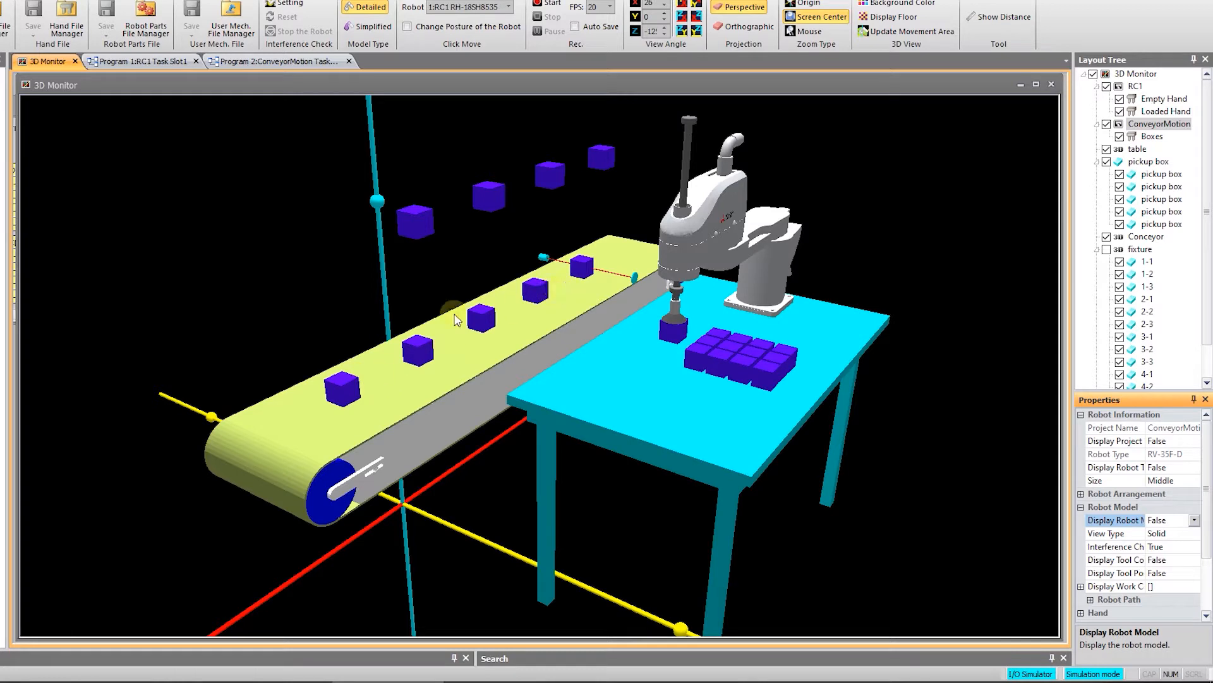
mouse_move(560, 280)
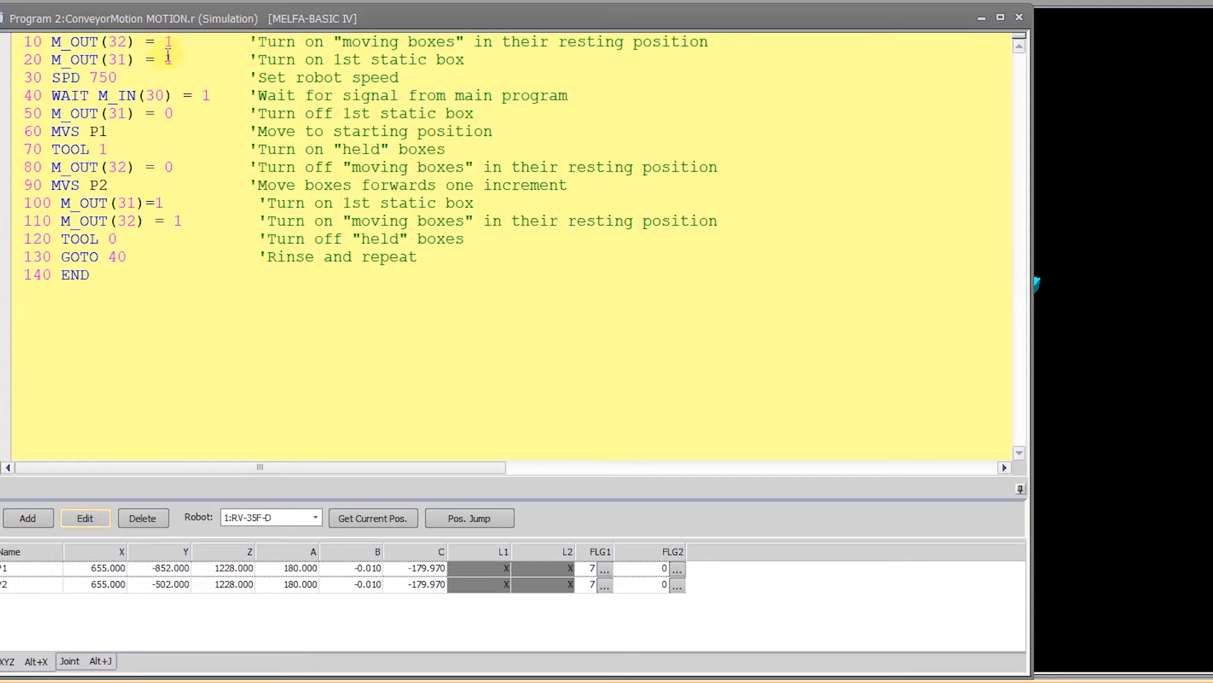
mouse_move(313, 43)
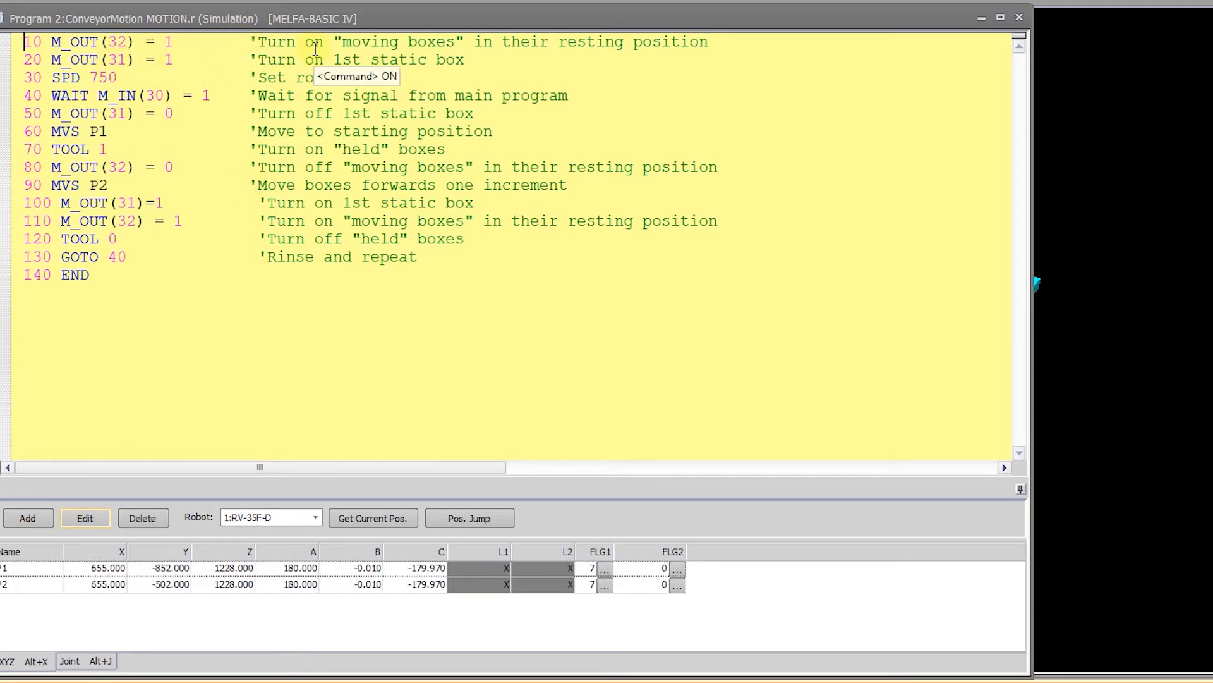
mouse_move(441, 19)
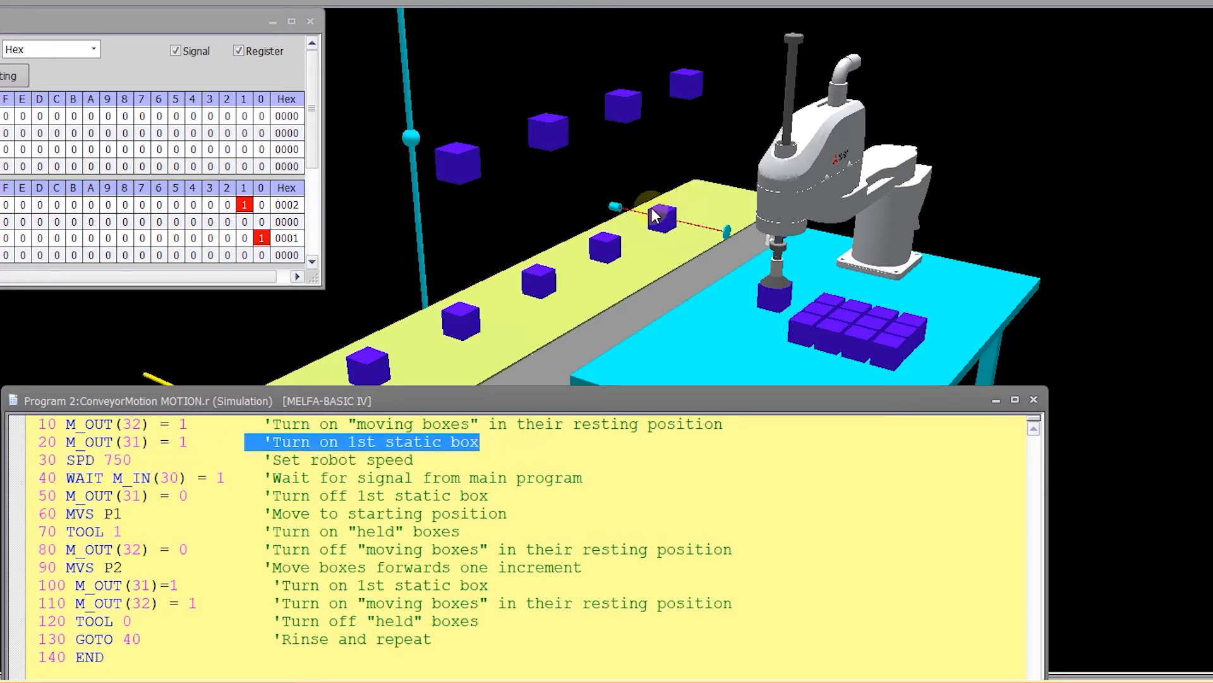
mouse_move(668, 208)
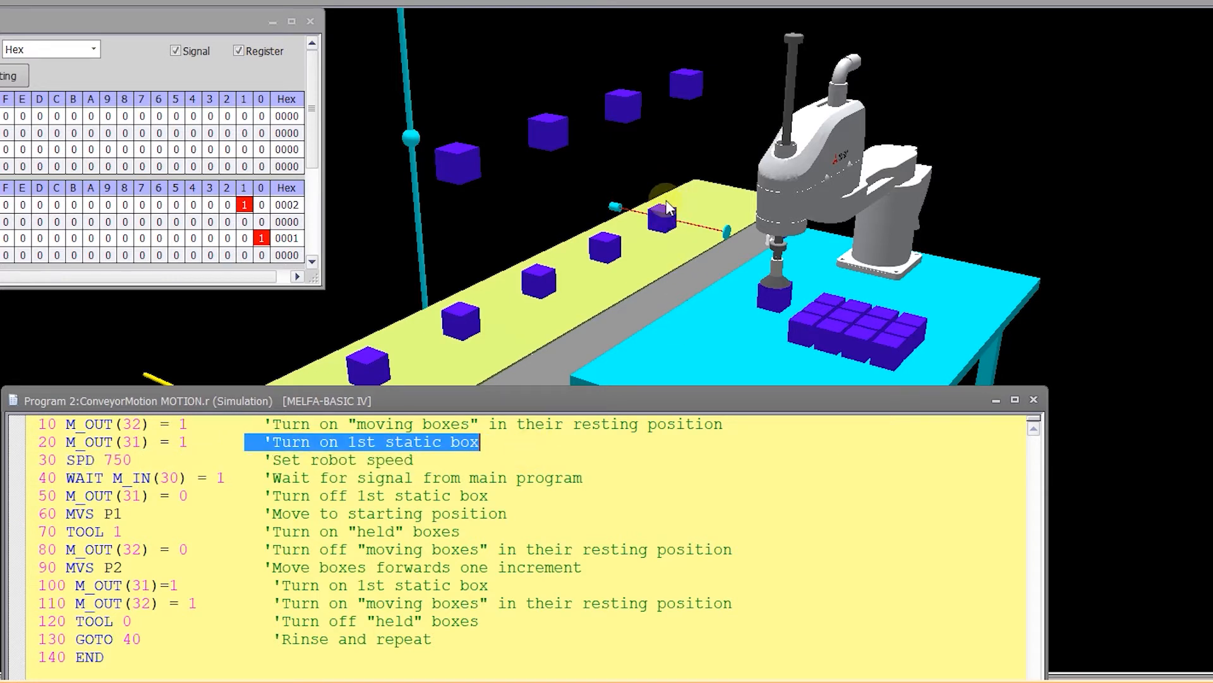
mouse_move(422, 452)
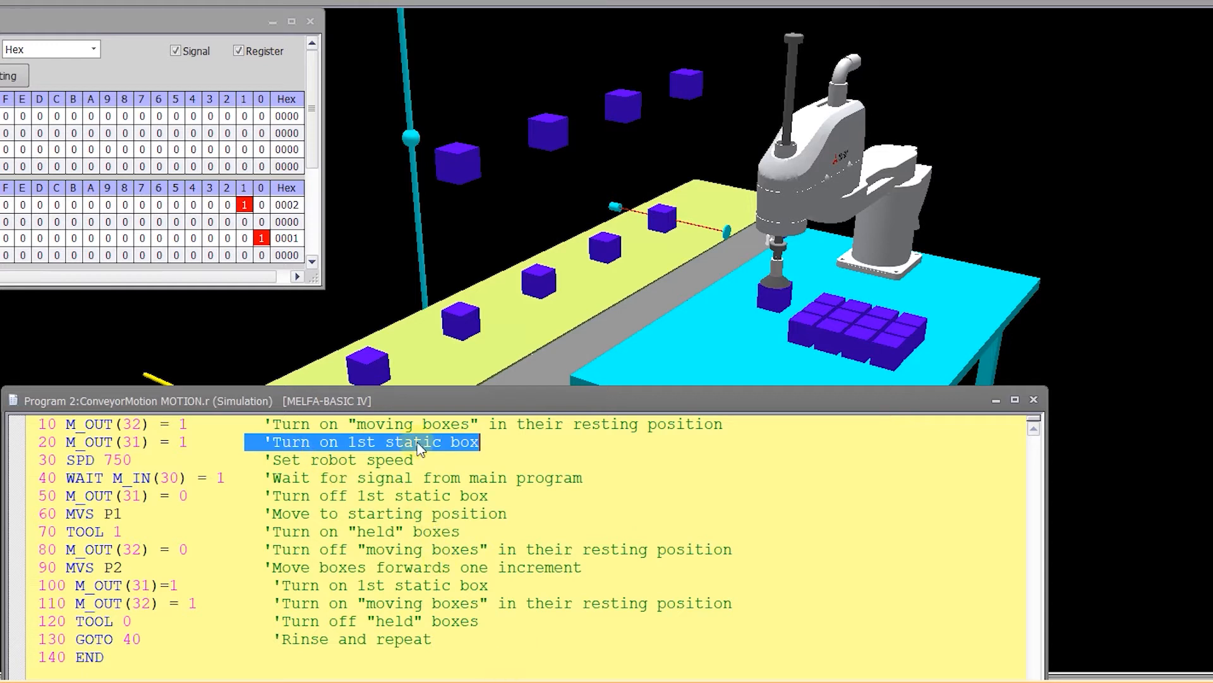
mouse_move(364, 368)
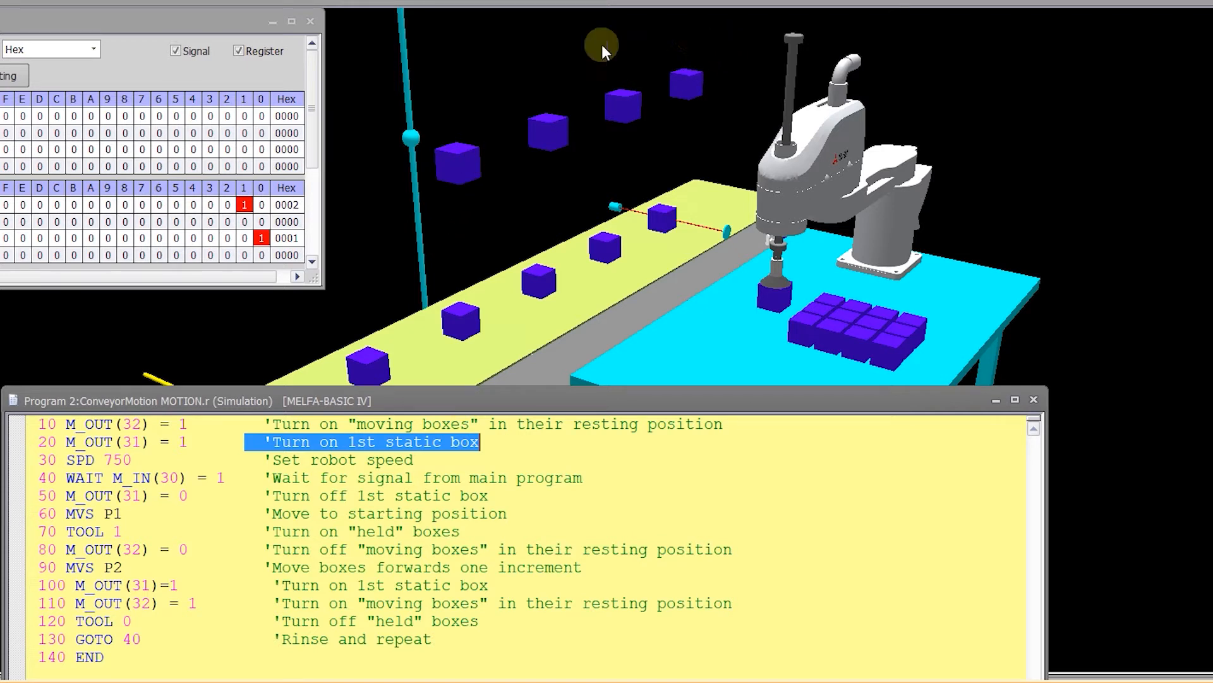
mouse_move(531, 126)
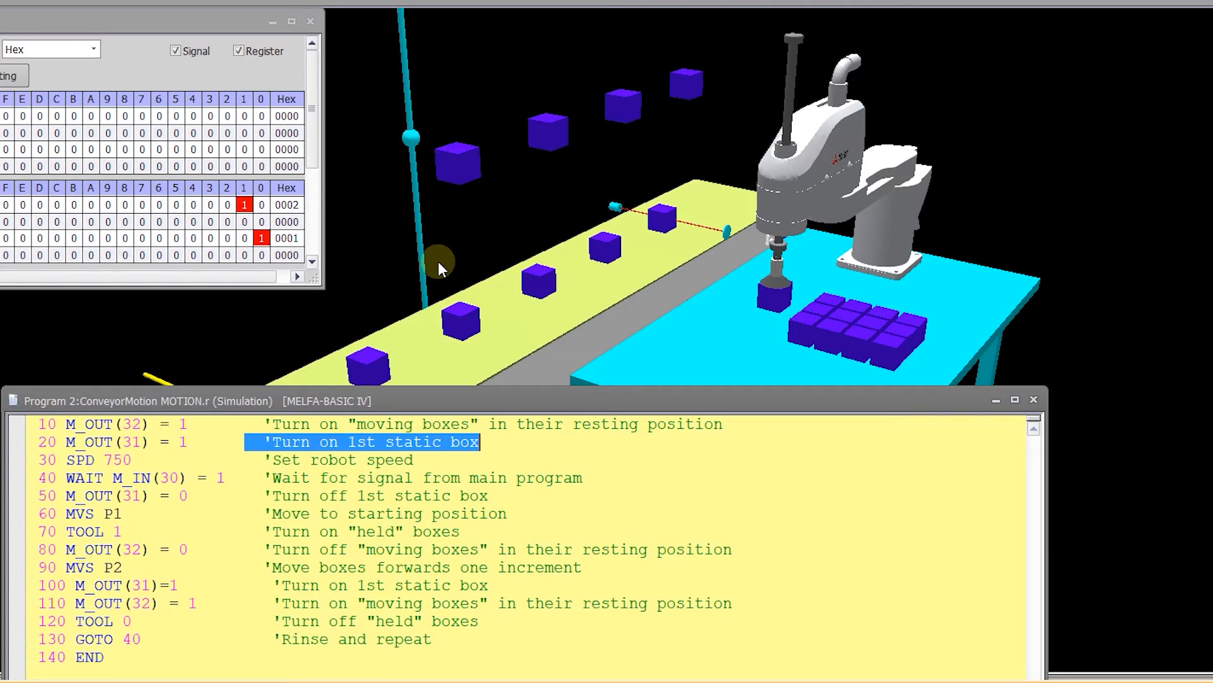
mouse_move(440, 193)
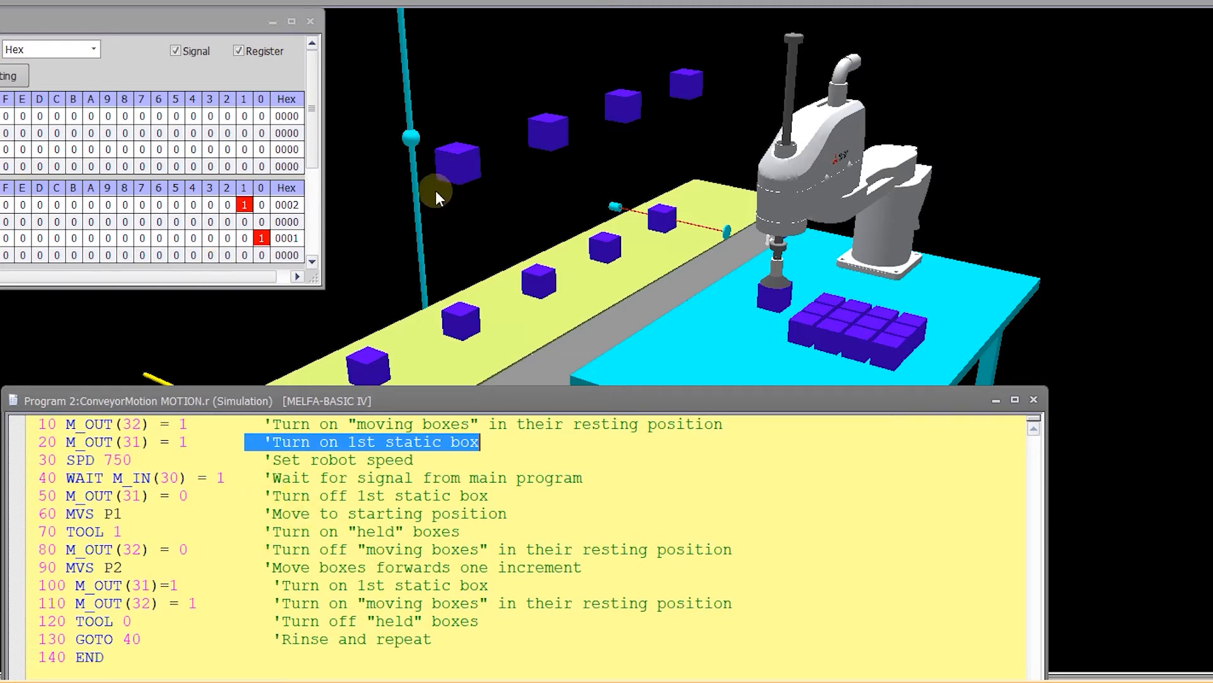
mouse_move(116, 630)
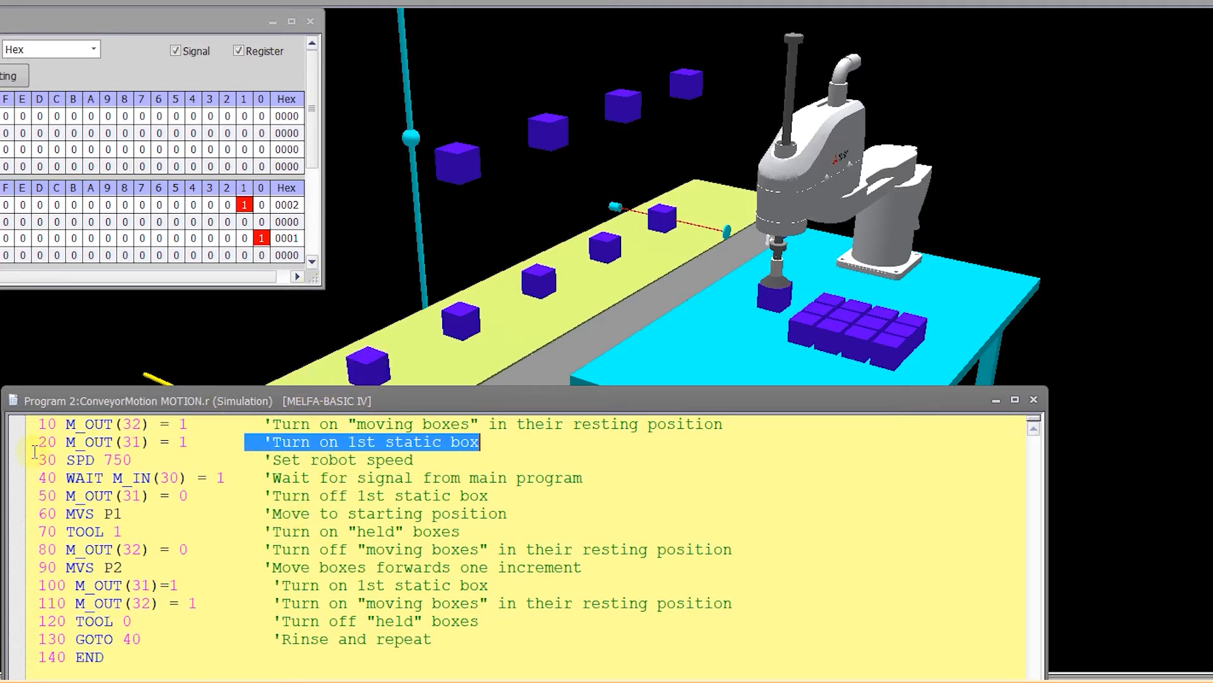
mouse_move(582, 365)
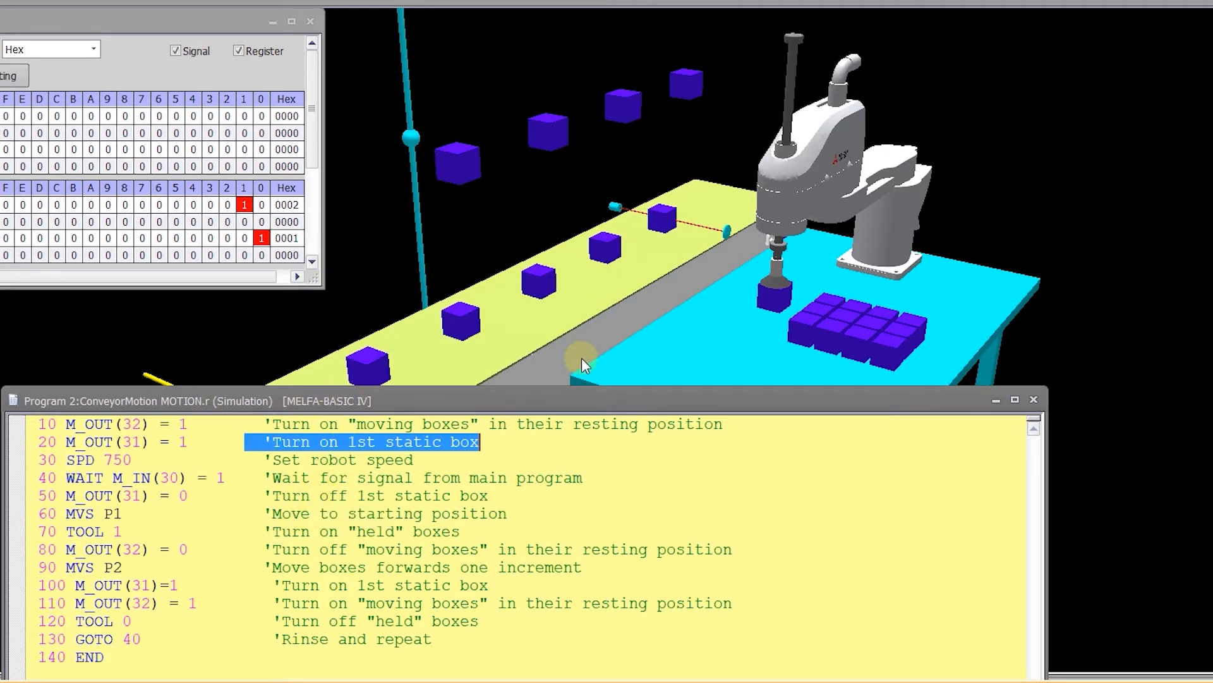
mouse_move(547, 349)
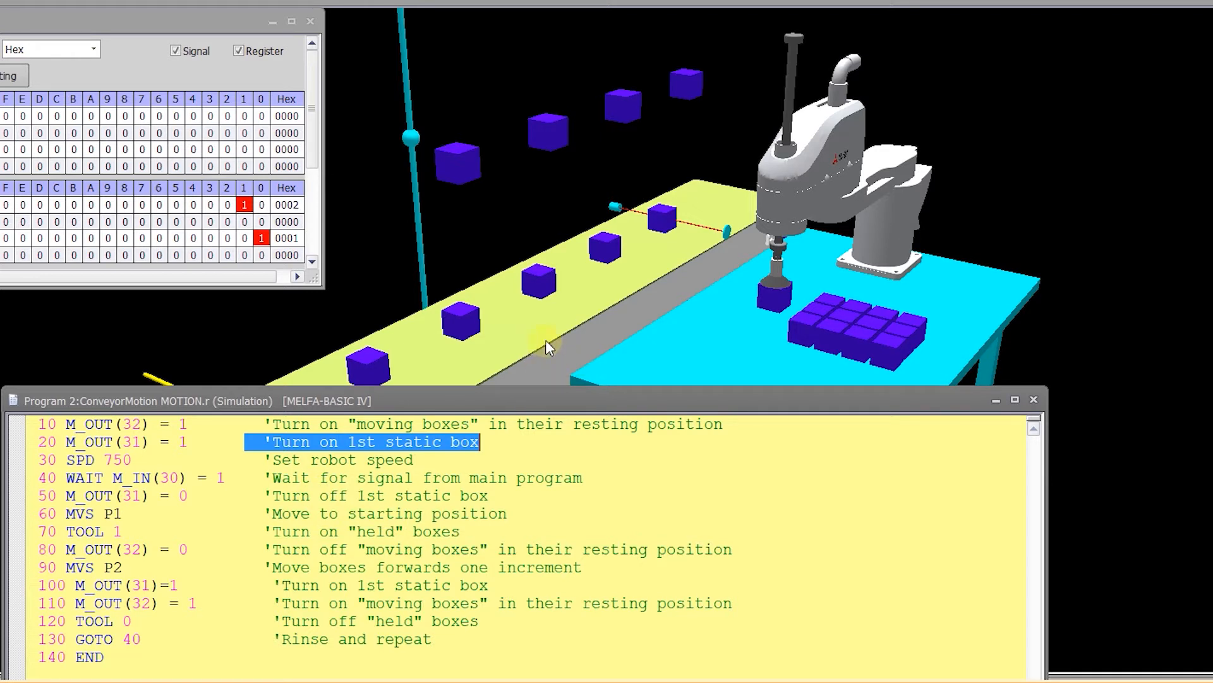
mouse_move(625, 255)
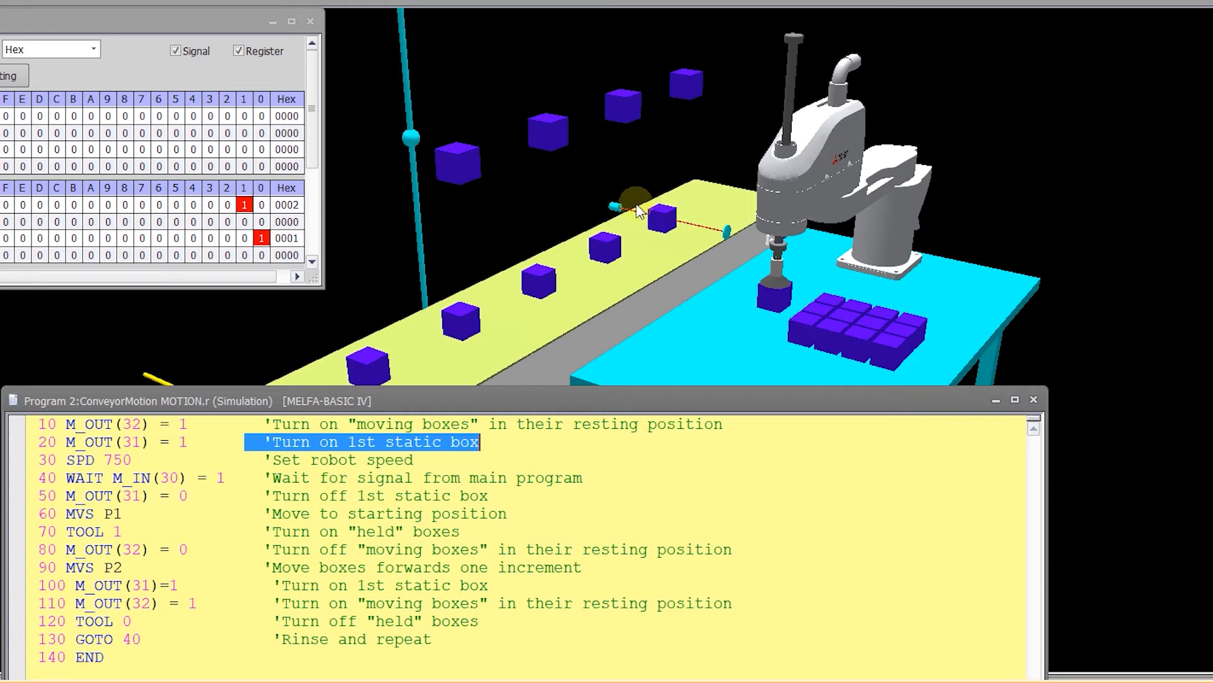
mouse_move(577, 245)
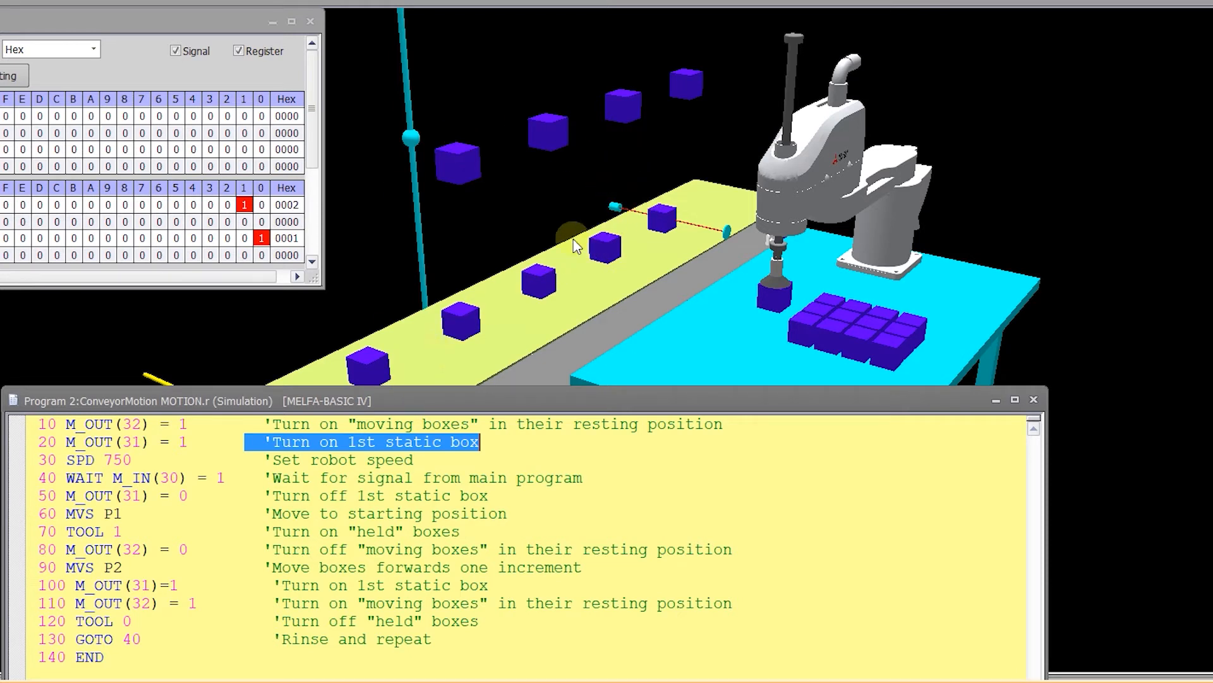
mouse_move(619, 246)
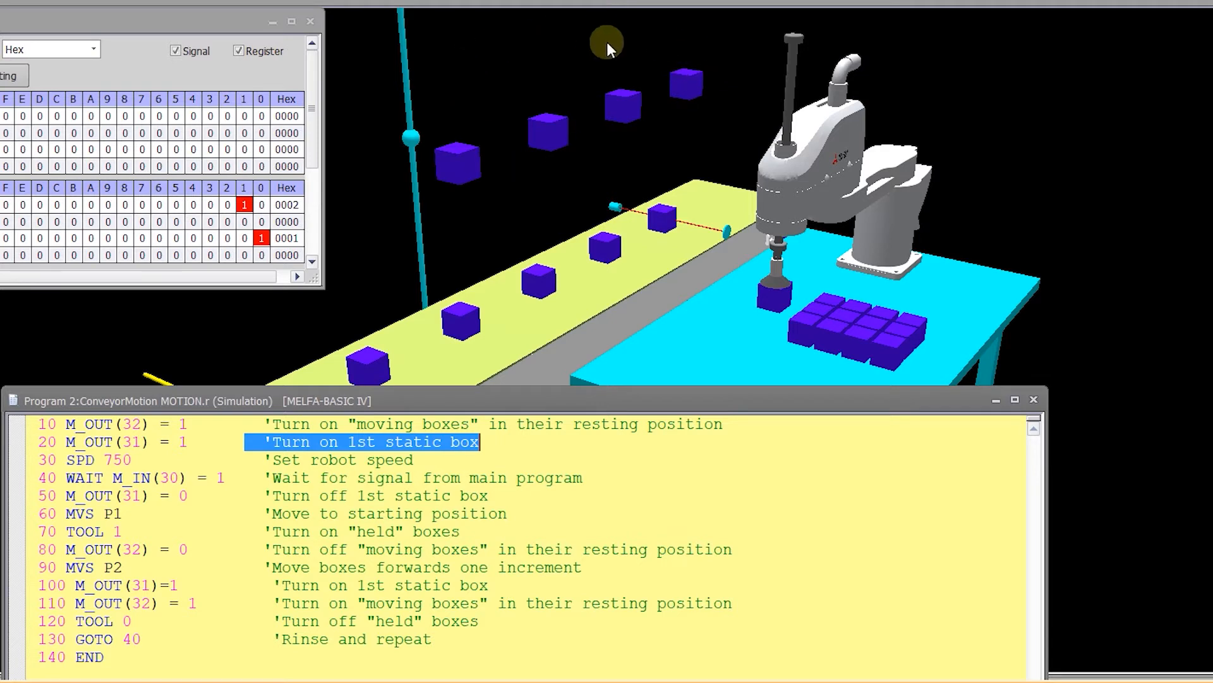
mouse_move(464, 147)
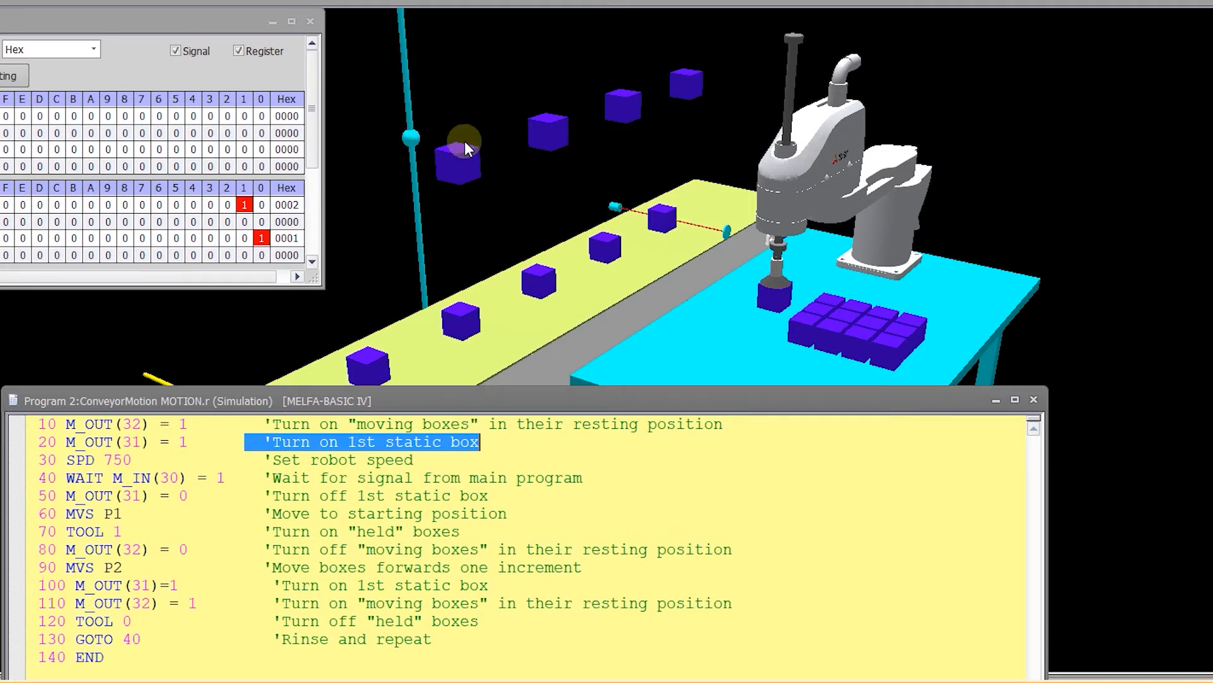
mouse_move(435, 180)
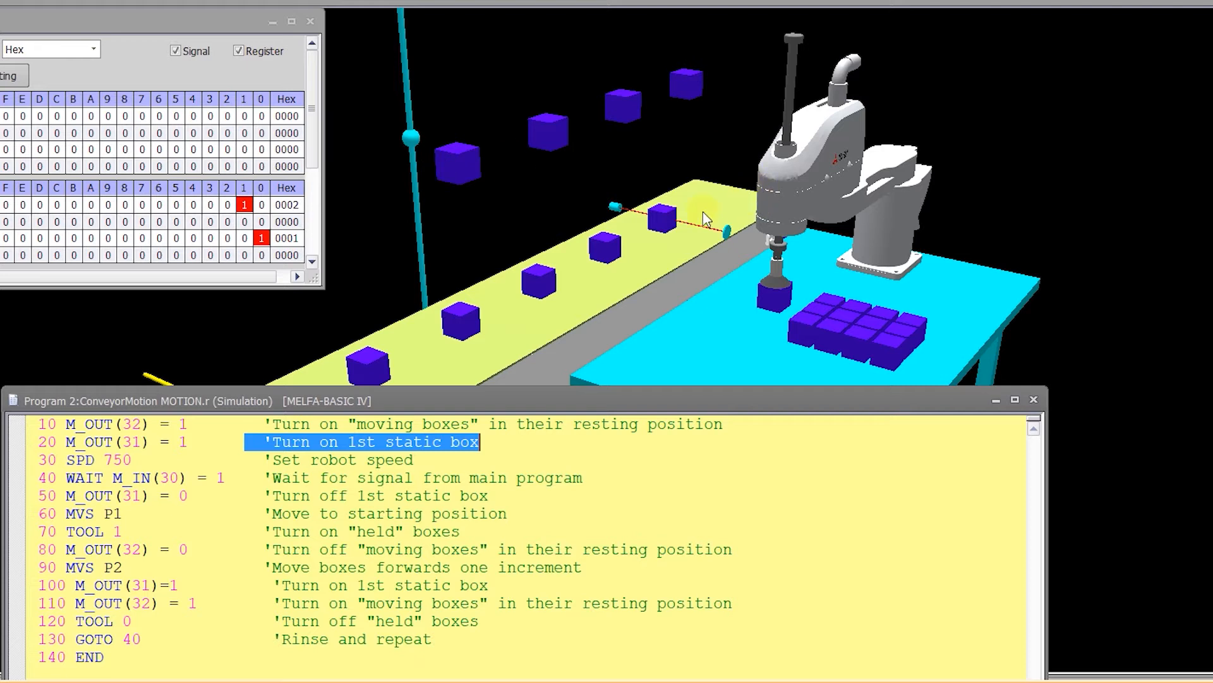
mouse_move(424, 379)
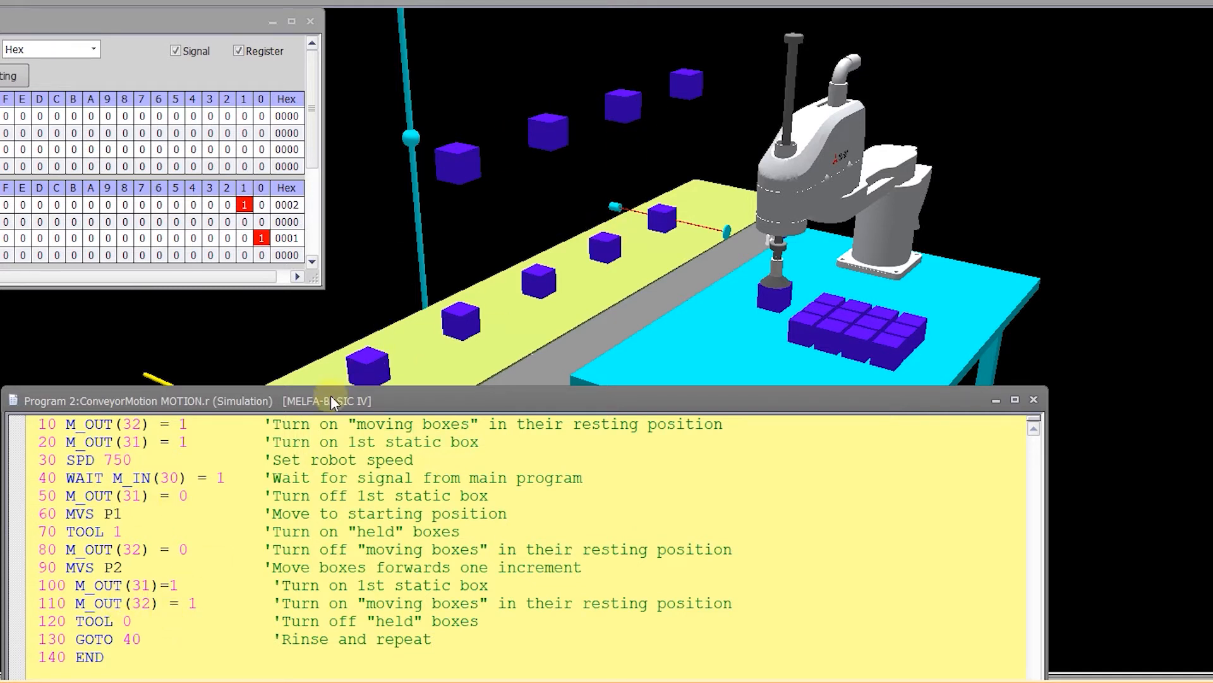
Step: Show the Program 2 ConveyorMotion listing over the running simulation and mark line 80
click(56, 460)
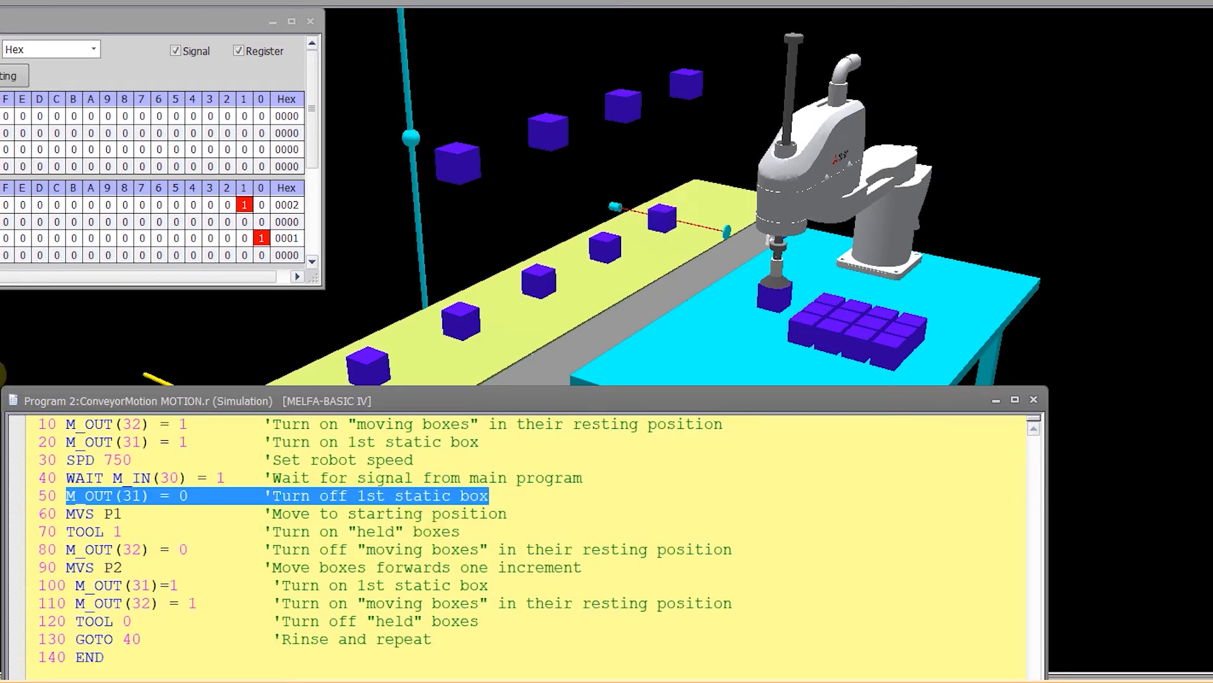
click(154, 477)
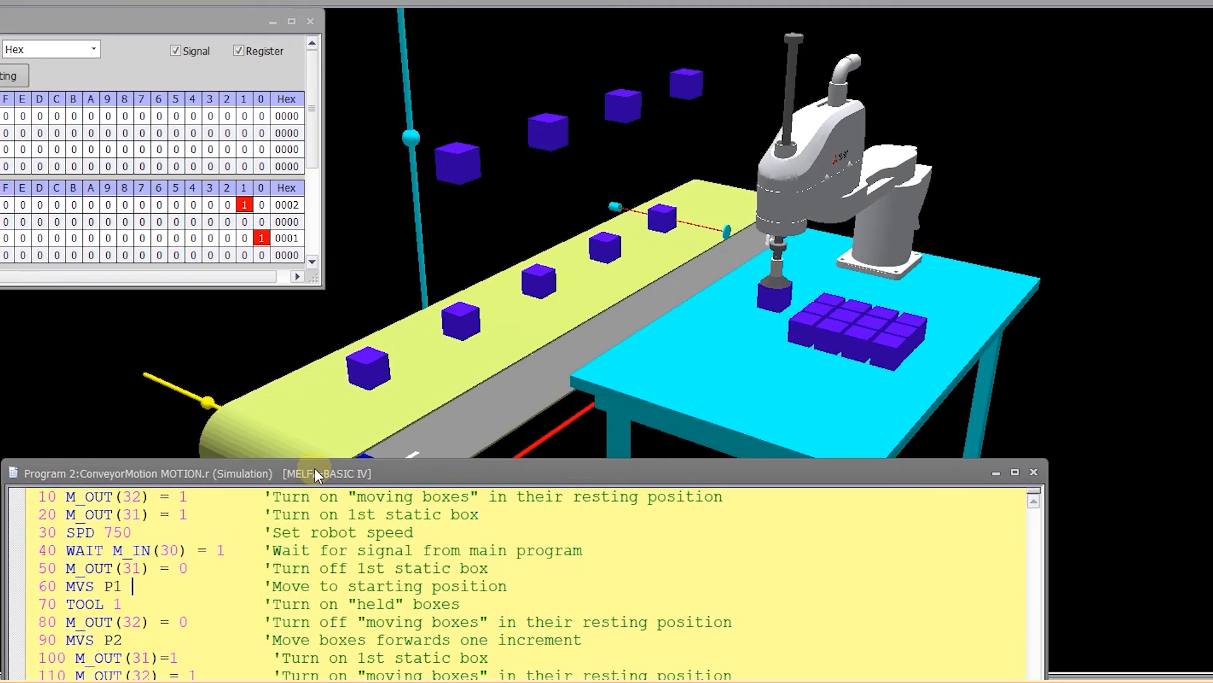
mouse_move(460, 159)
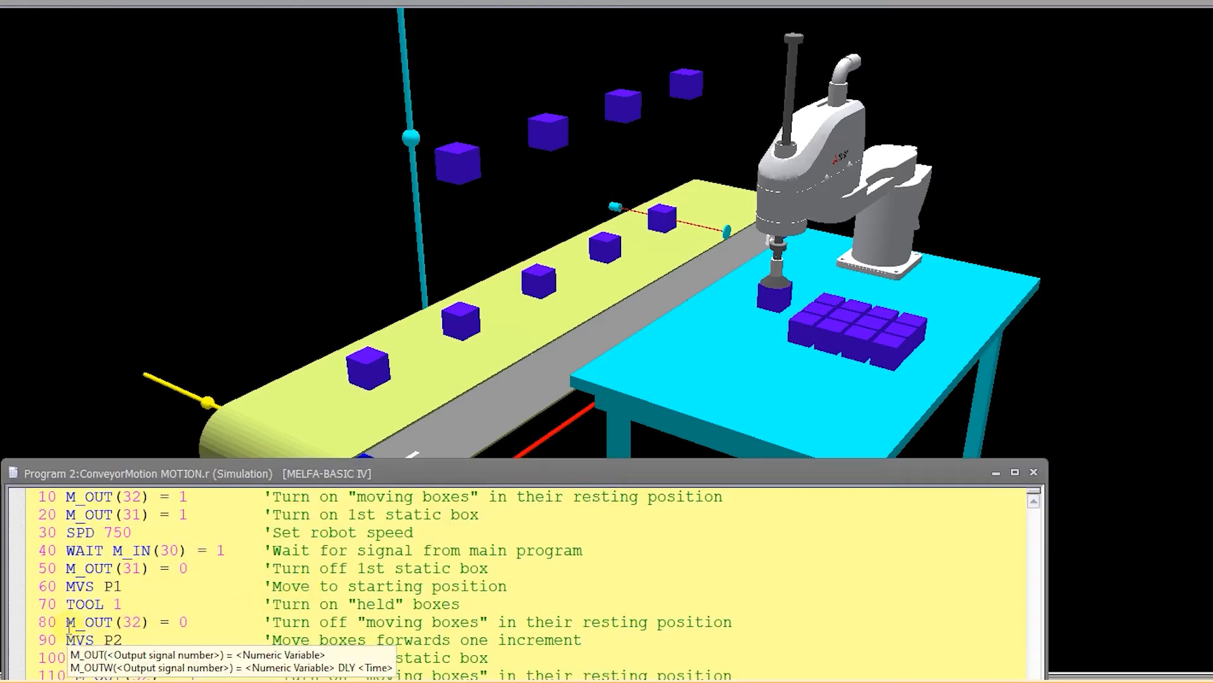
click(92, 640)
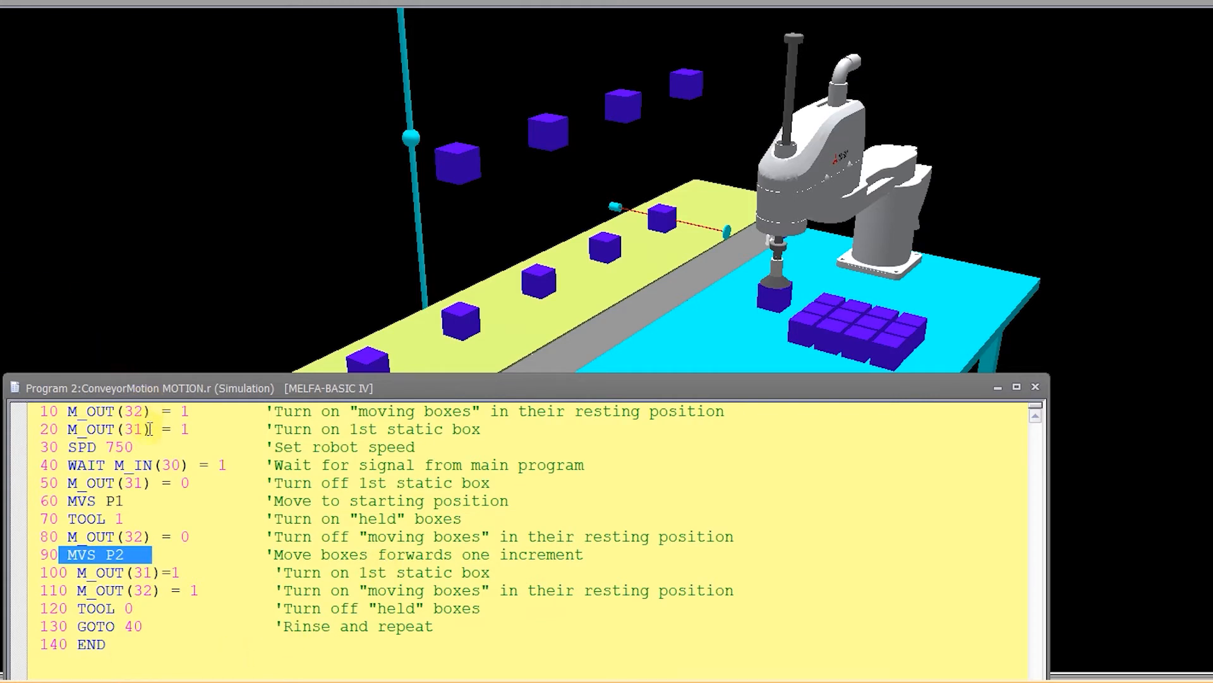
mouse_move(533, 527)
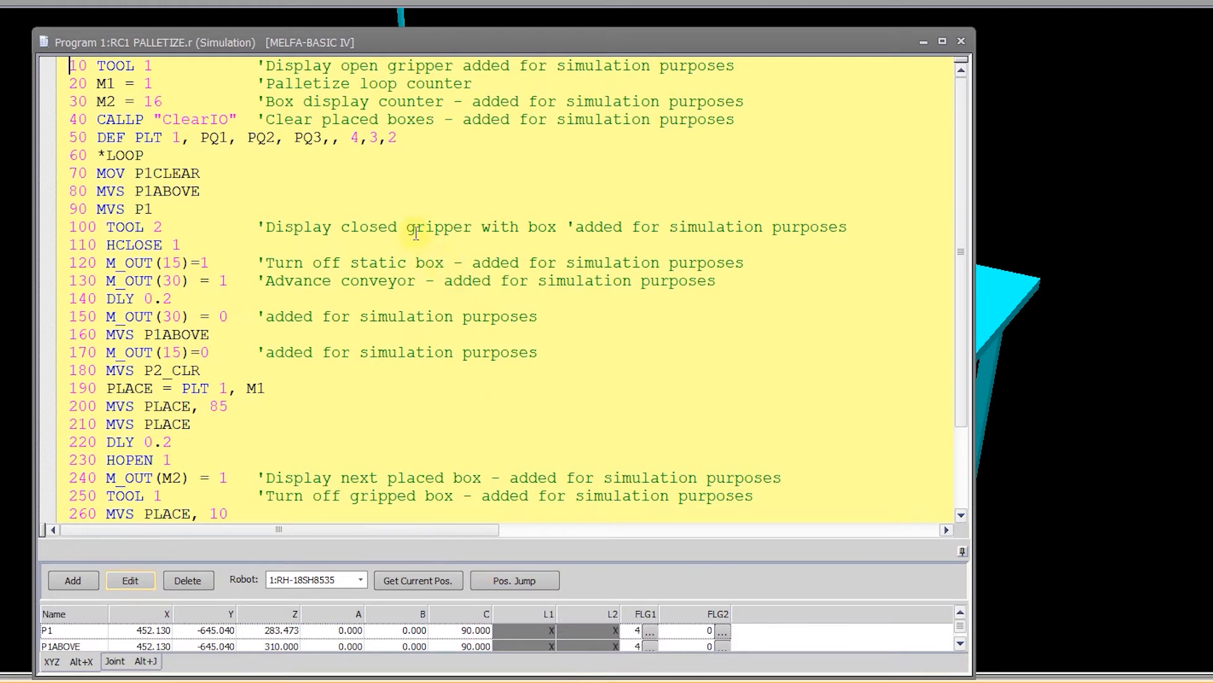
mouse_move(432, 187)
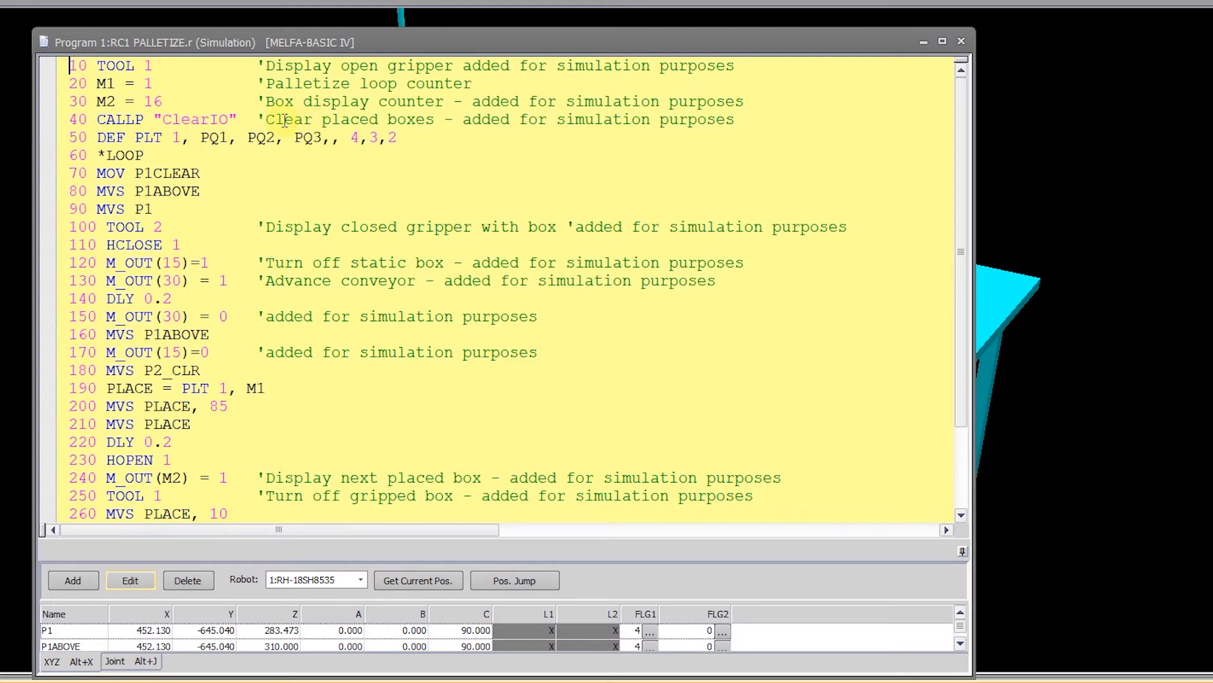
mouse_move(192, 61)
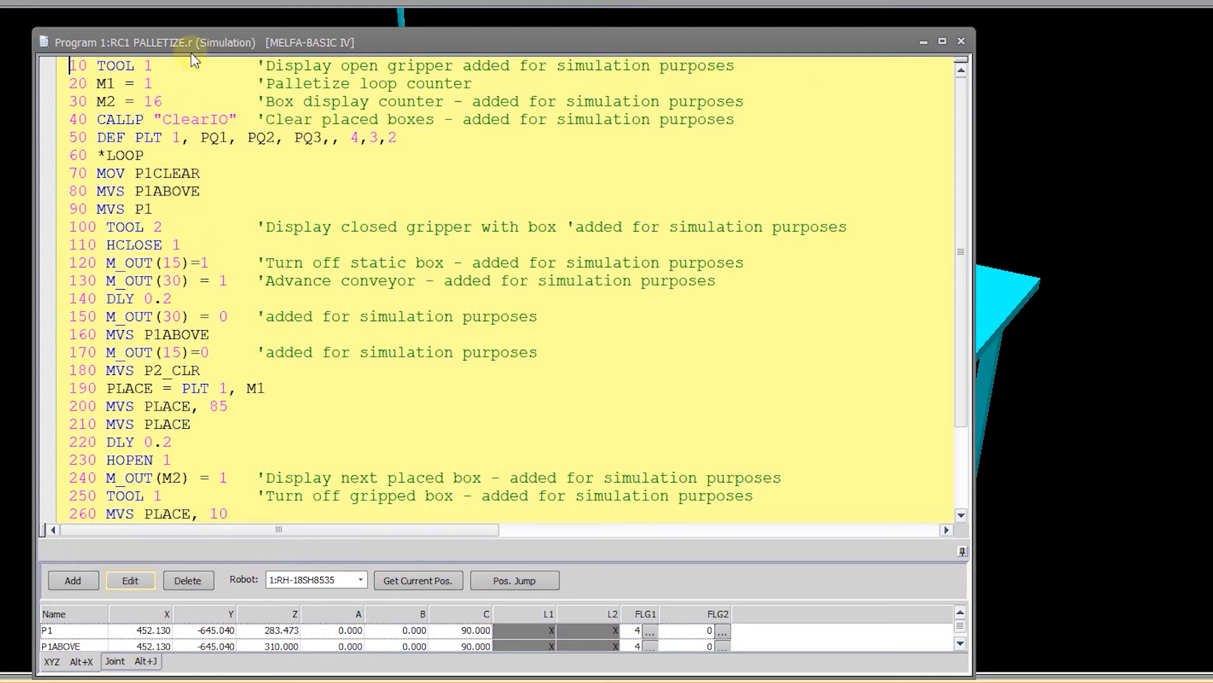
double_click(149, 65)
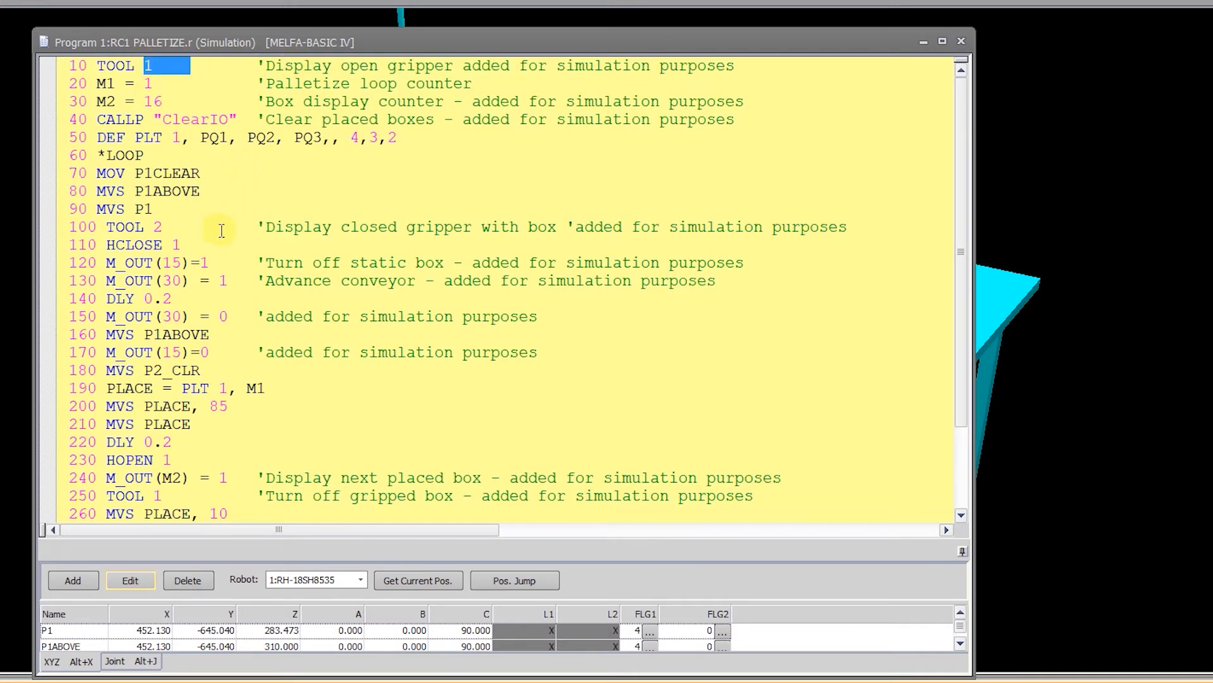
mouse_move(177, 278)
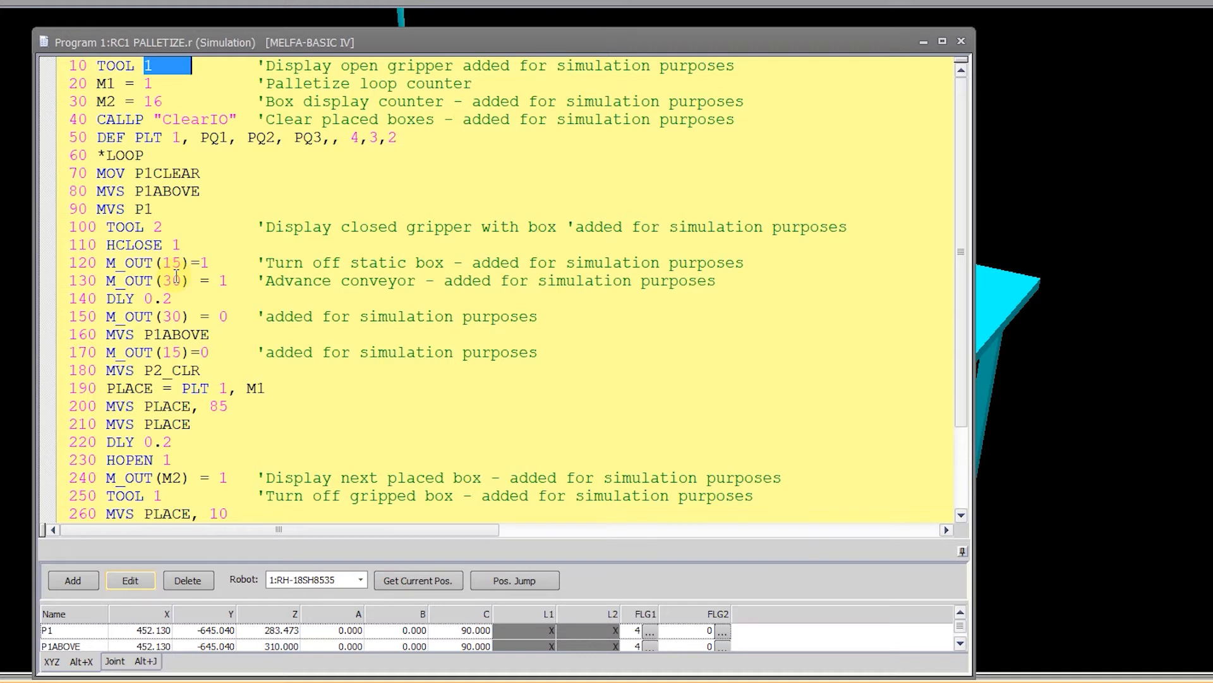
click(139, 84)
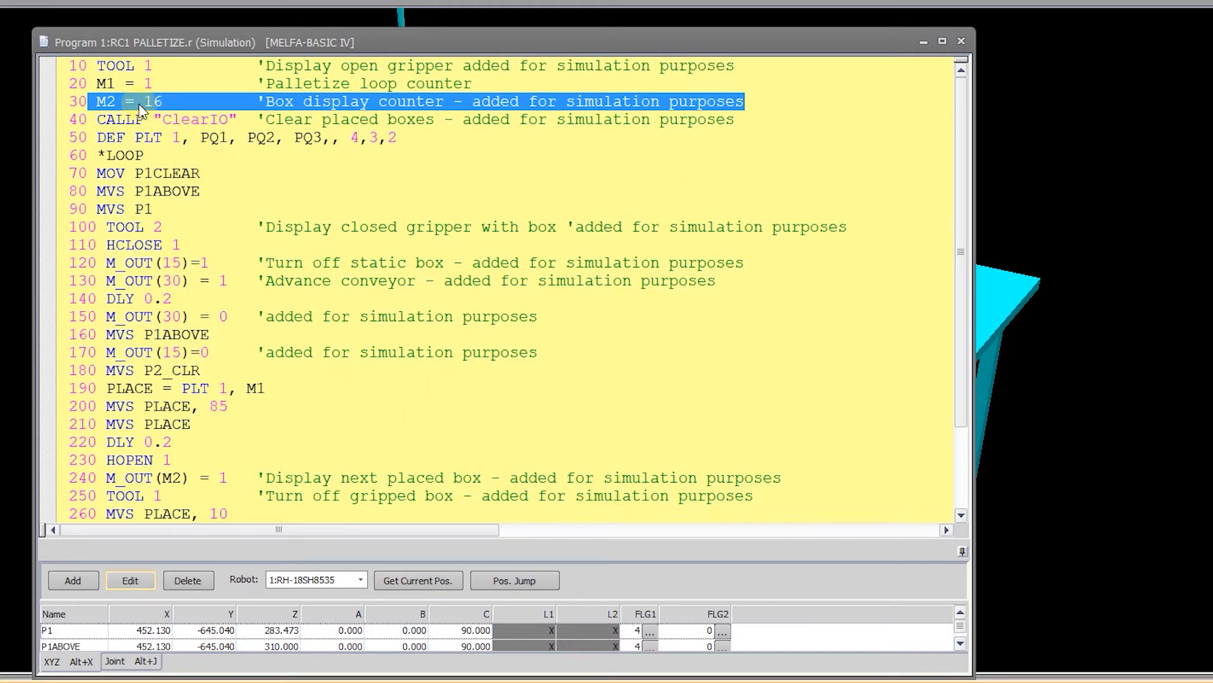
click(150, 101)
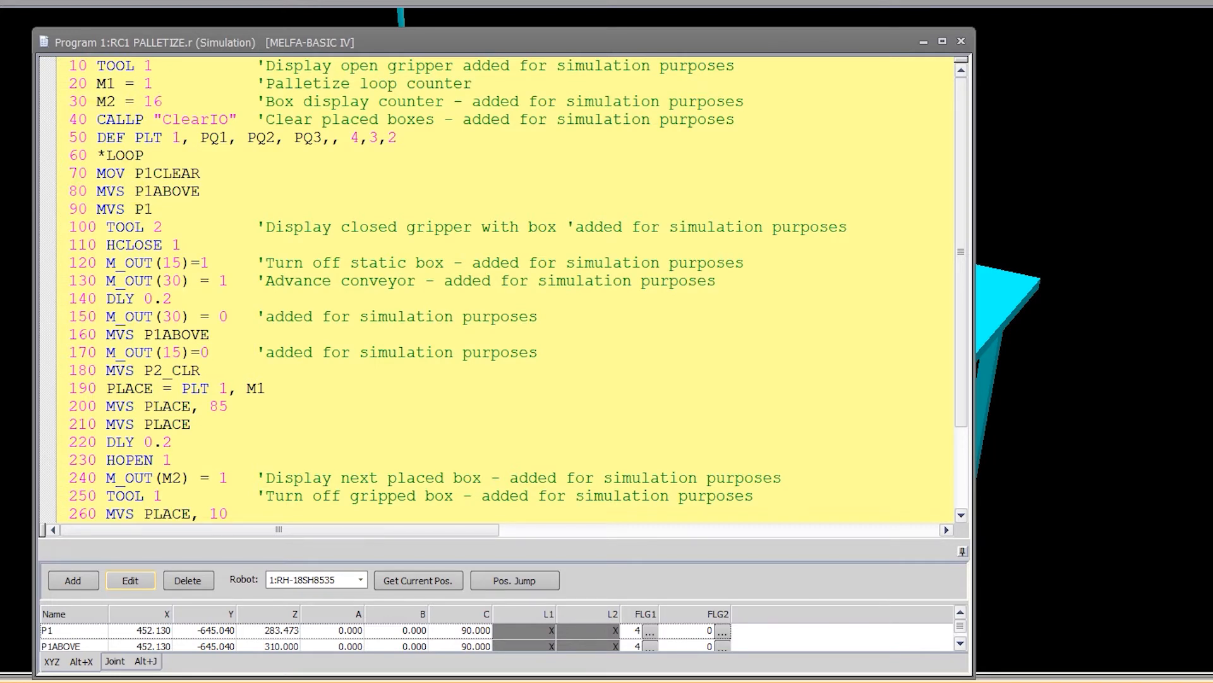
click(143, 101)
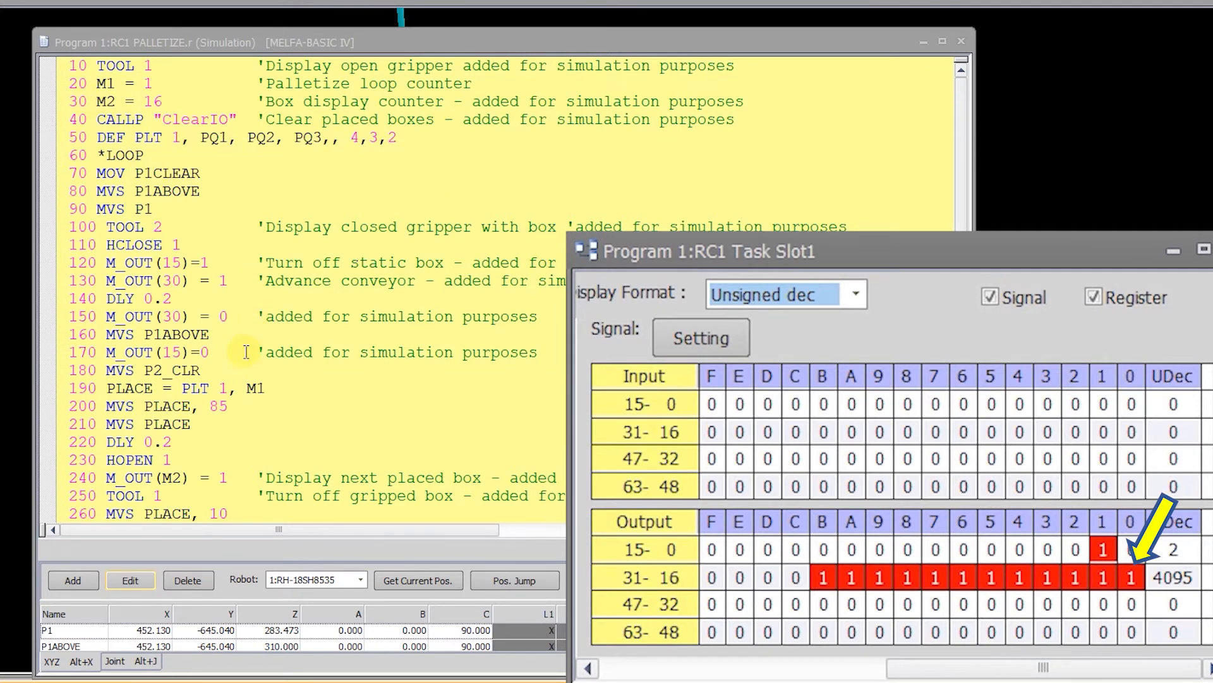
Step: Mark PALETTIZE line 240 M_OUT(M2) = 1 that displays the next placed box, then return to line 40
scroll(down, 3)
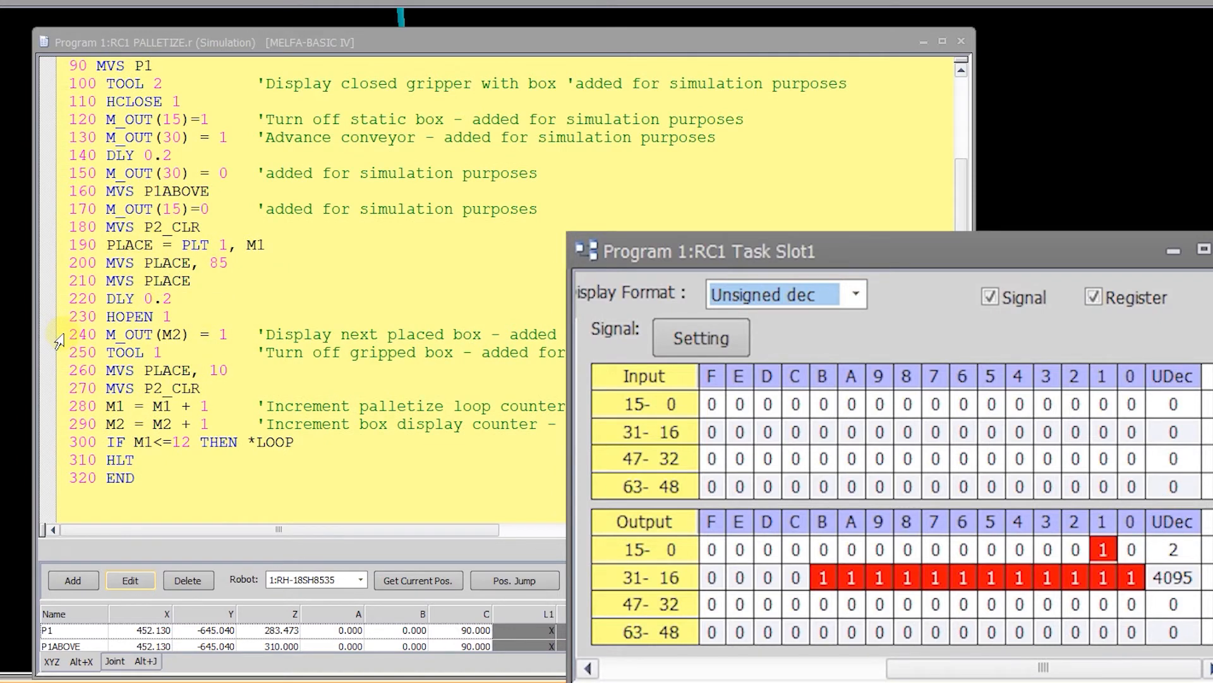
click(146, 333)
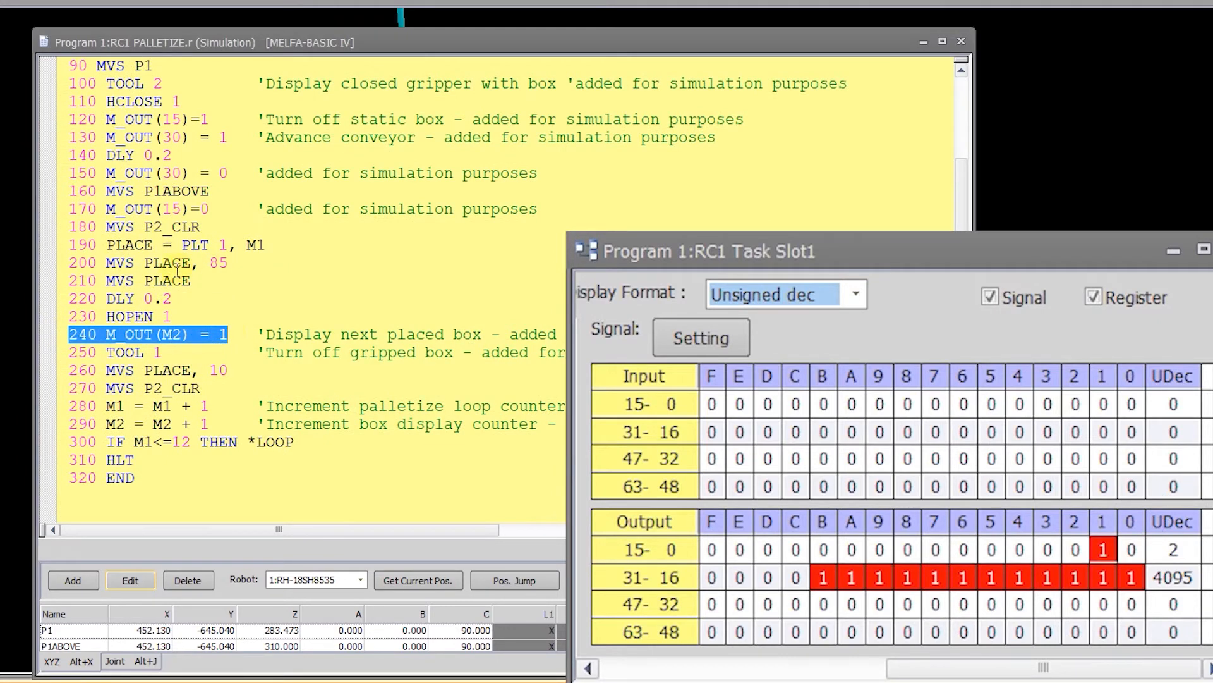
mouse_move(173, 342)
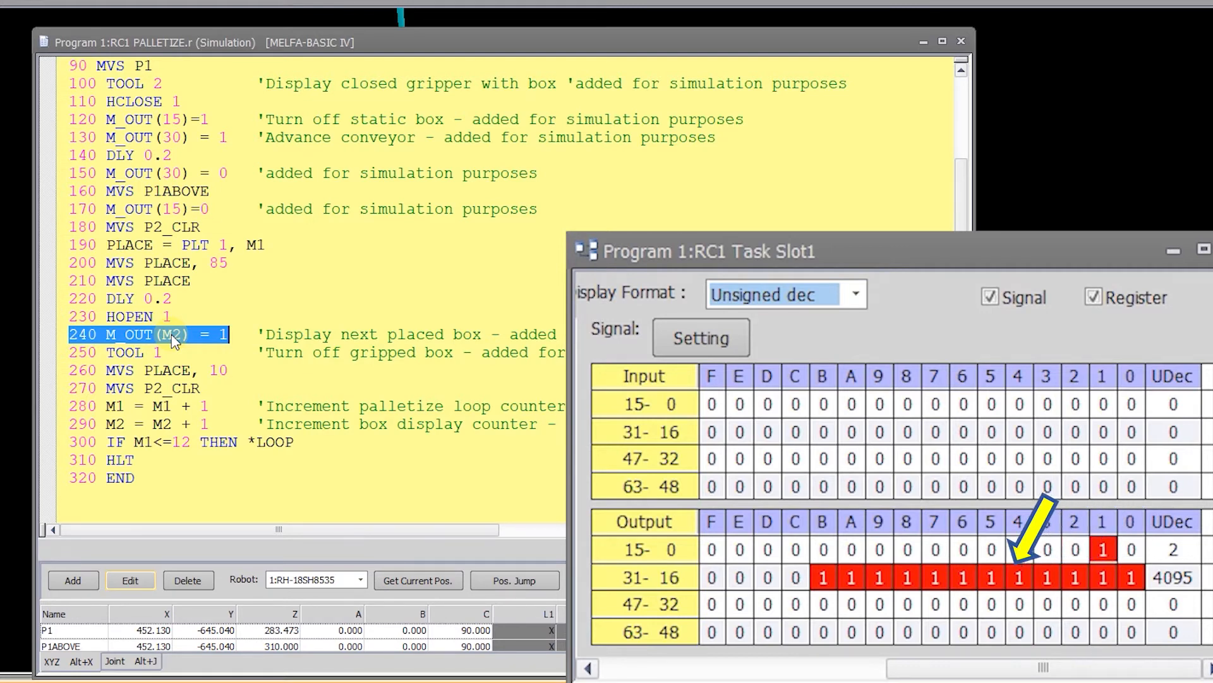
scroll(up, 3)
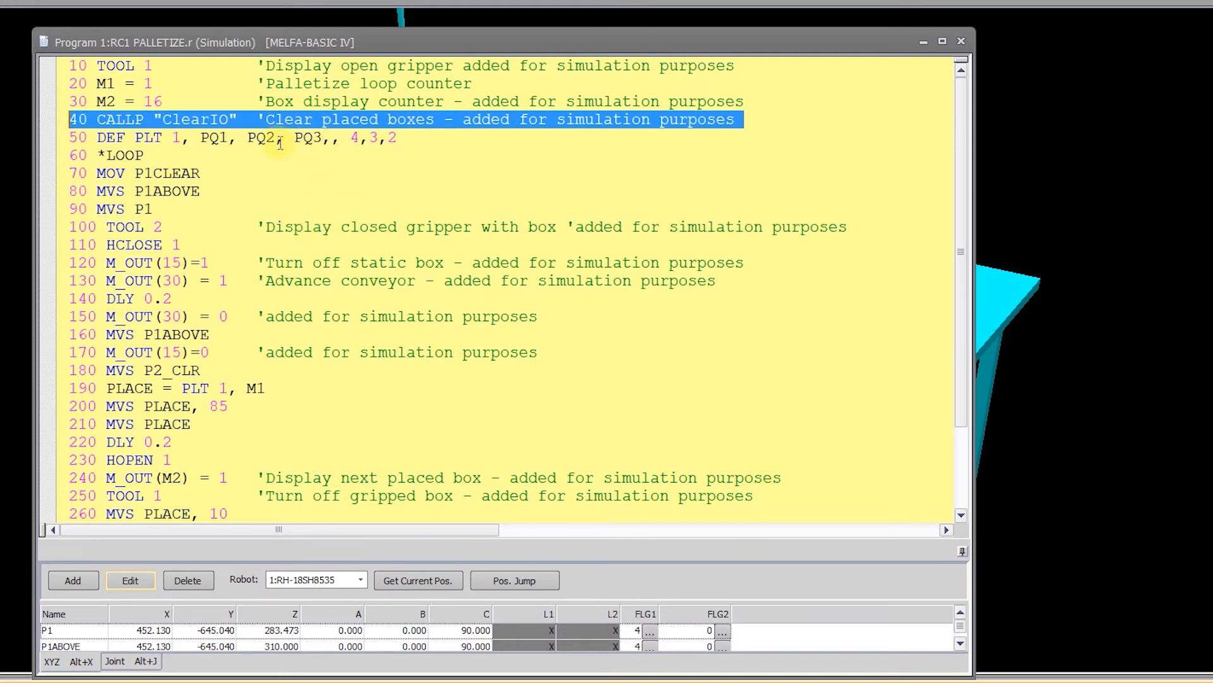
mouse_move(150, 128)
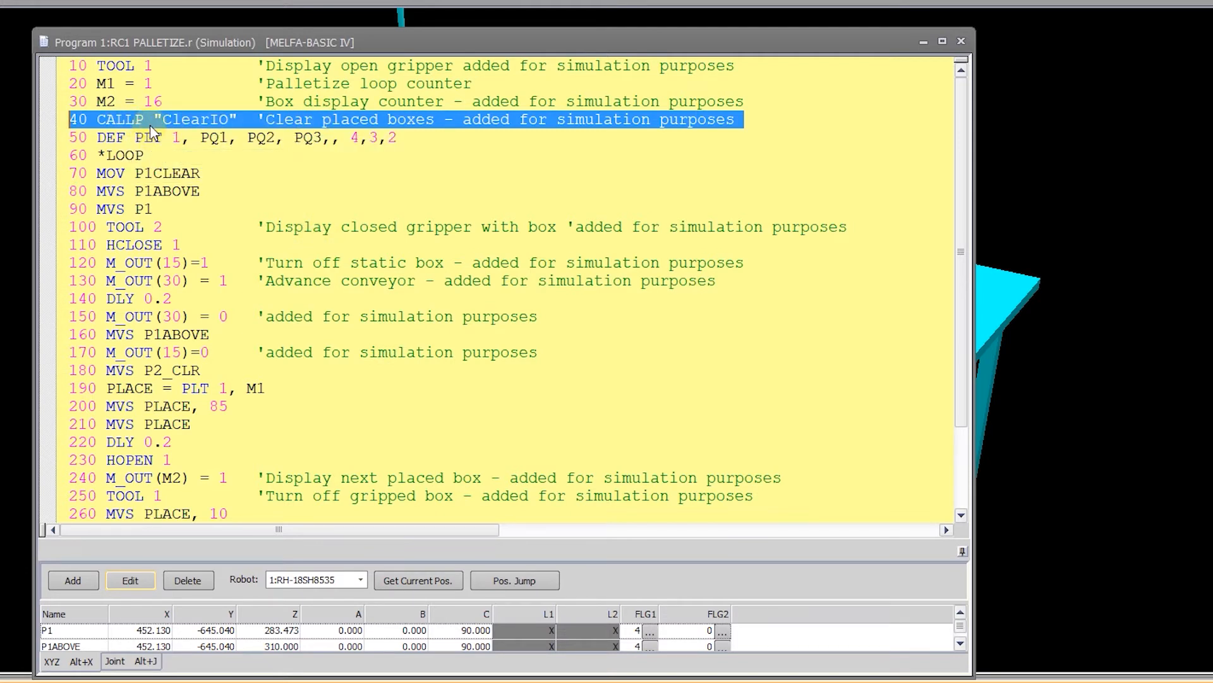
mouse_move(106, 84)
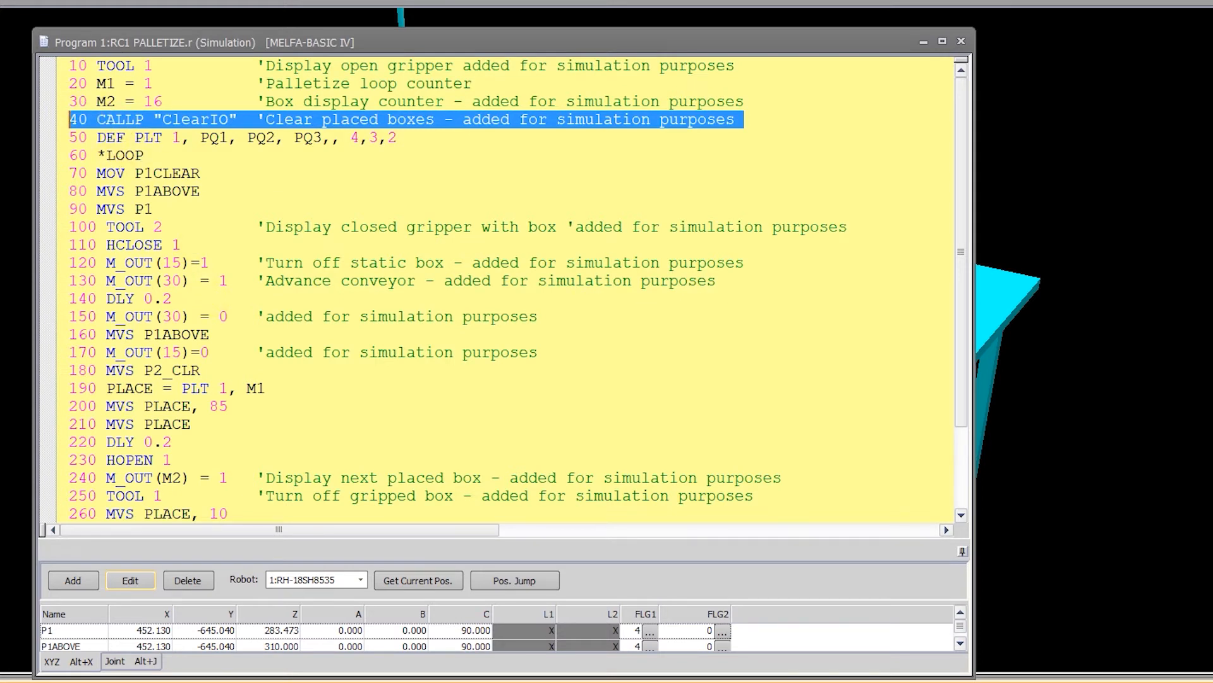
mouse_move(352, 328)
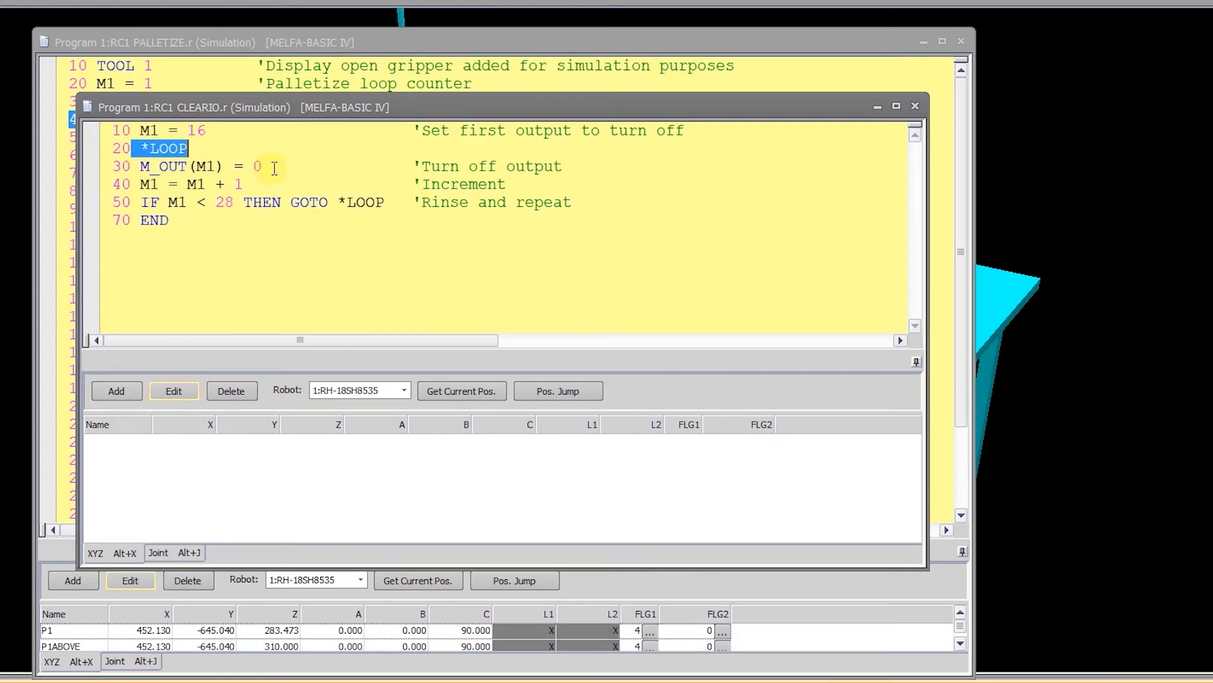
Step: Mark CLEARIO's M_OUT loop line turning outputs 16-27 off and list the ClearIO program properties
click(194, 165)
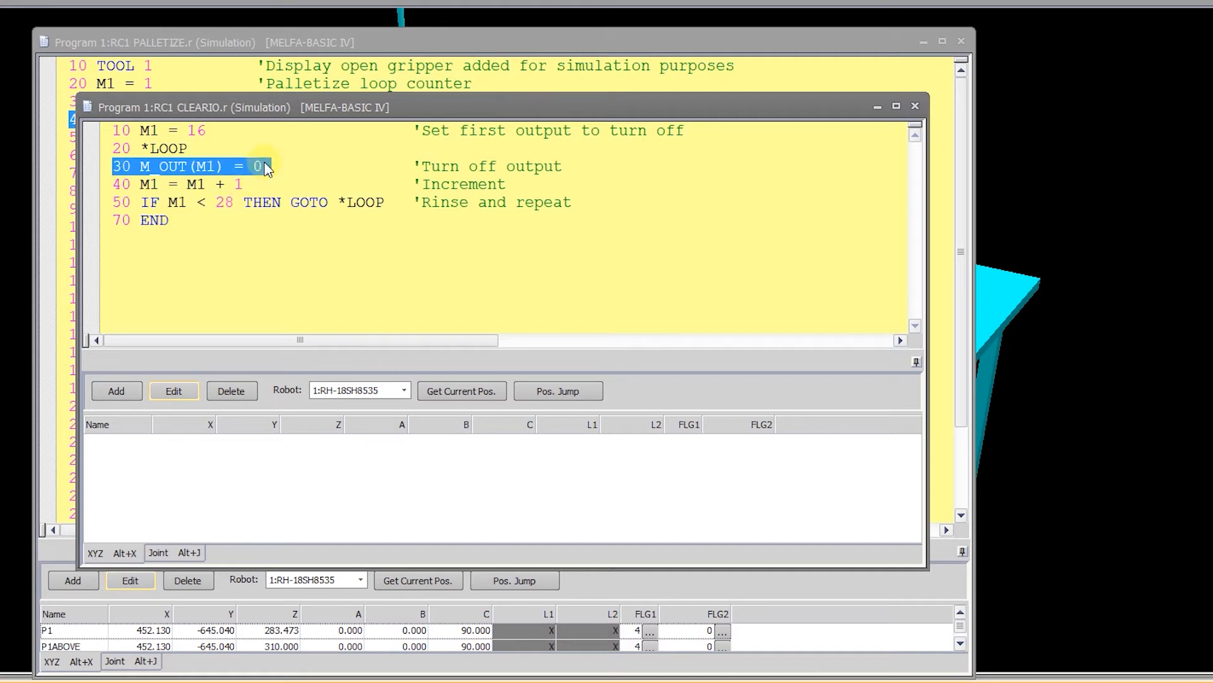
mouse_move(214, 246)
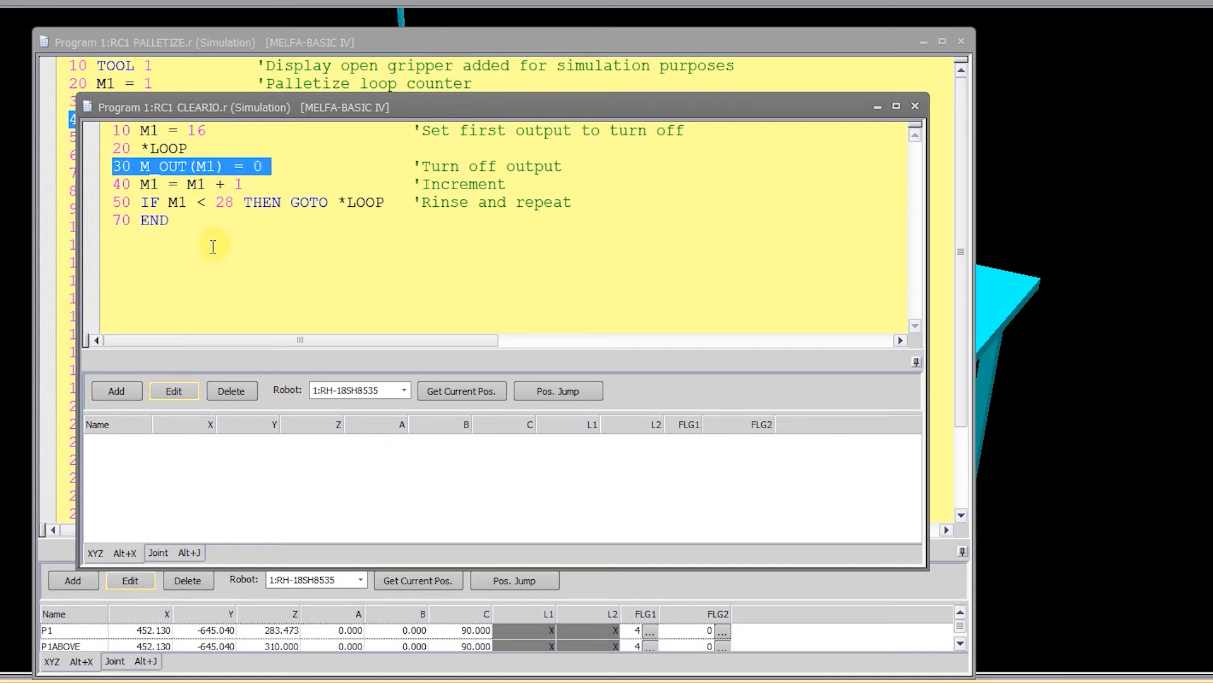
mouse_move(244, 257)
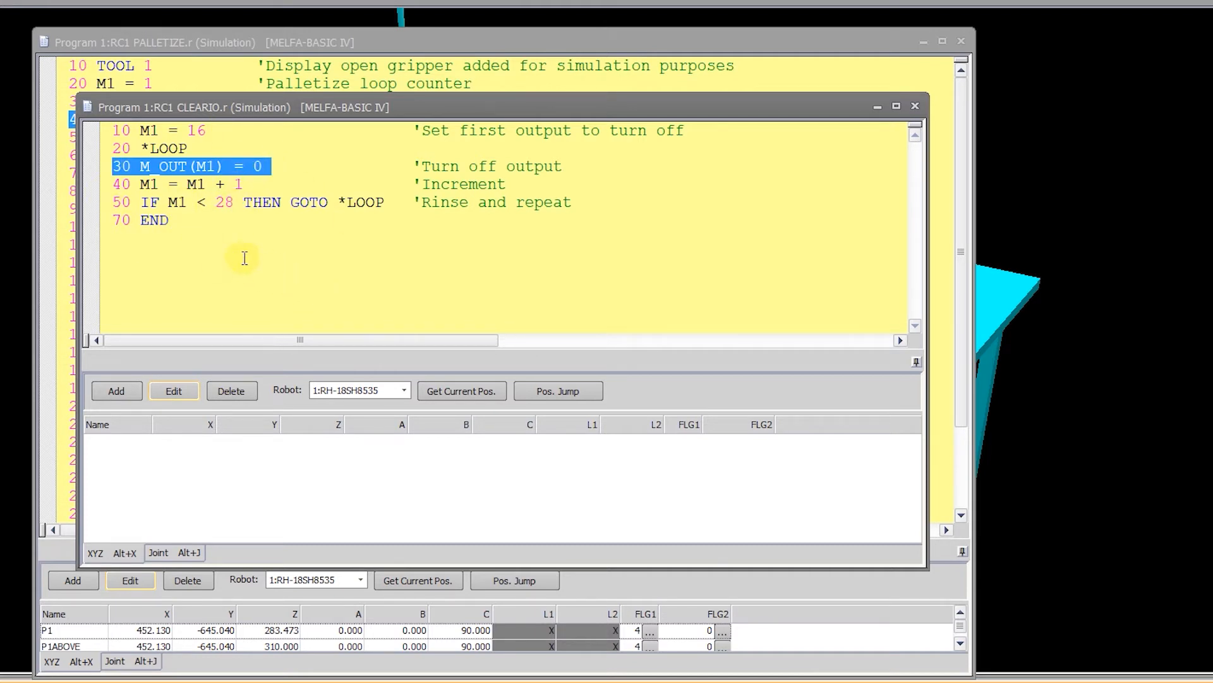
mouse_move(916, 107)
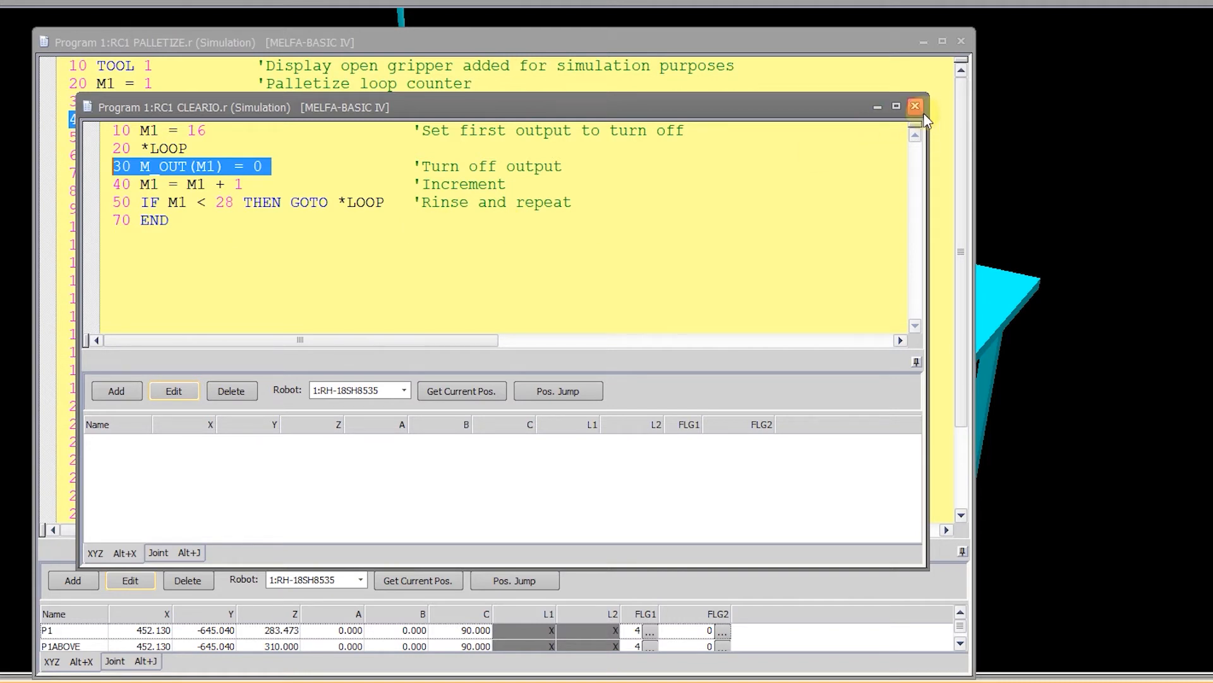
mouse_move(915, 106)
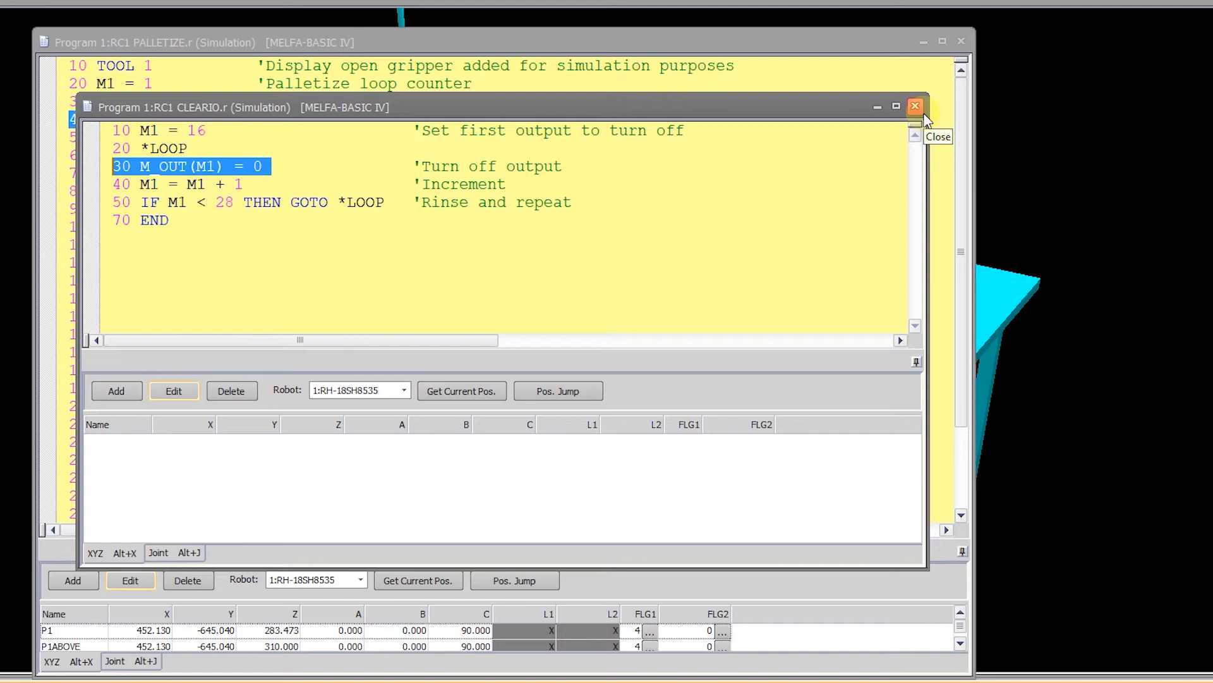
mouse_move(926, 116)
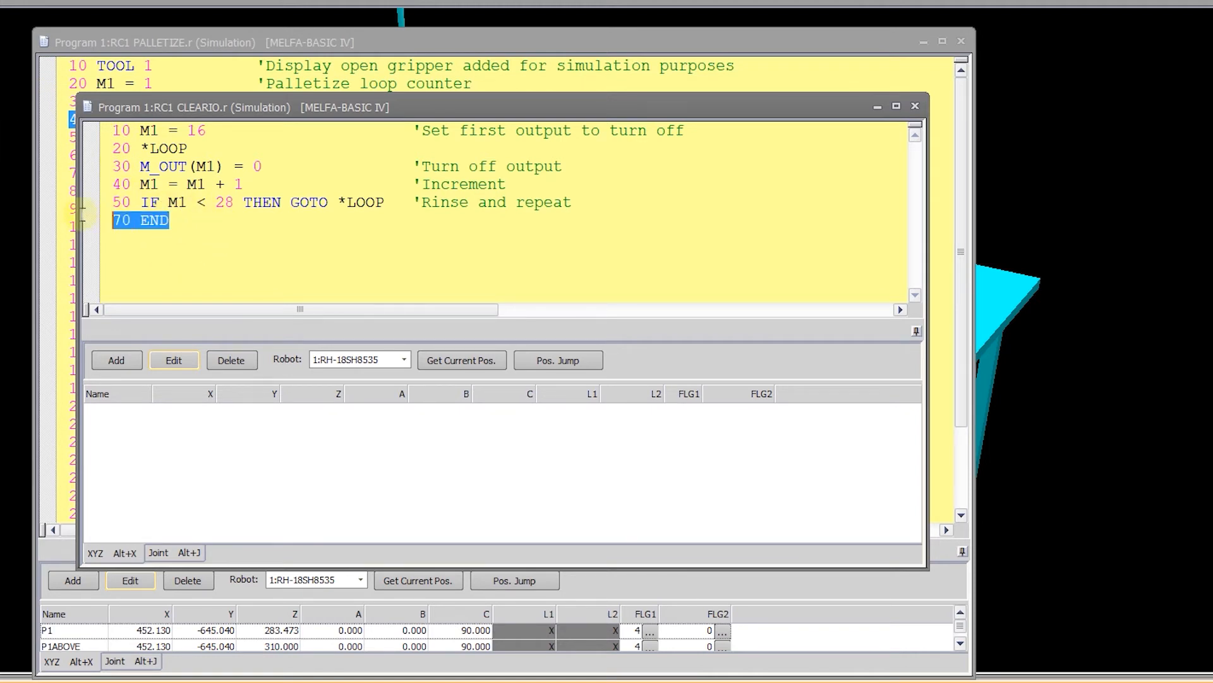
mouse_move(223, 225)
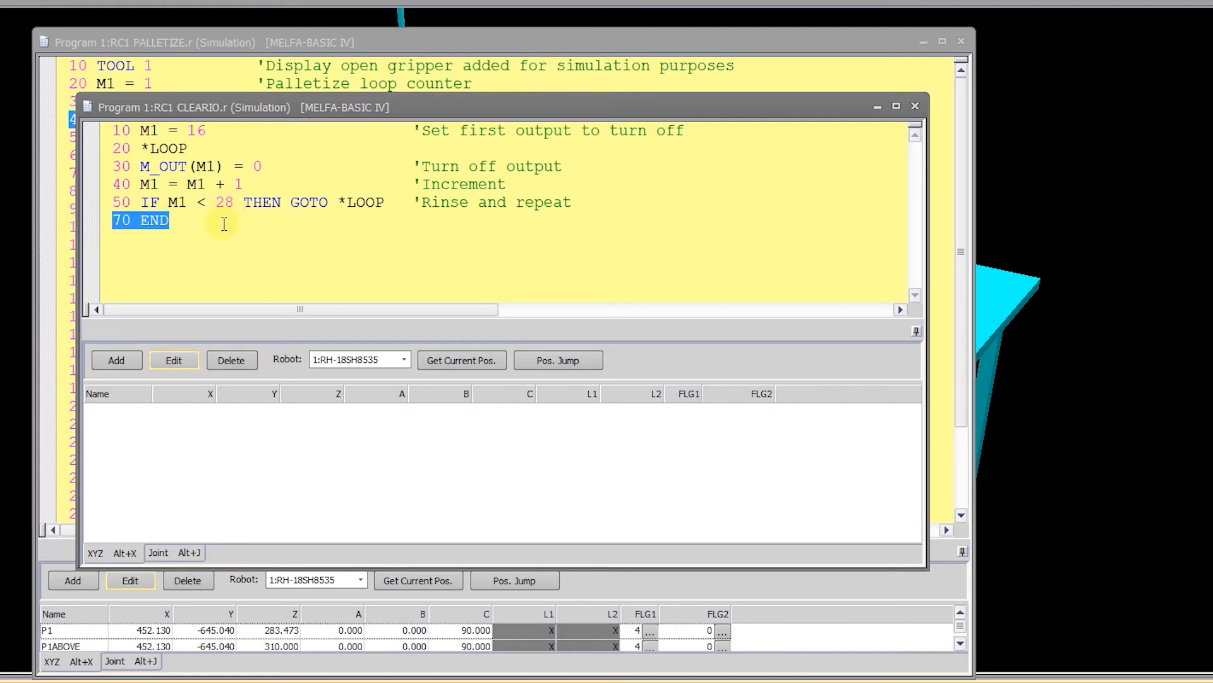
mouse_move(151, 249)
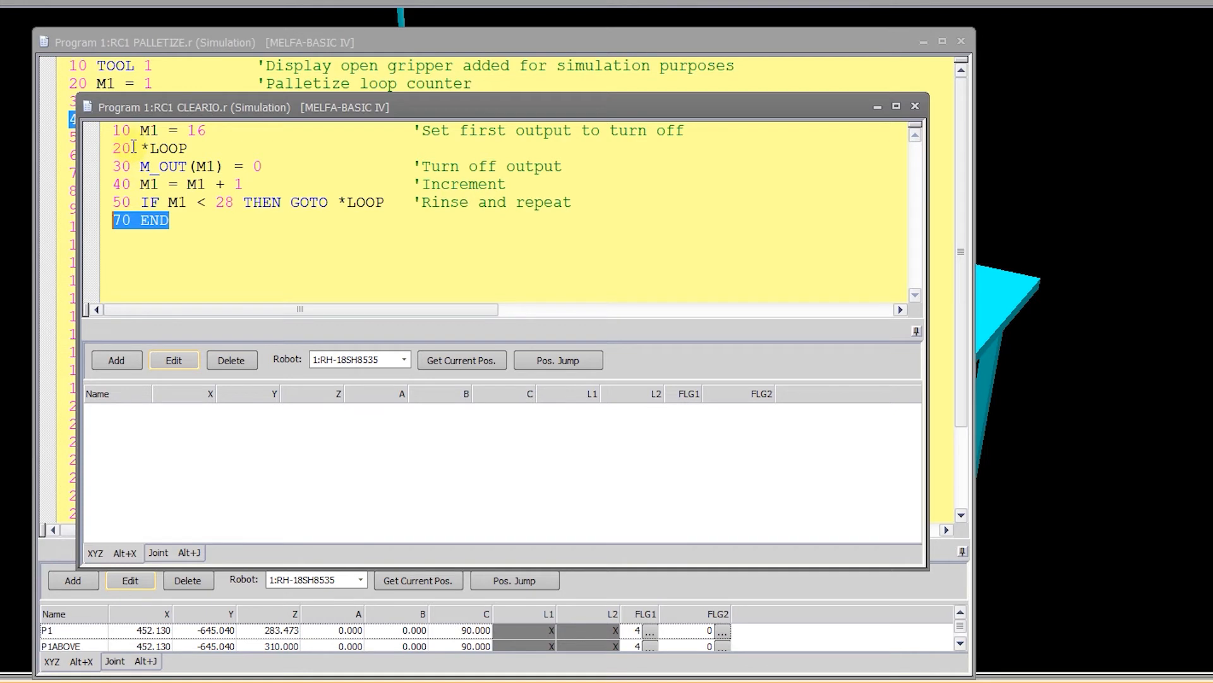
mouse_move(220, 223)
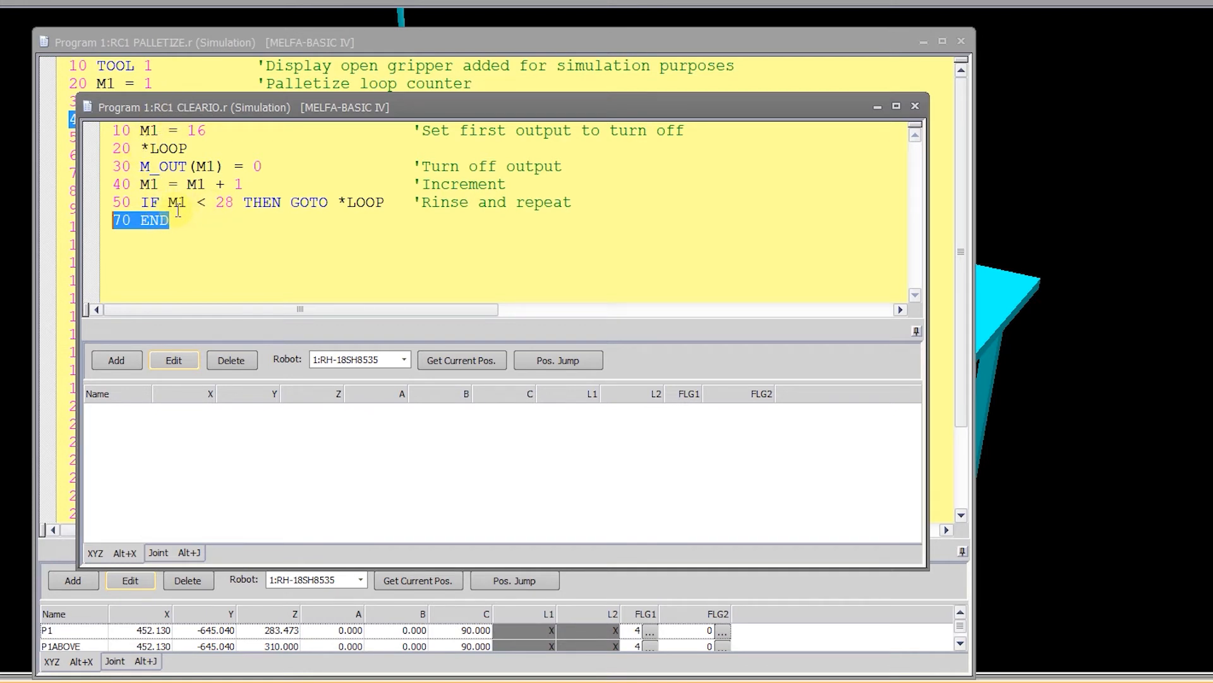
click(763, 202)
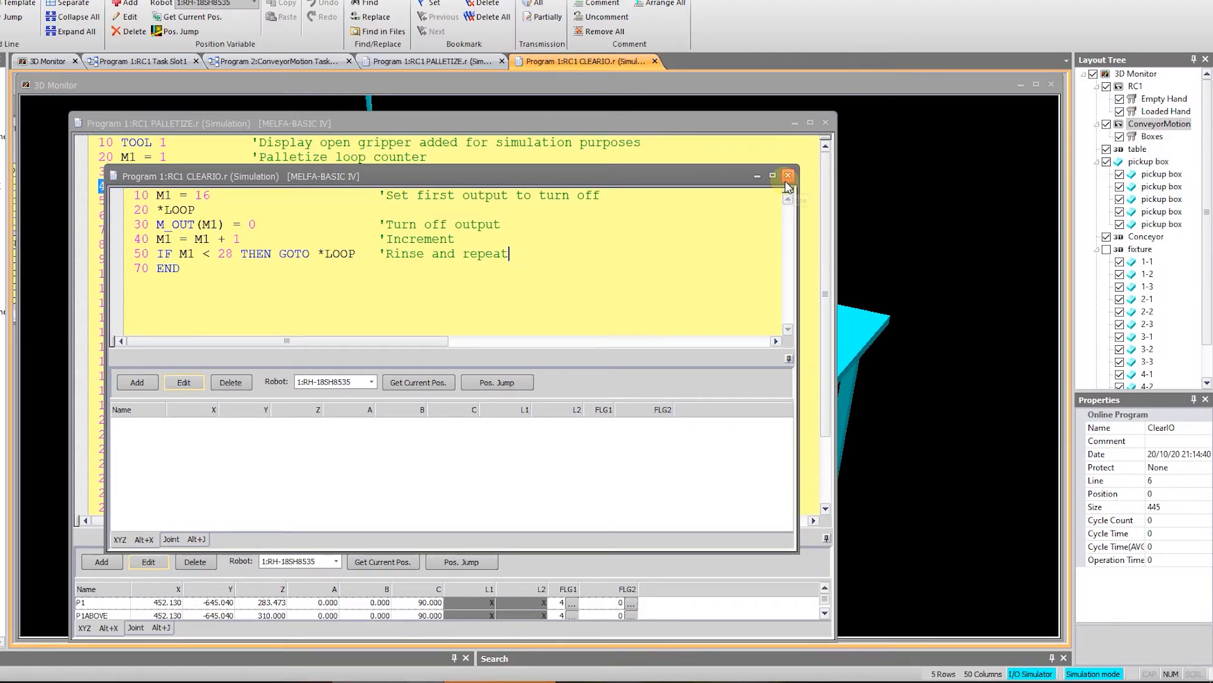
click(788, 174)
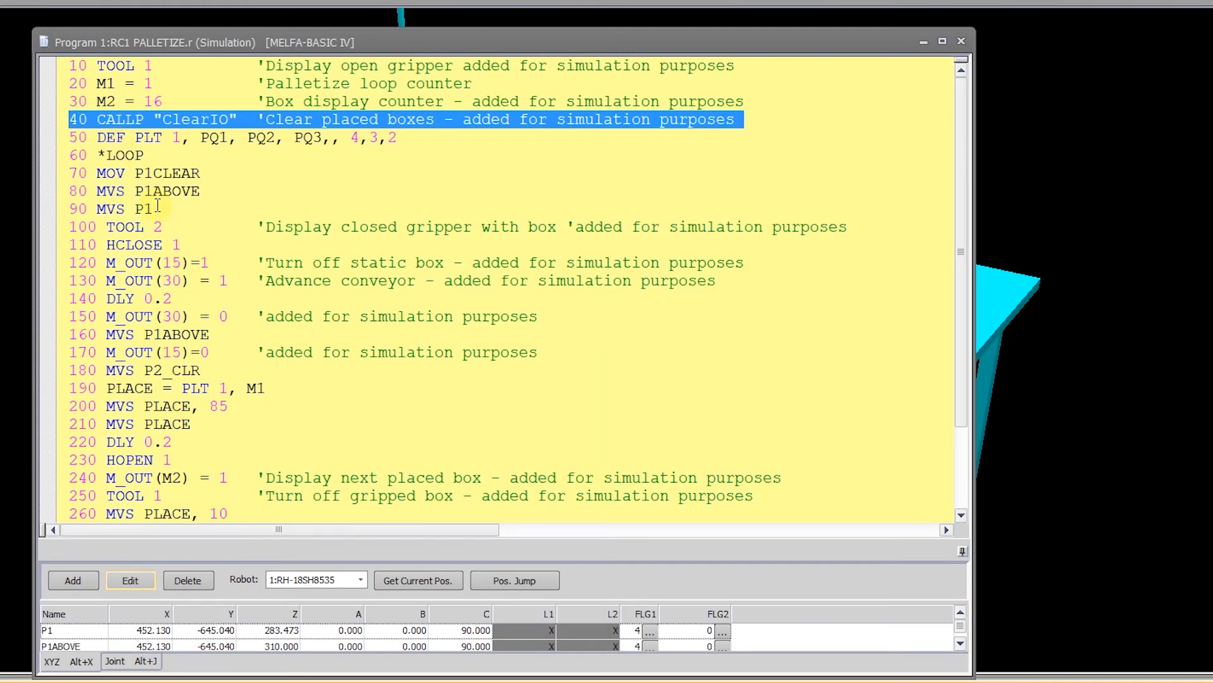
click(201, 137)
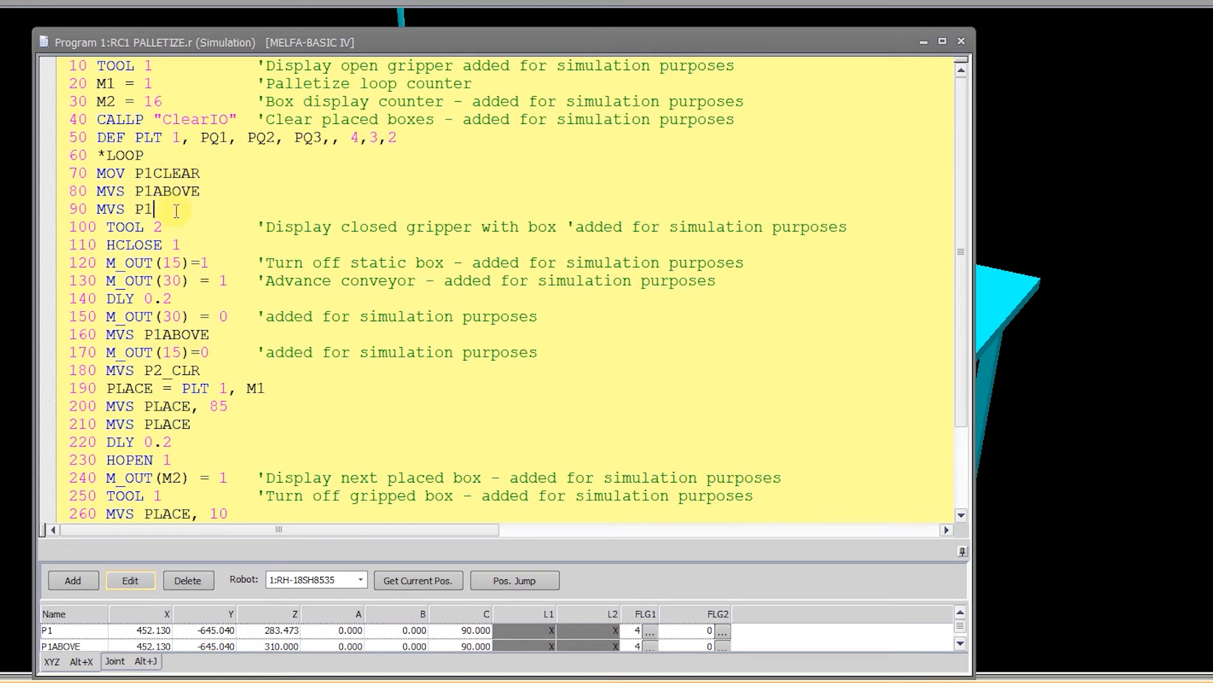
mouse_move(190, 225)
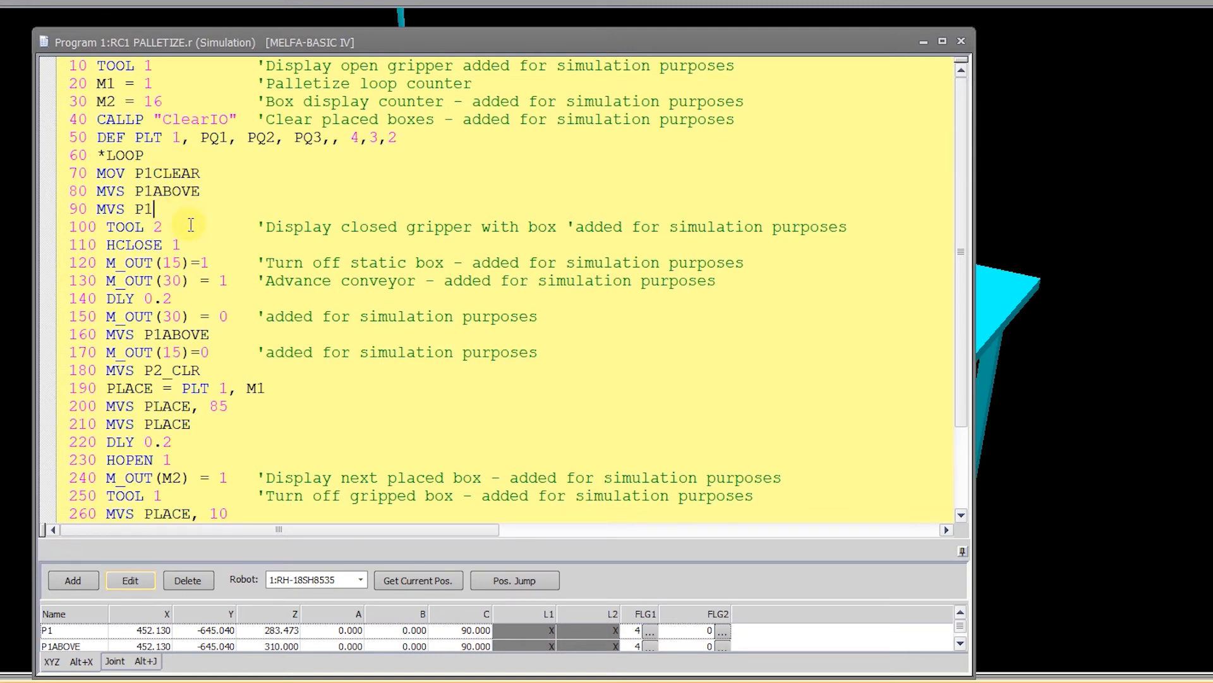
mouse_move(260, 56)
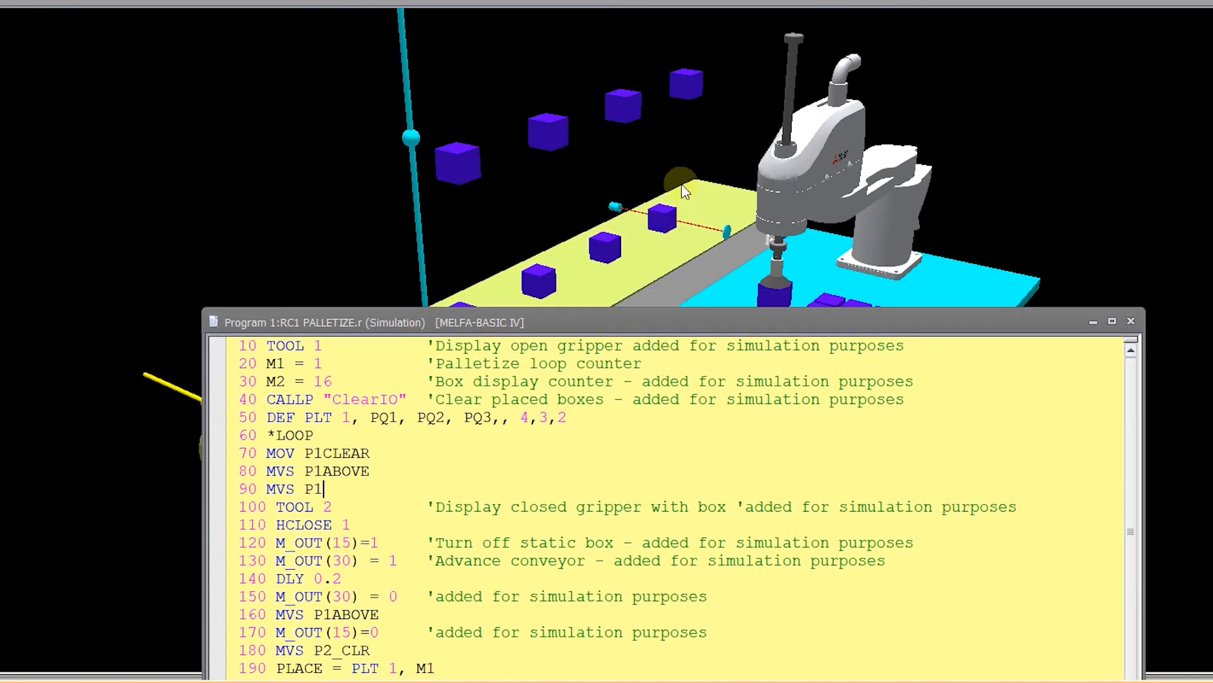
mouse_move(372, 565)
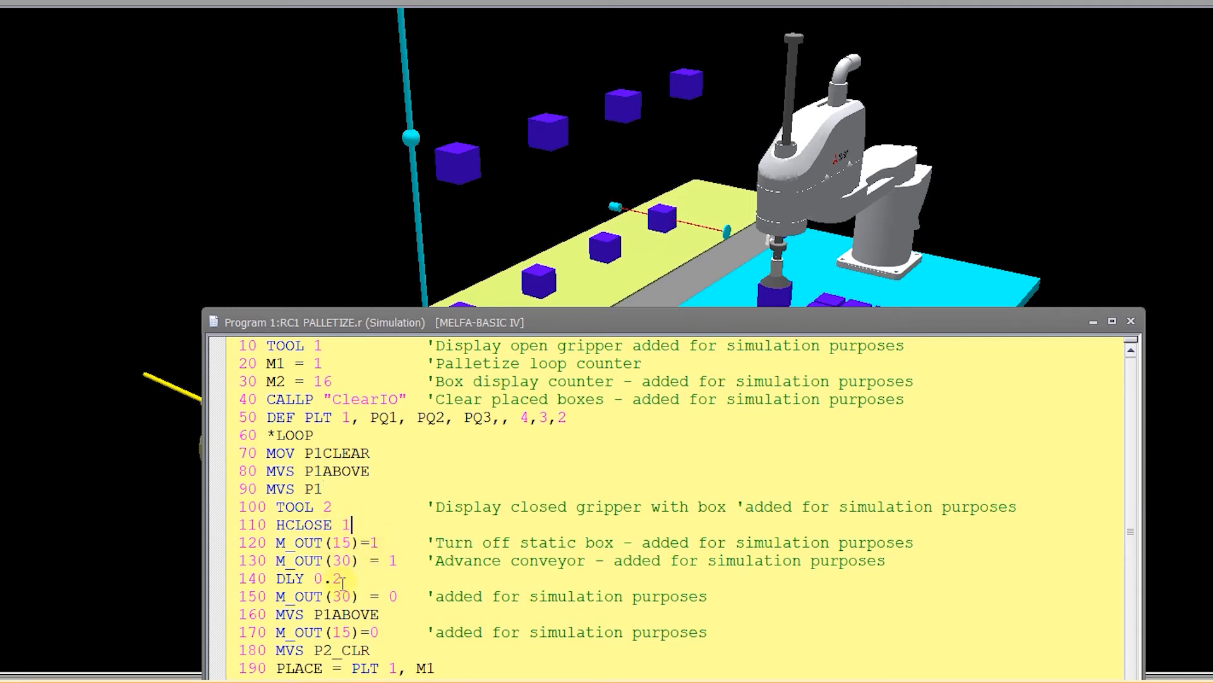
mouse_move(468, 596)
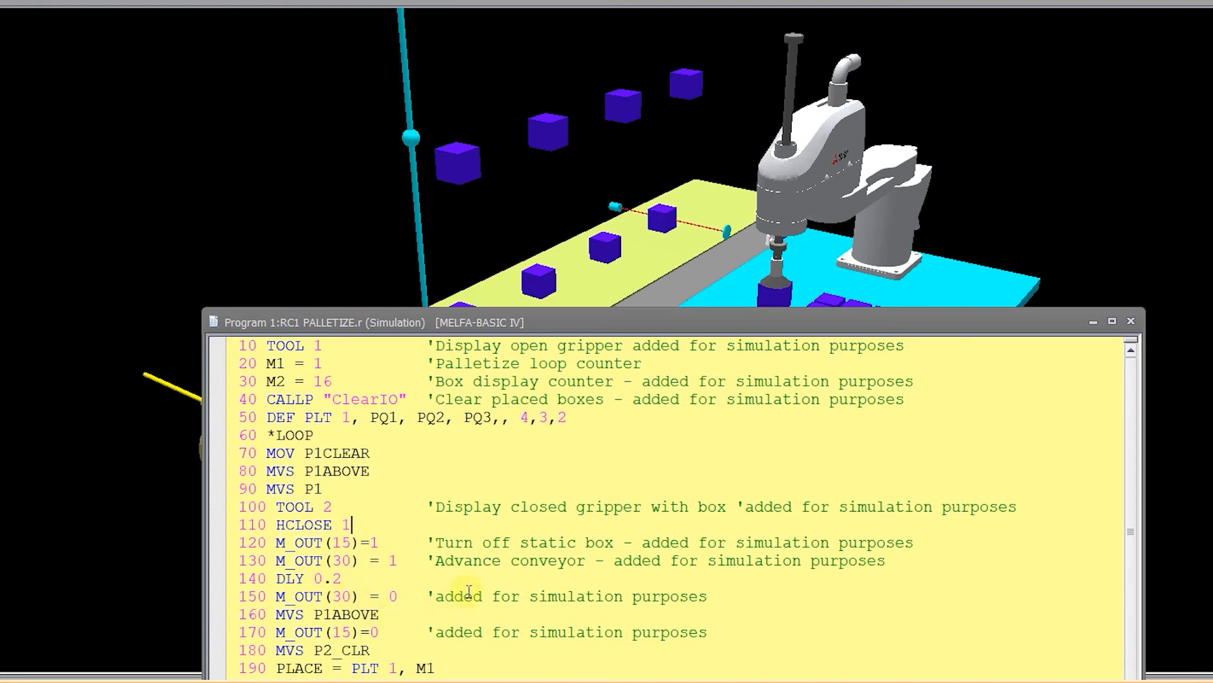
mouse_move(460, 542)
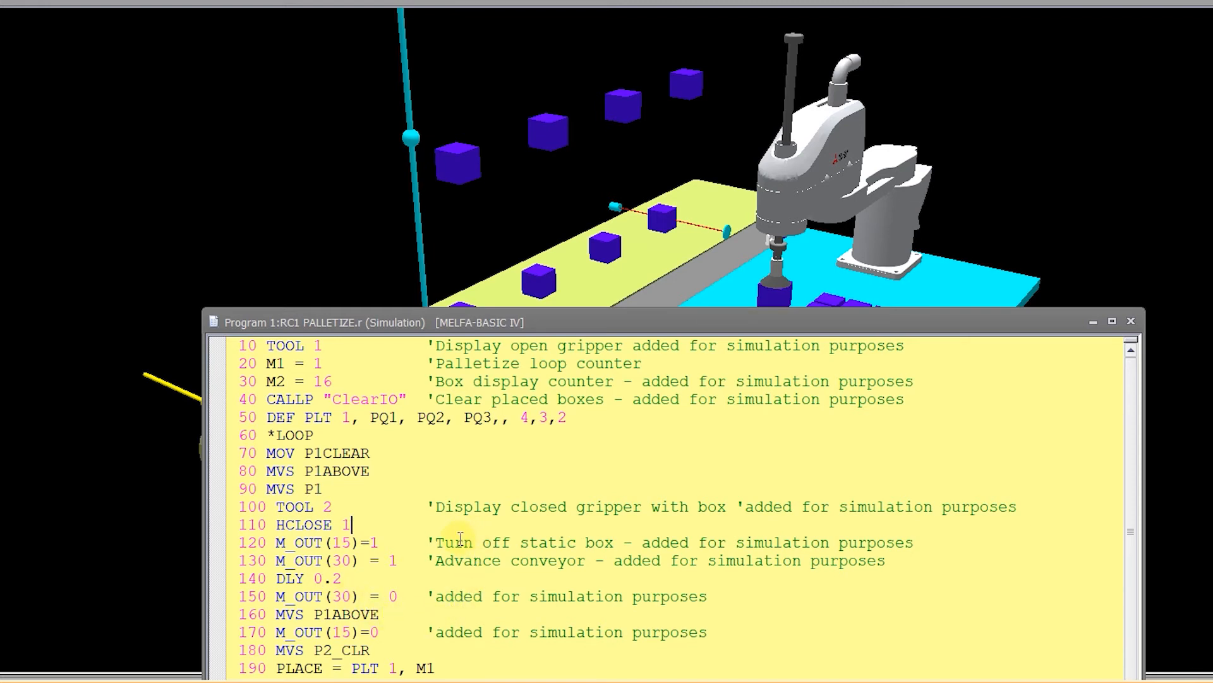
mouse_move(633, 542)
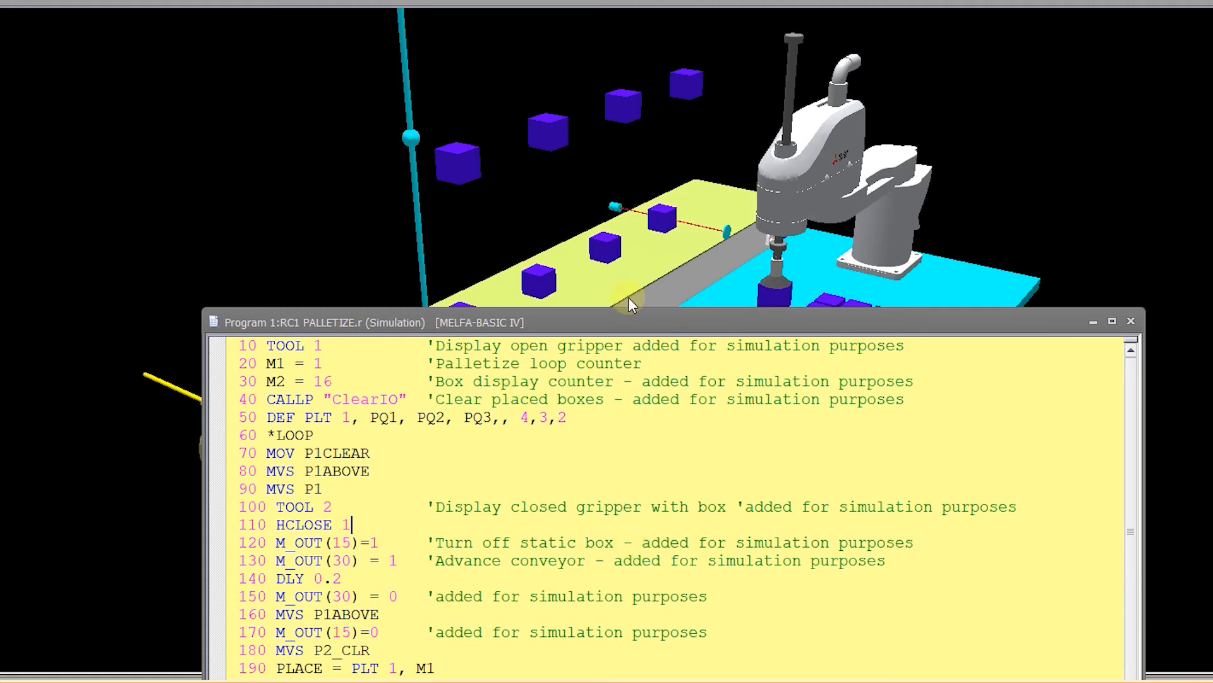
mouse_move(514, 565)
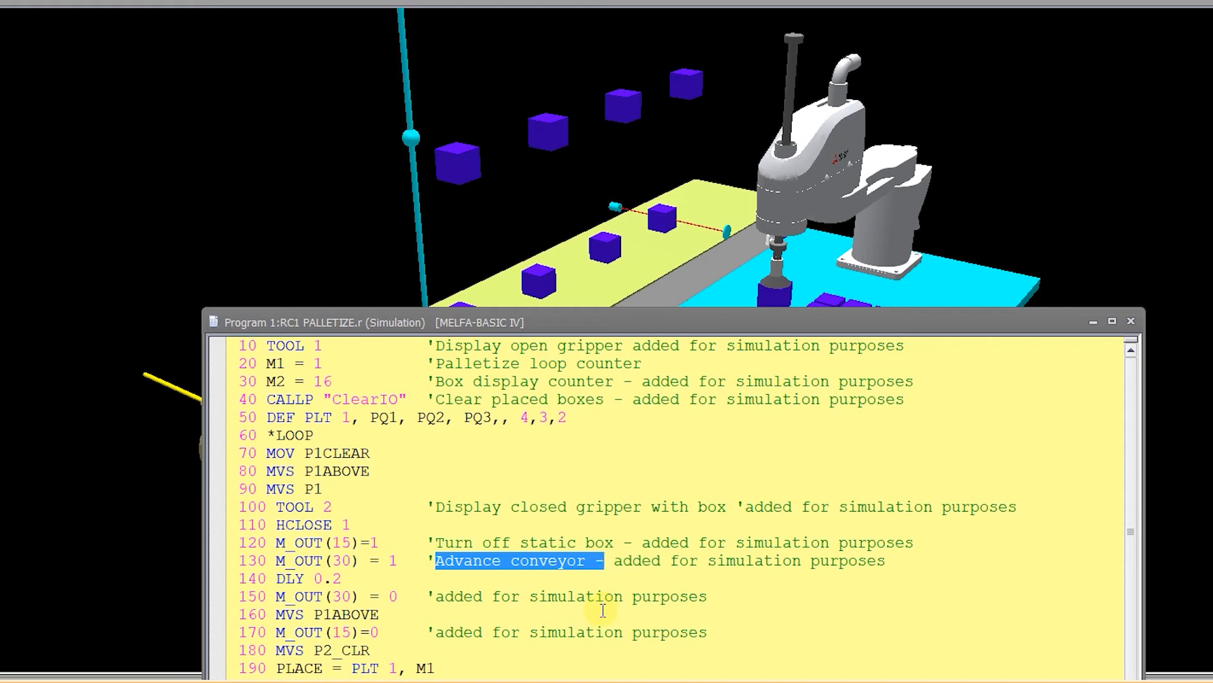
mouse_move(529, 571)
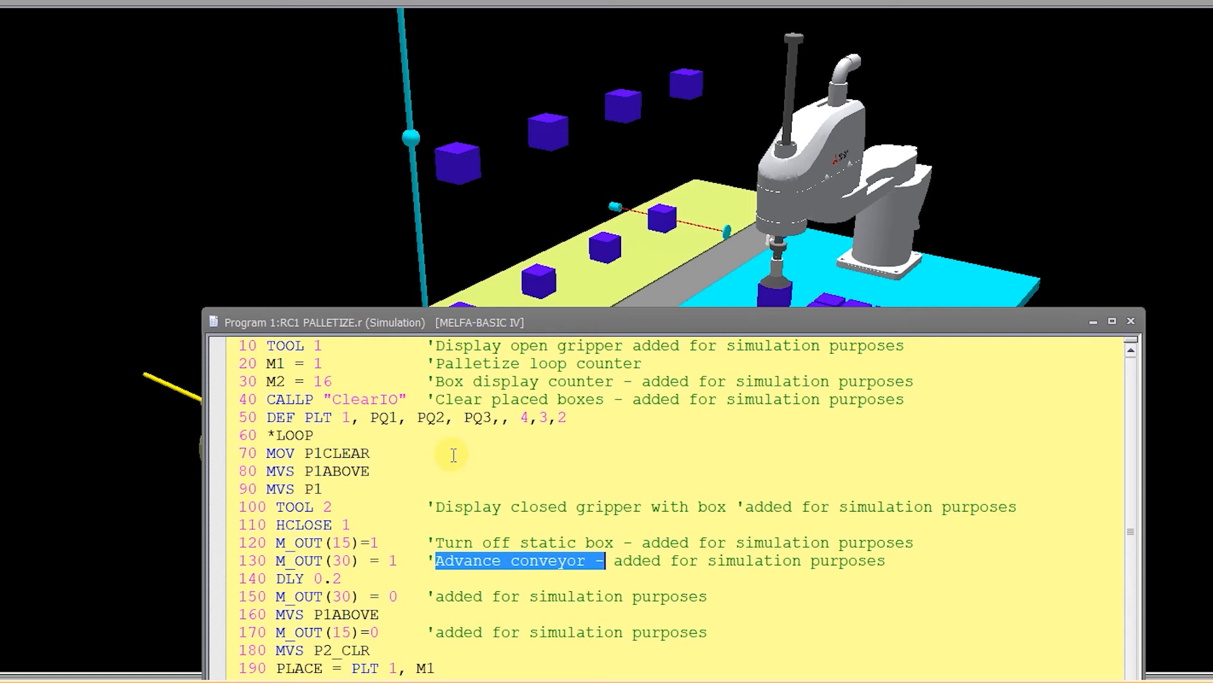
mouse_move(358, 546)
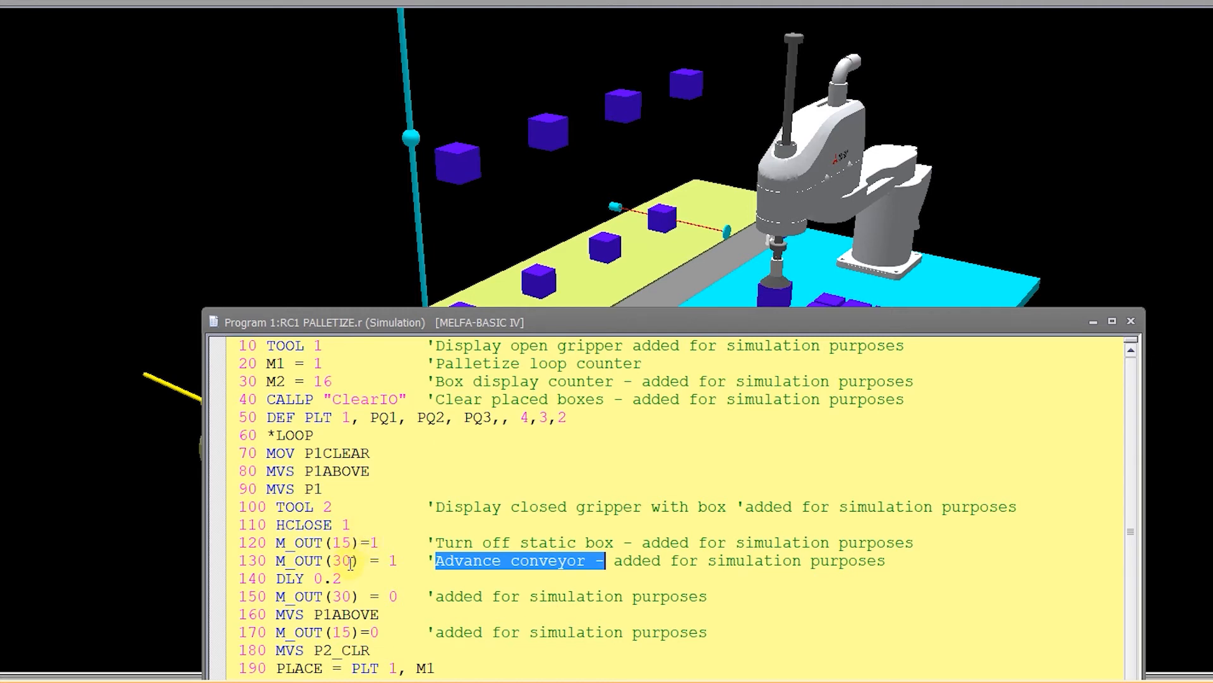
click(346, 595)
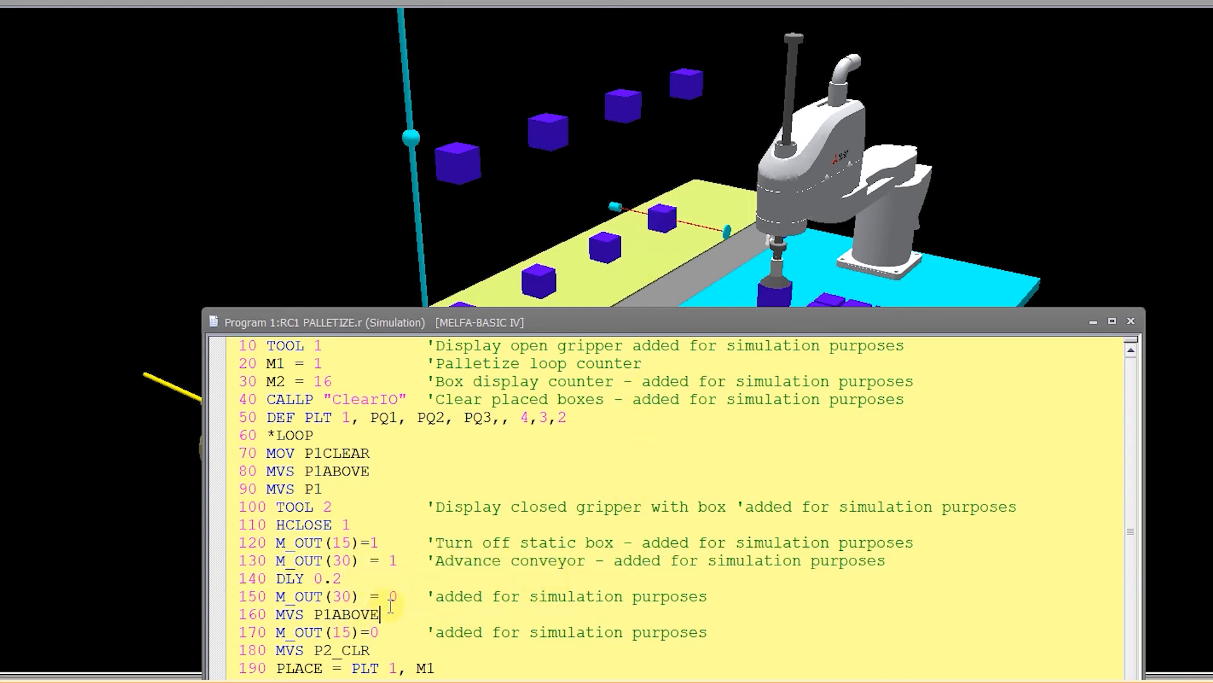
scroll(down, 3)
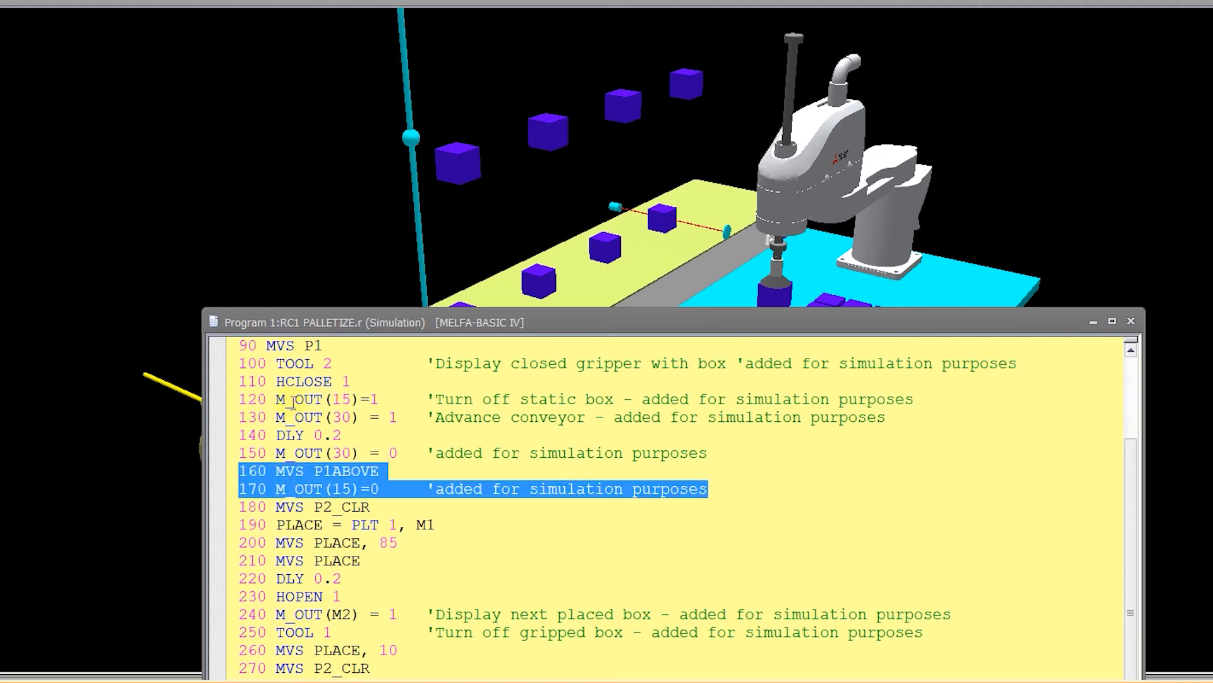
click(343, 507)
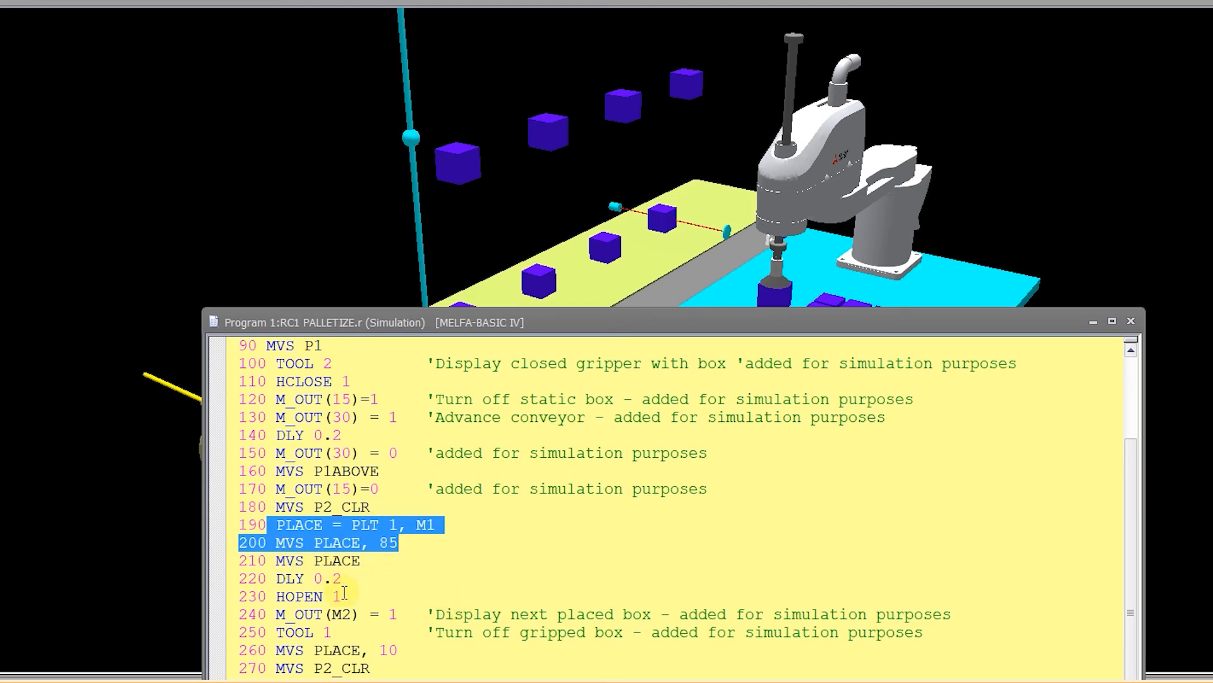
click(341, 595)
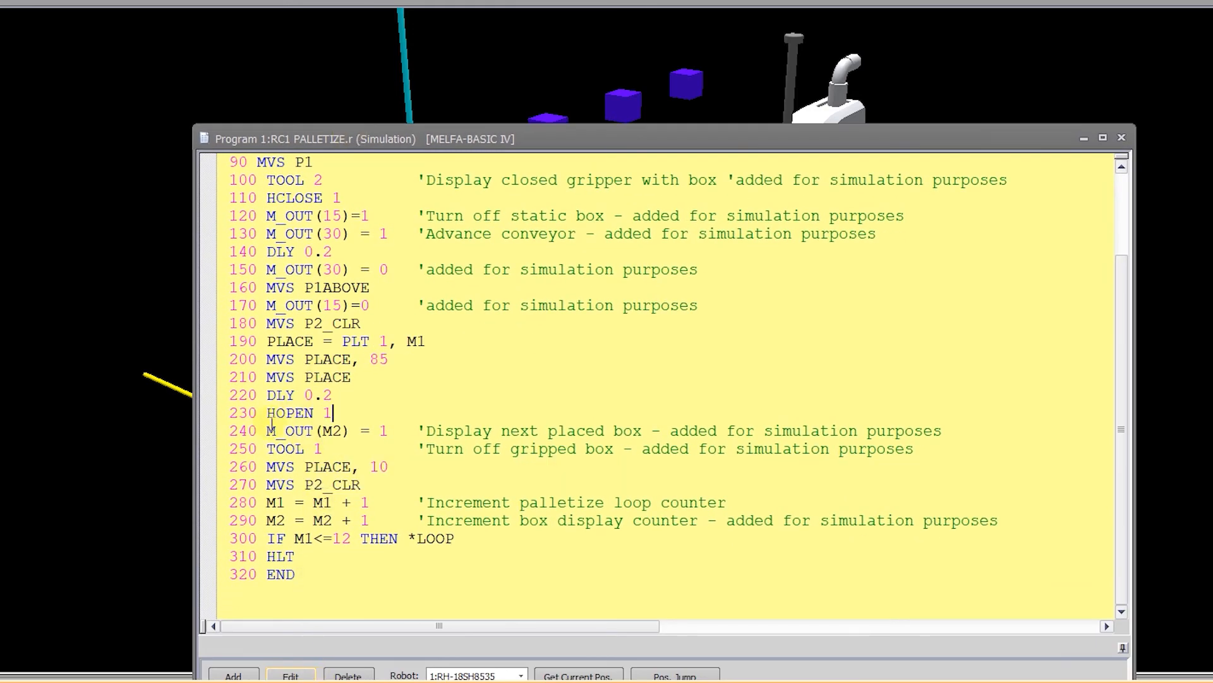
click(325, 431)
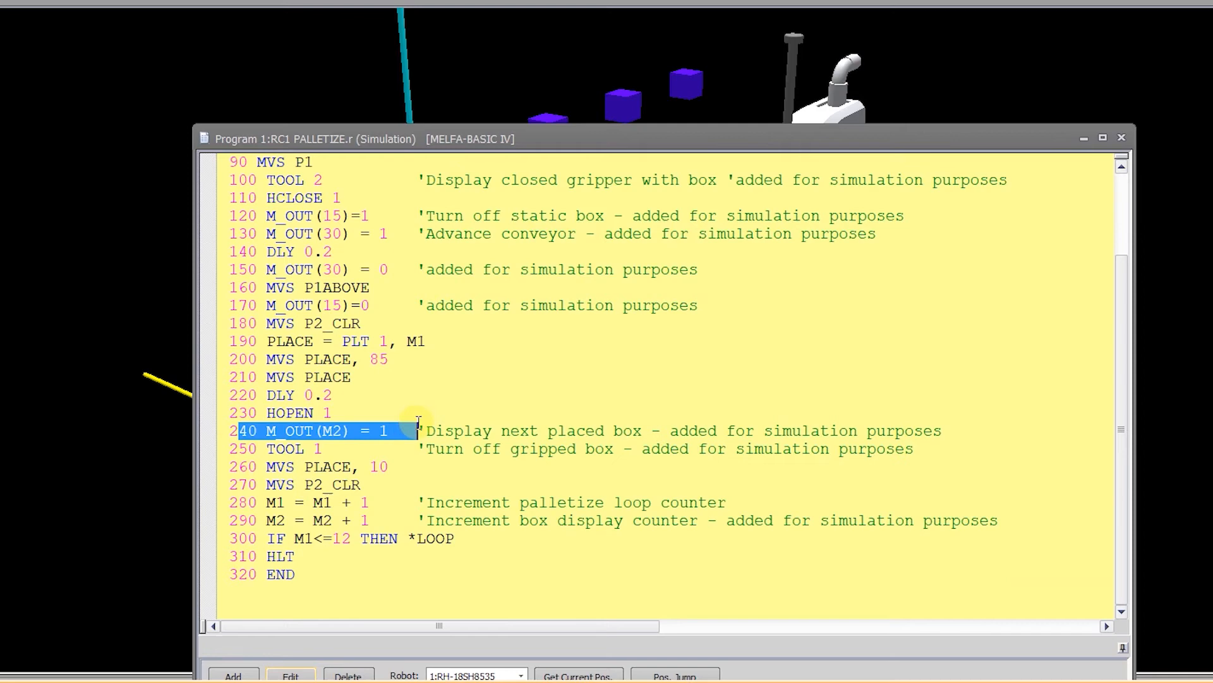
mouse_move(336, 383)
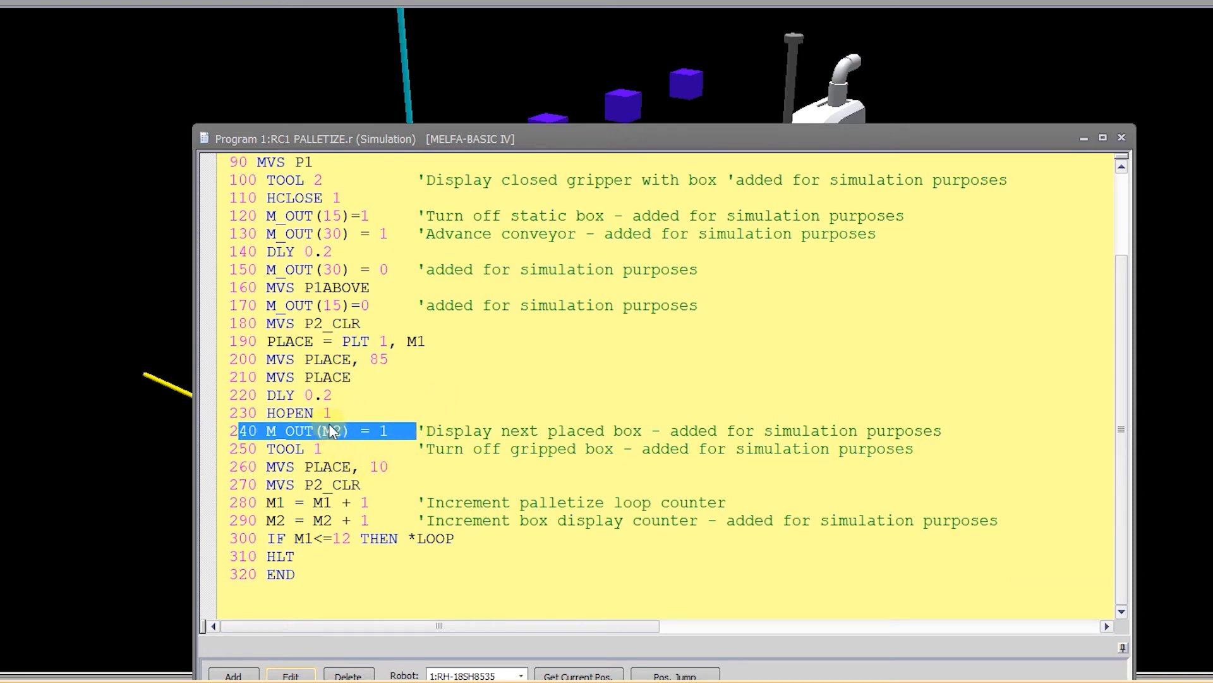
scroll(up, 3)
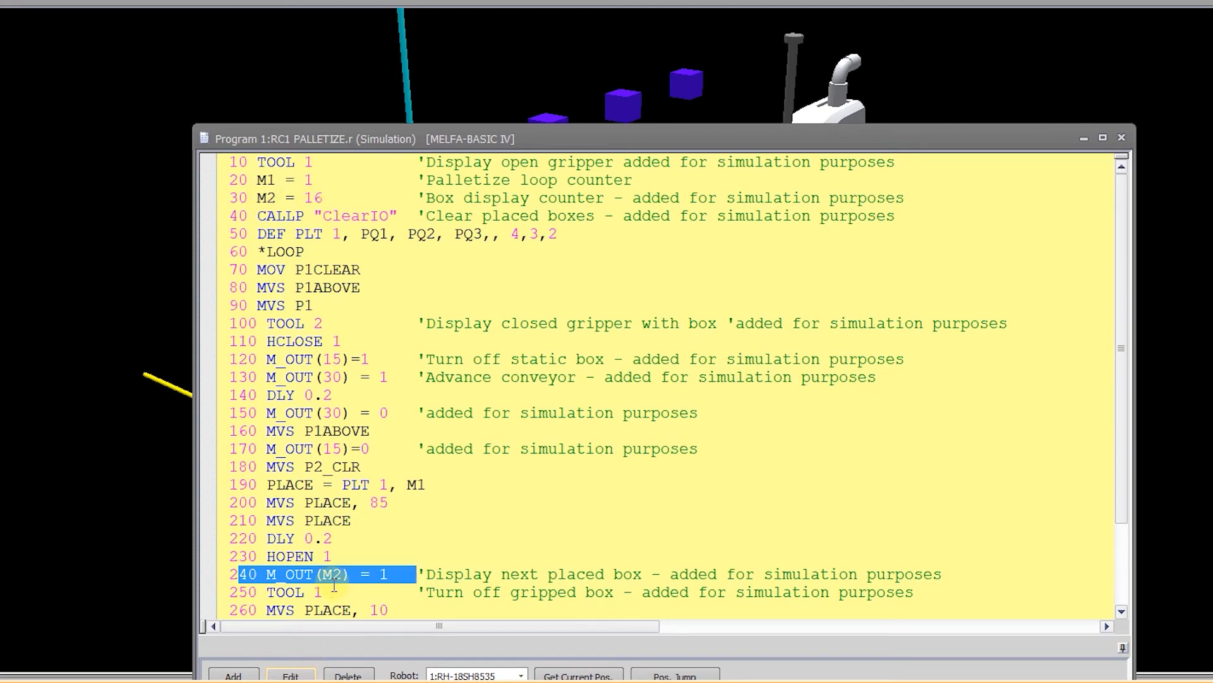
mouse_move(471, 542)
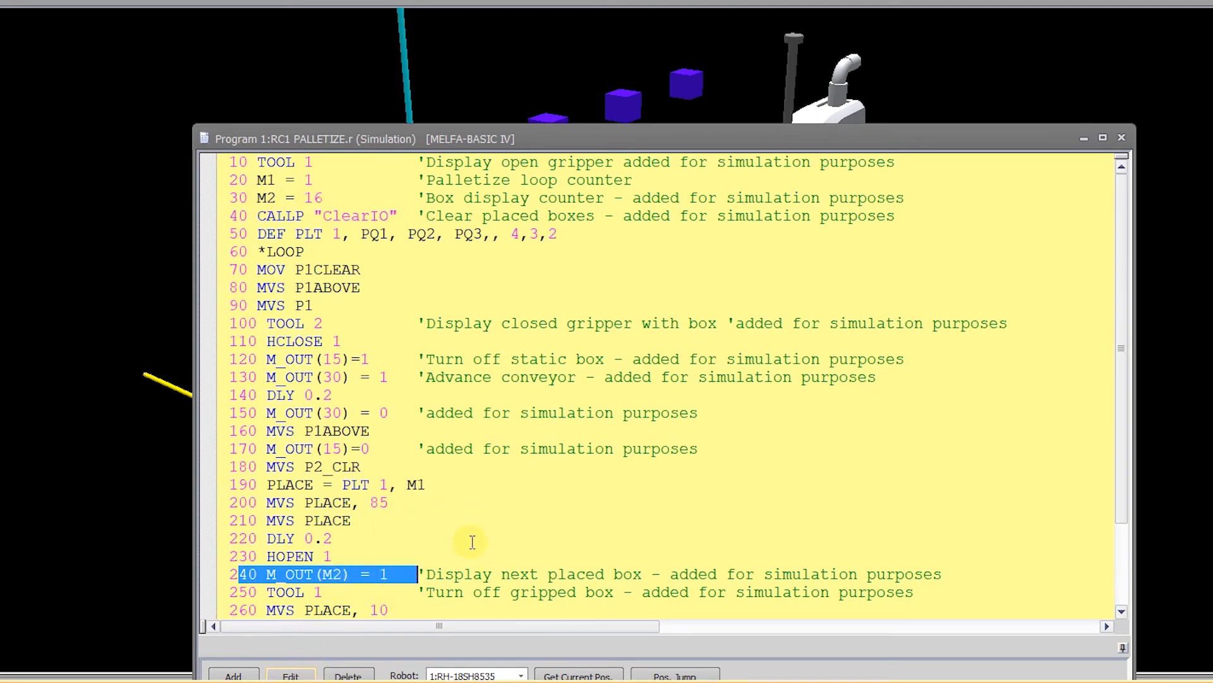
scroll(down, 3)
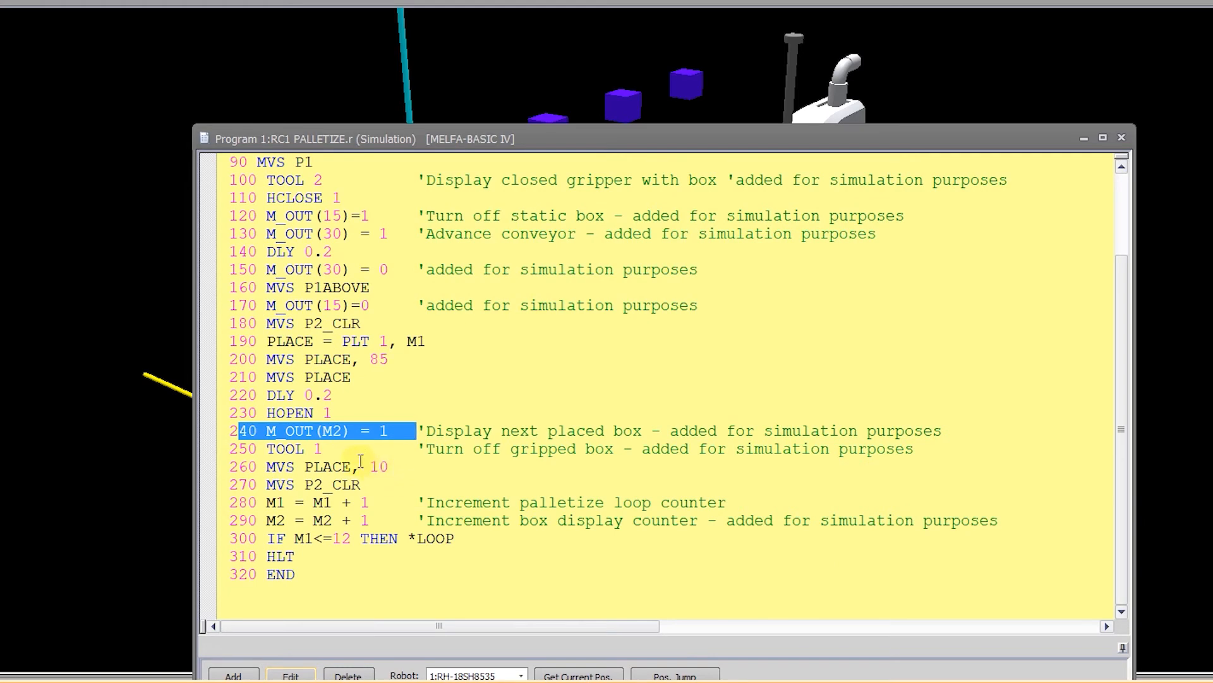
mouse_move(360, 439)
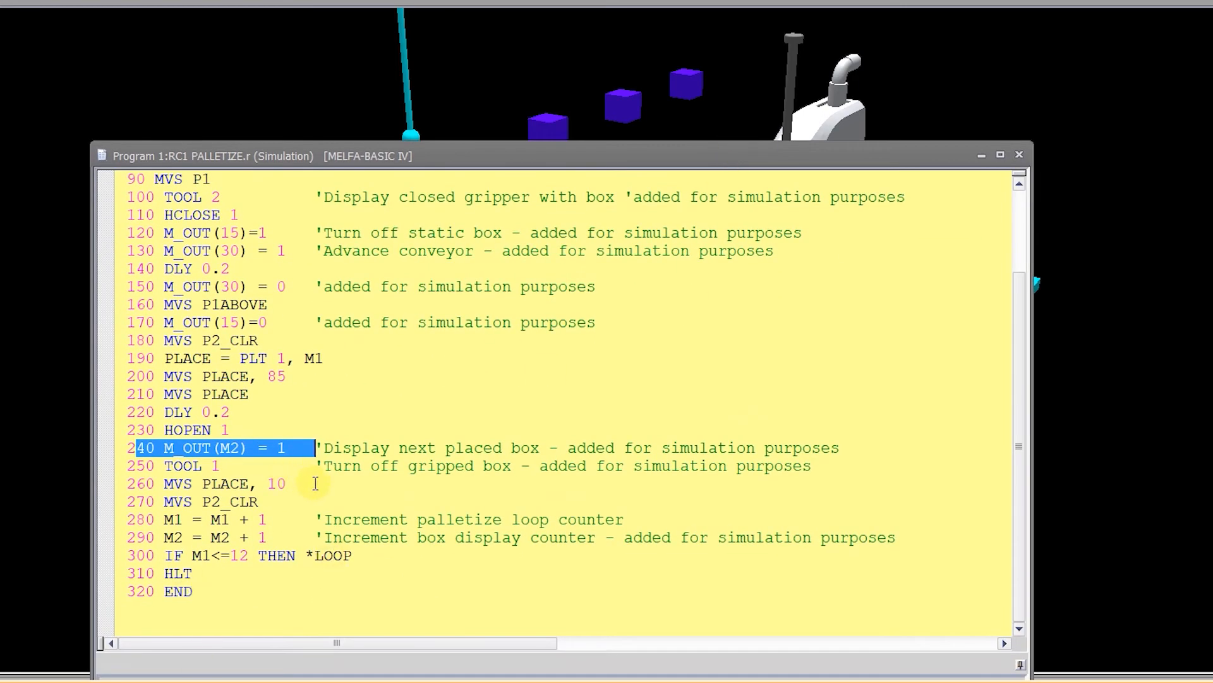
click(190, 465)
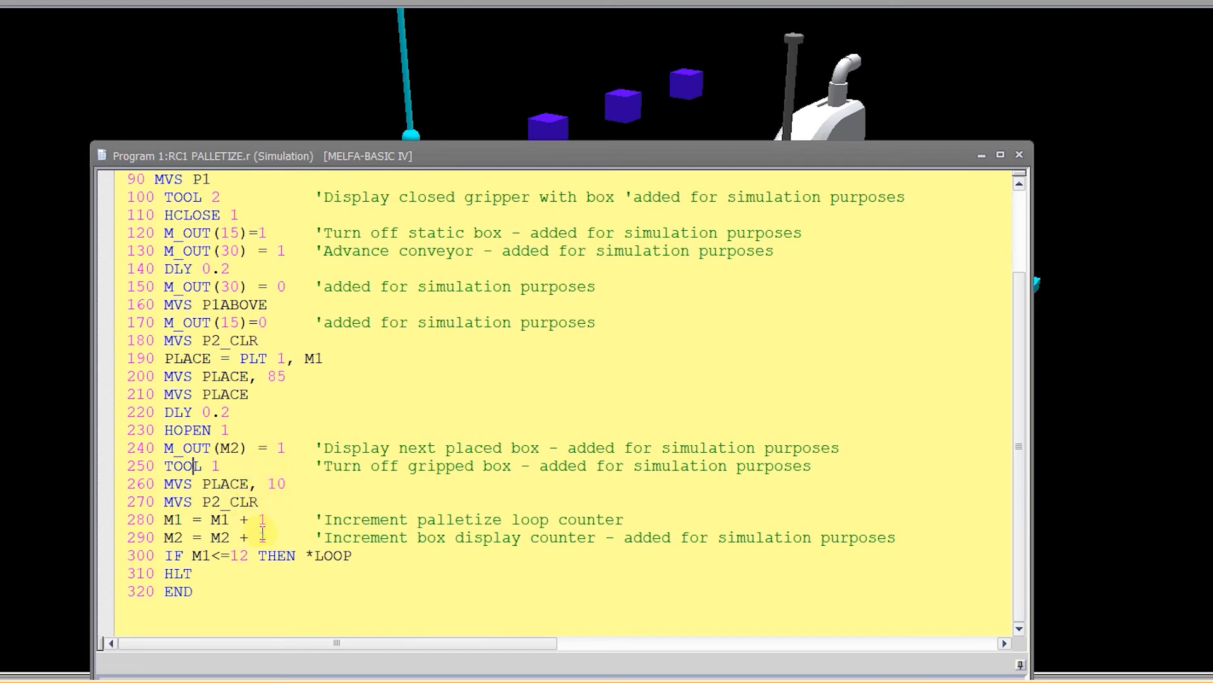
mouse_move(409, 447)
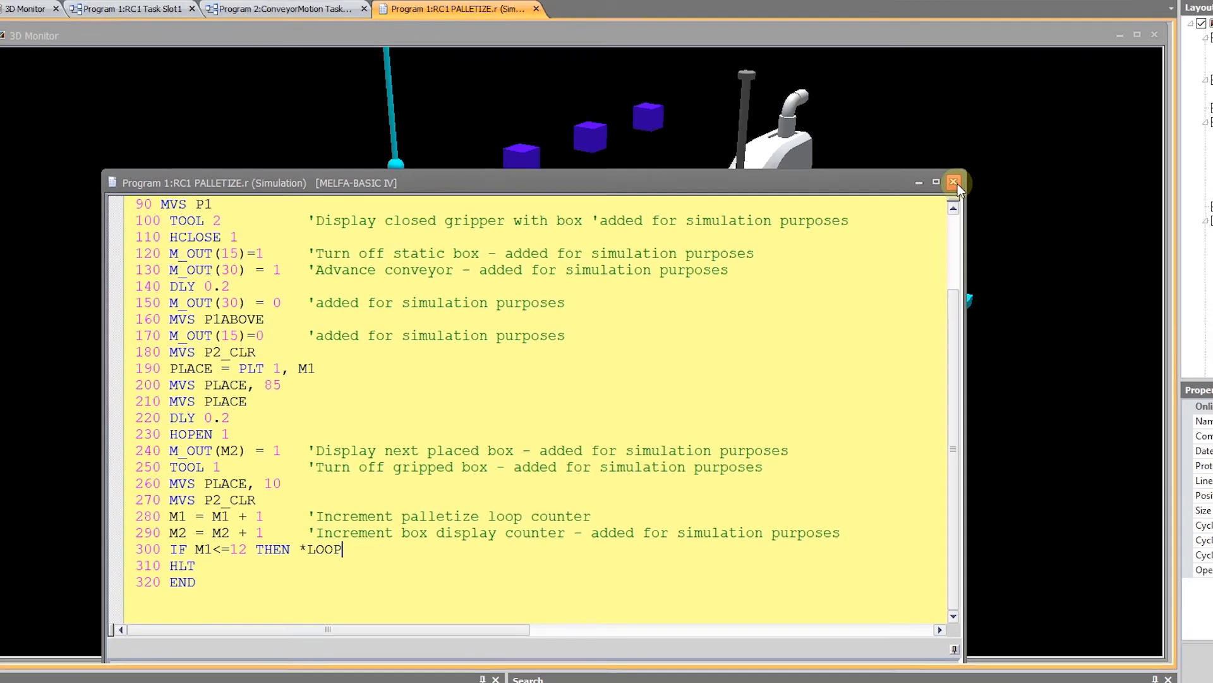
Step: Close the PALLETIZE editor and hide the ConveyorMotion robot model in the full 3D scene
click(954, 182)
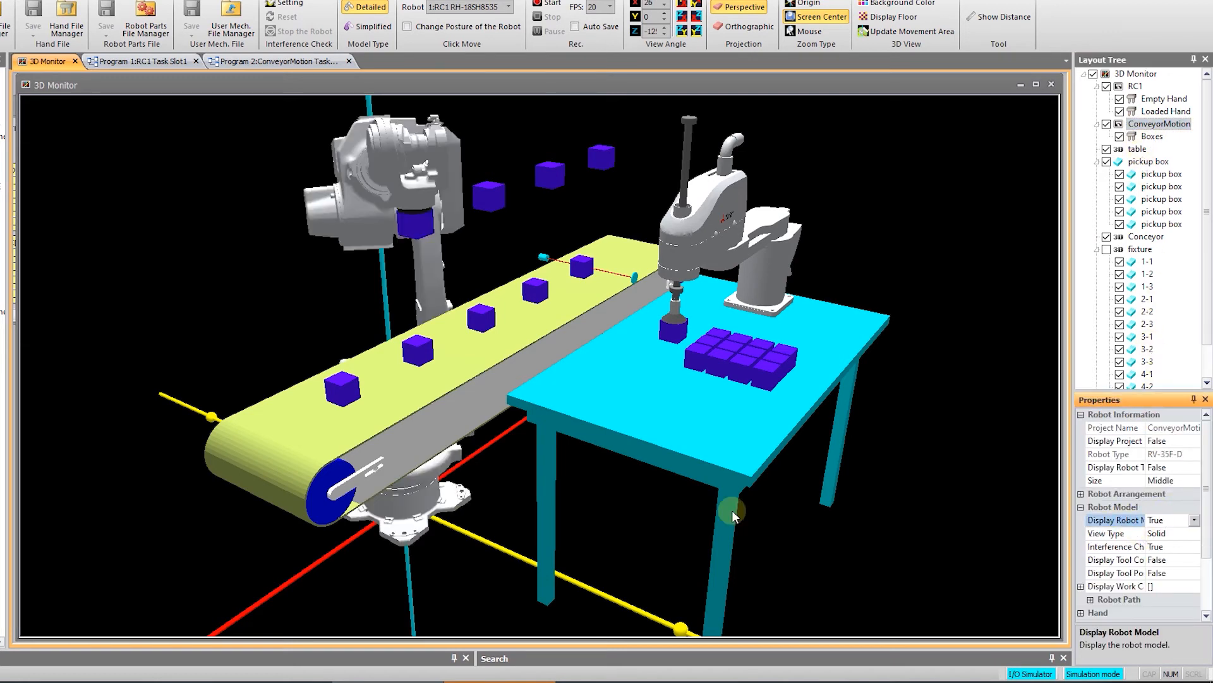
click(1036, 85)
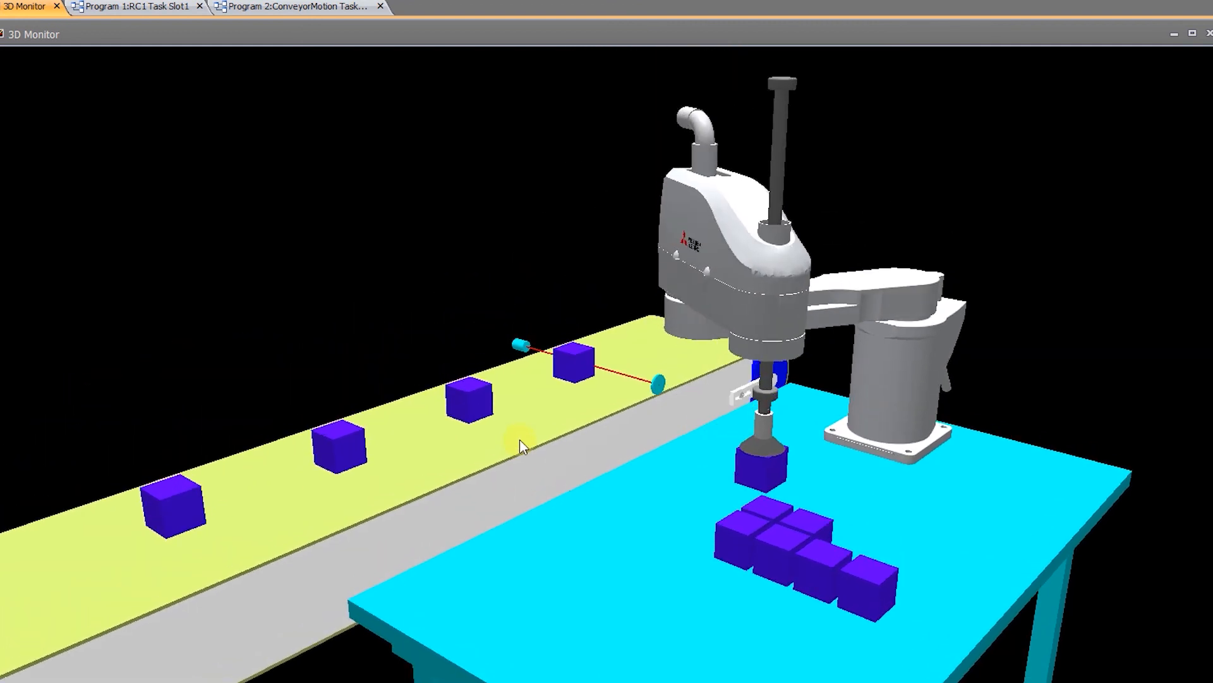
mouse_move(175, 568)
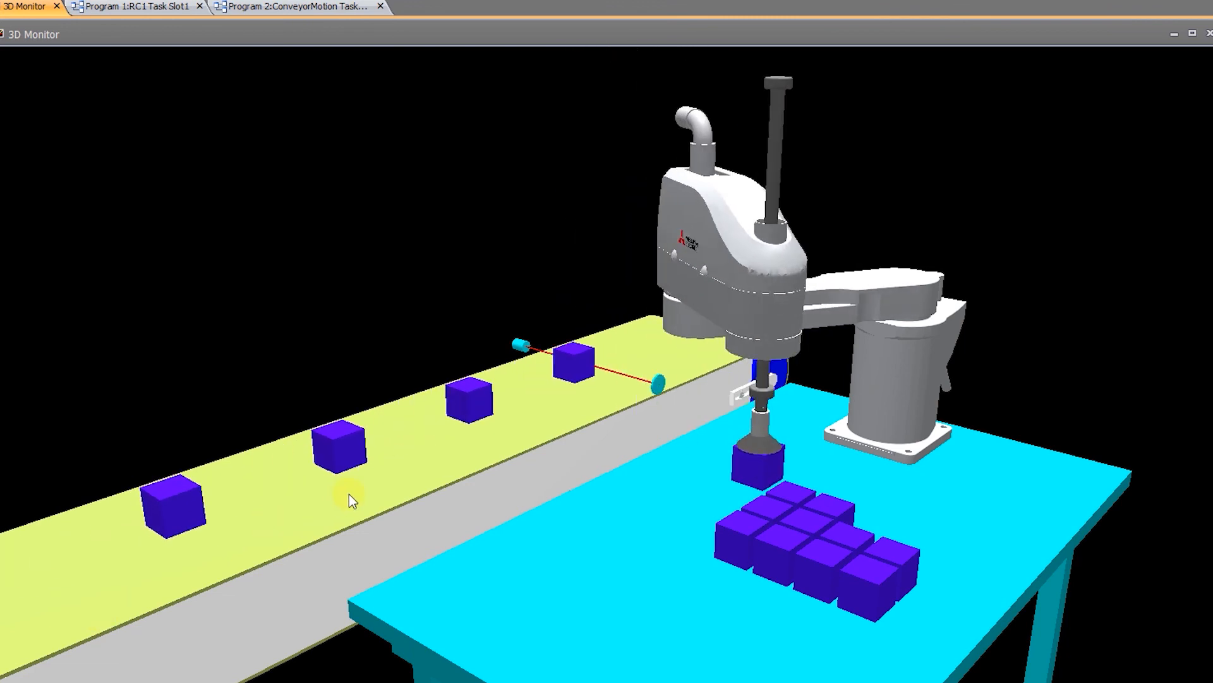
mouse_move(522, 233)
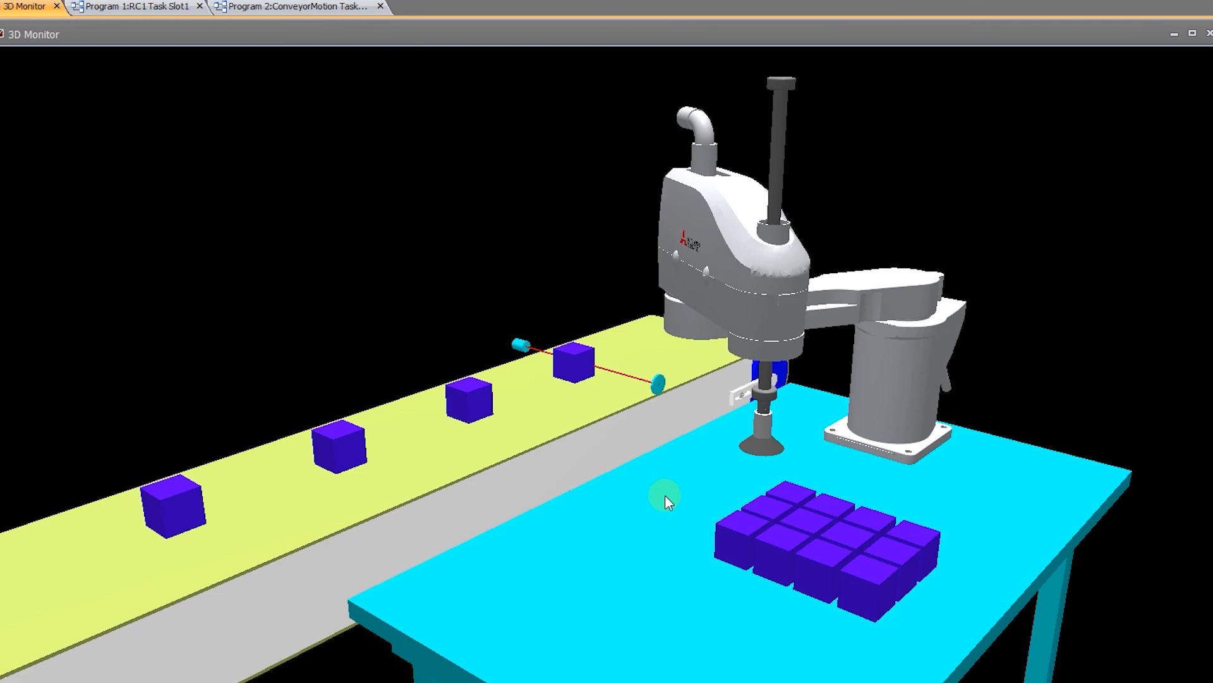
mouse_move(733, 441)
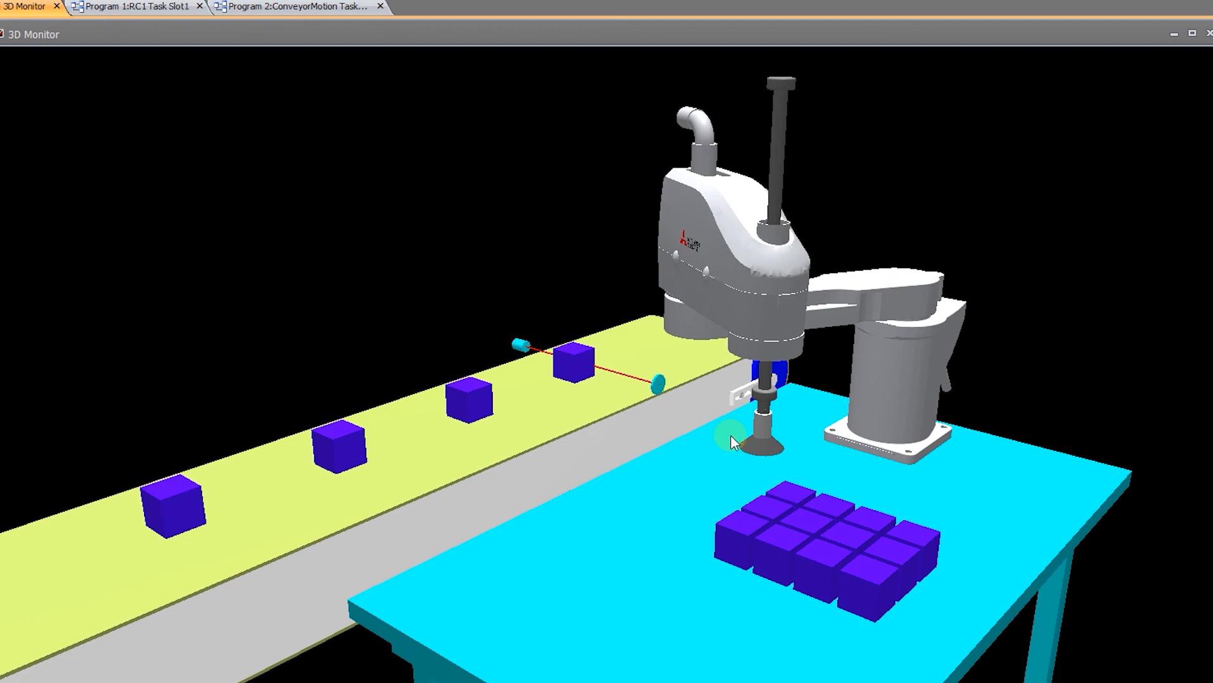
mouse_move(737, 441)
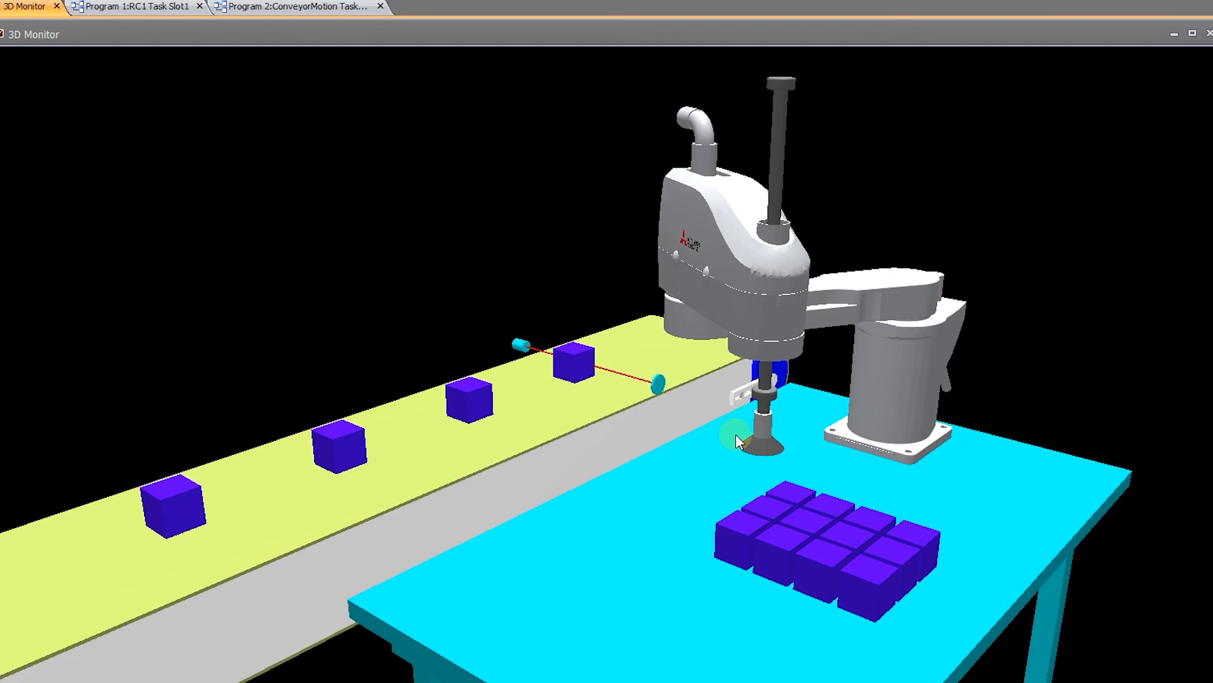